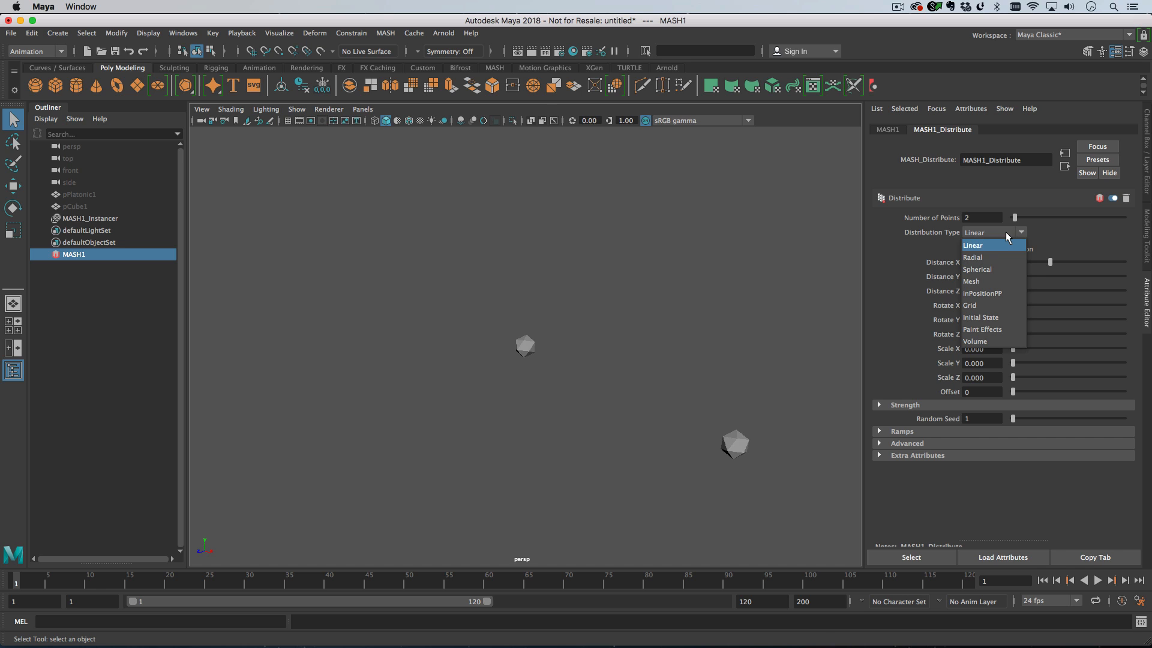
Step: Distribute the MASH points through a volume with 1200 points
left_click(972, 245)
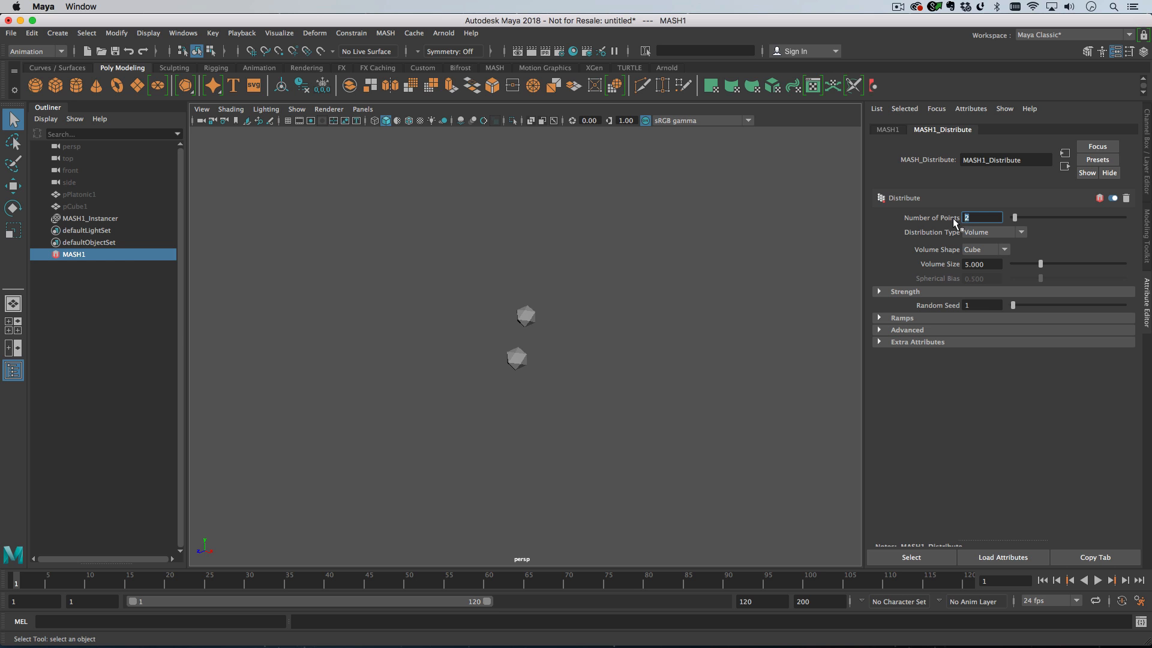
type("1200")
left_click(983, 263)
type("20.000")
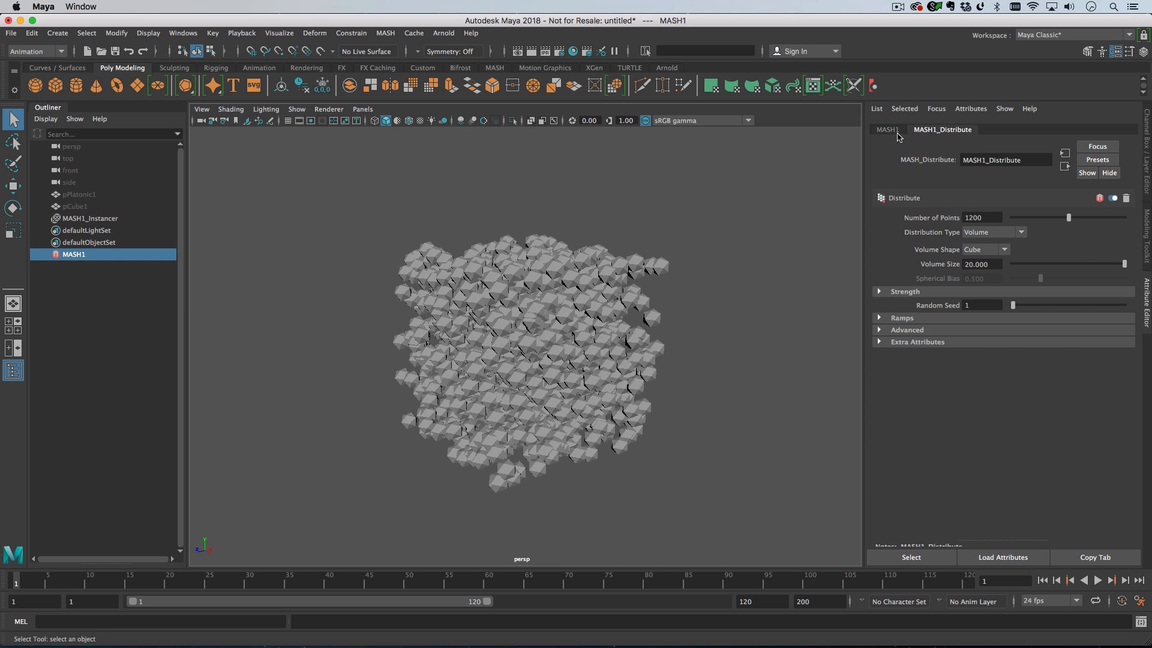
left_click(887, 129)
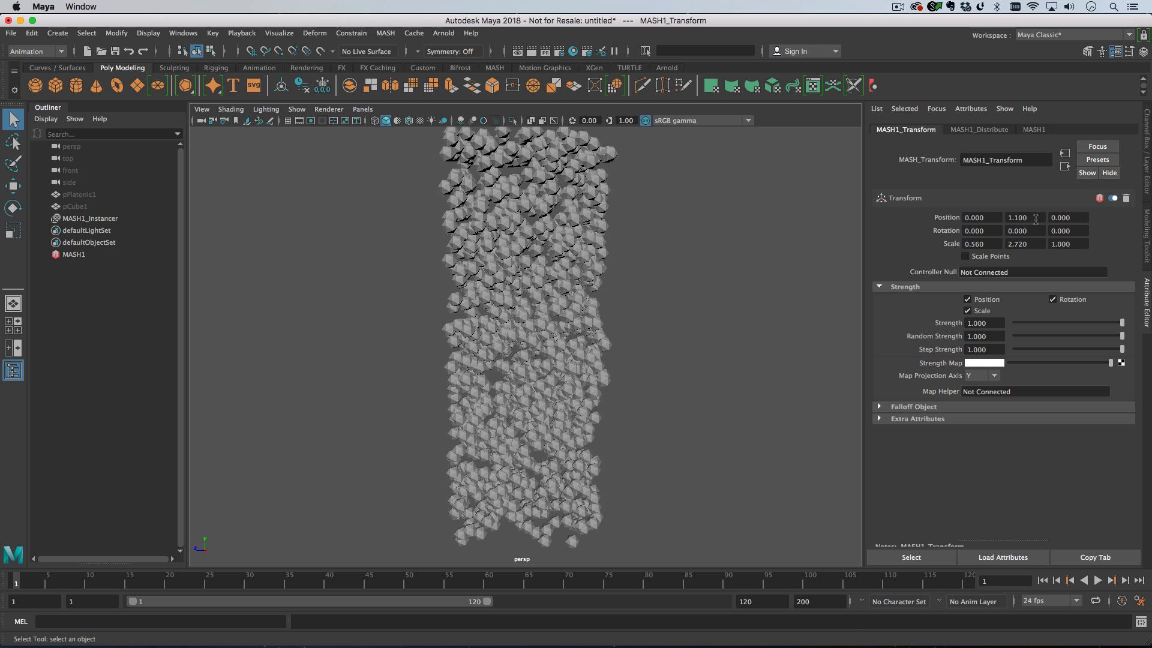
Step: Add a Transform node and raise the points to Position Y 92.6
left_click(289, 120)
type("22.100")
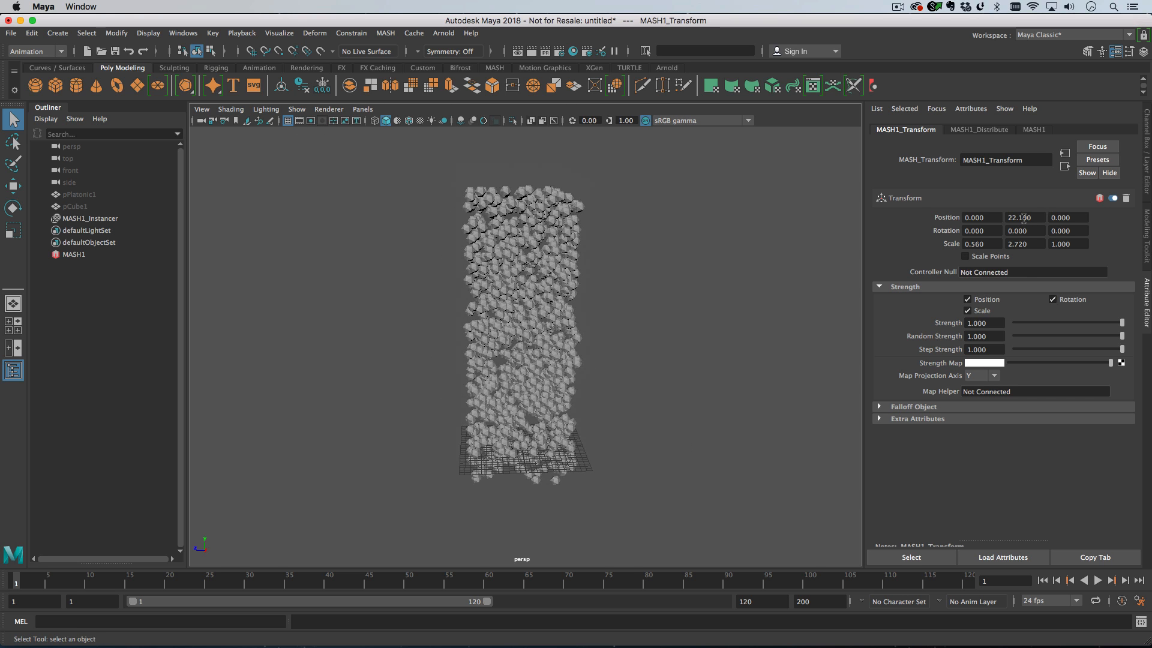
type("92.600")
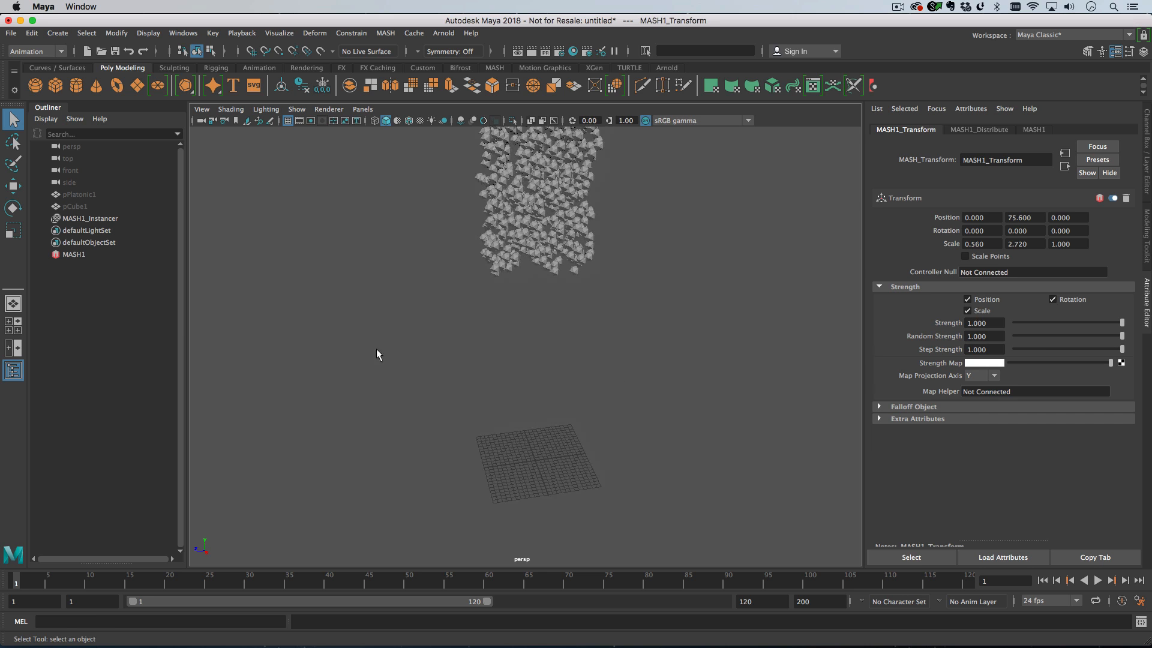
Step: Add an ID node set to Random so the two solid types mix
left_click(74, 255)
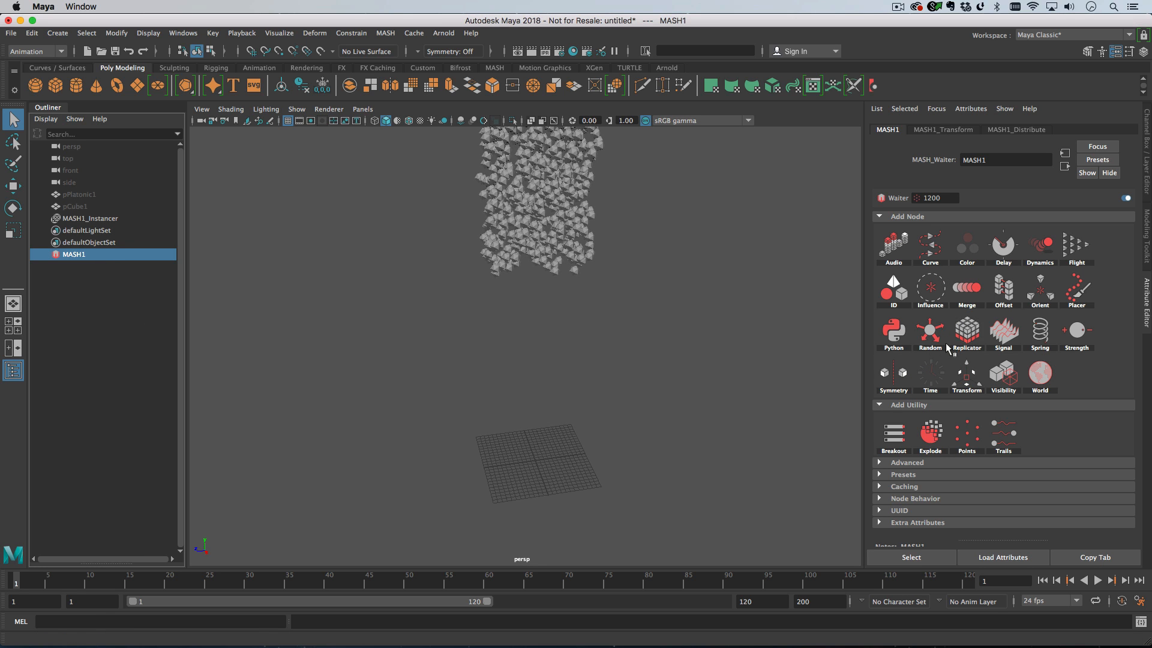
mouse_move(909, 305)
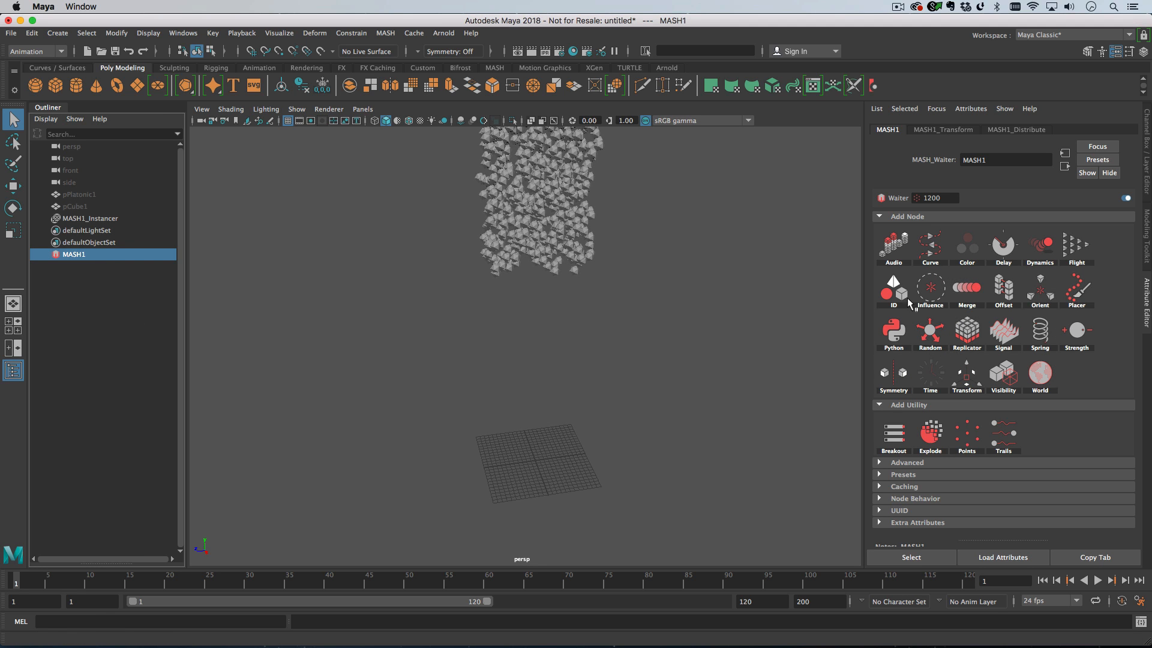
left_click(892, 287)
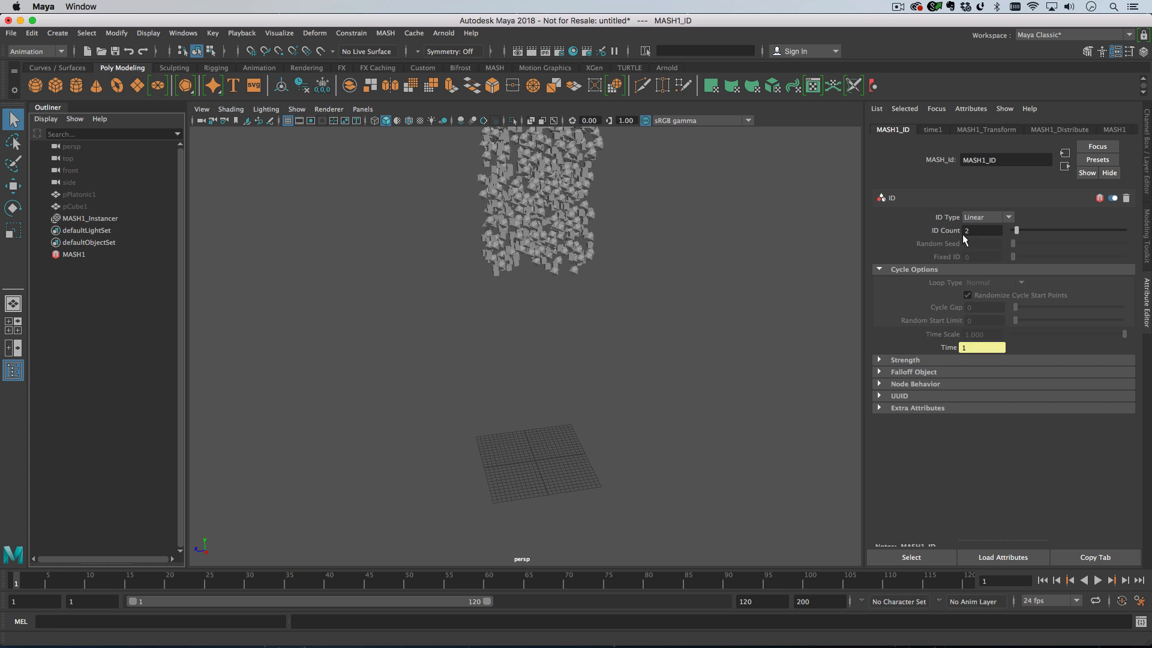
left_click(986, 217)
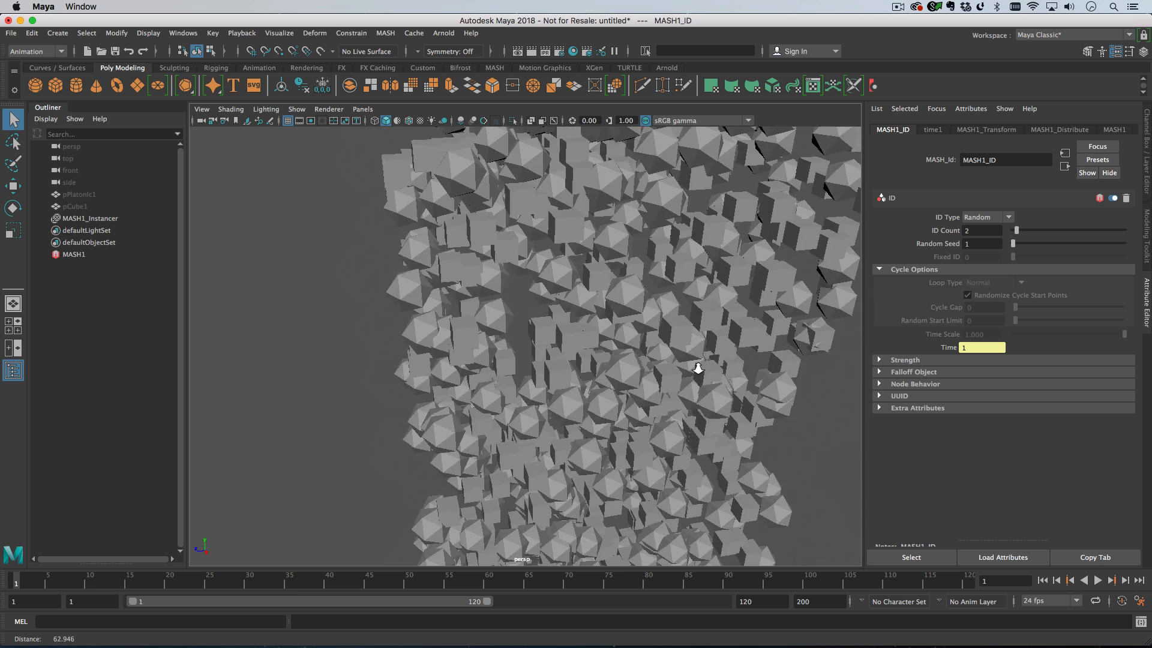
Step: Add a Random node for rotation and return to the network to add dynamics
left_click(73, 254)
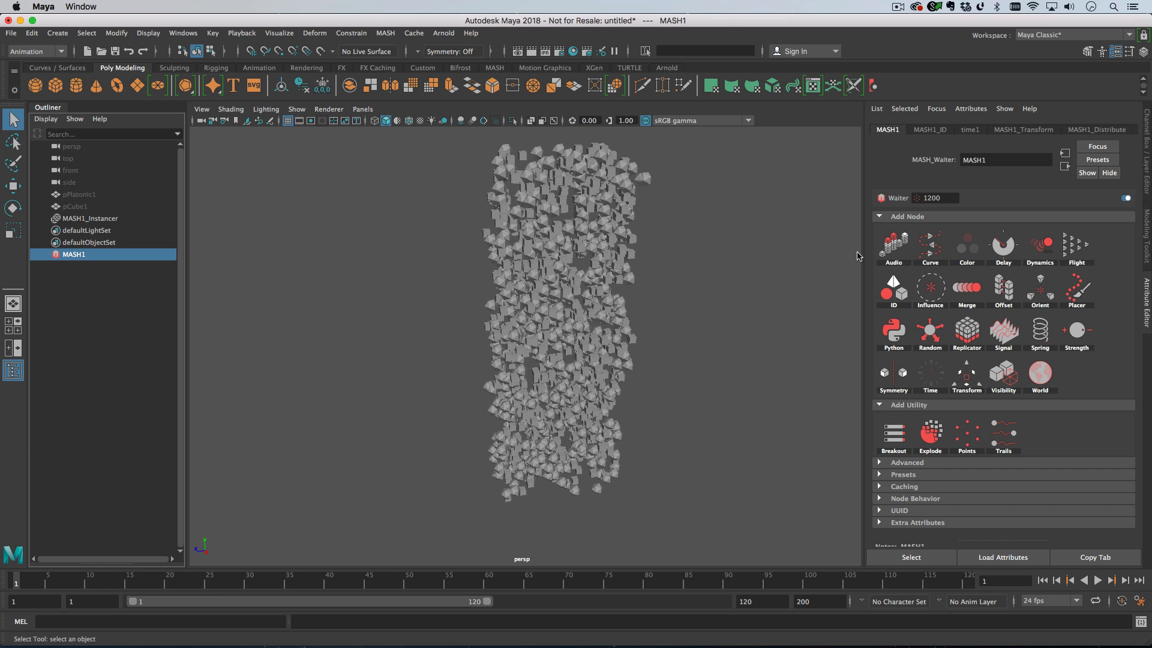
left_click(930, 331)
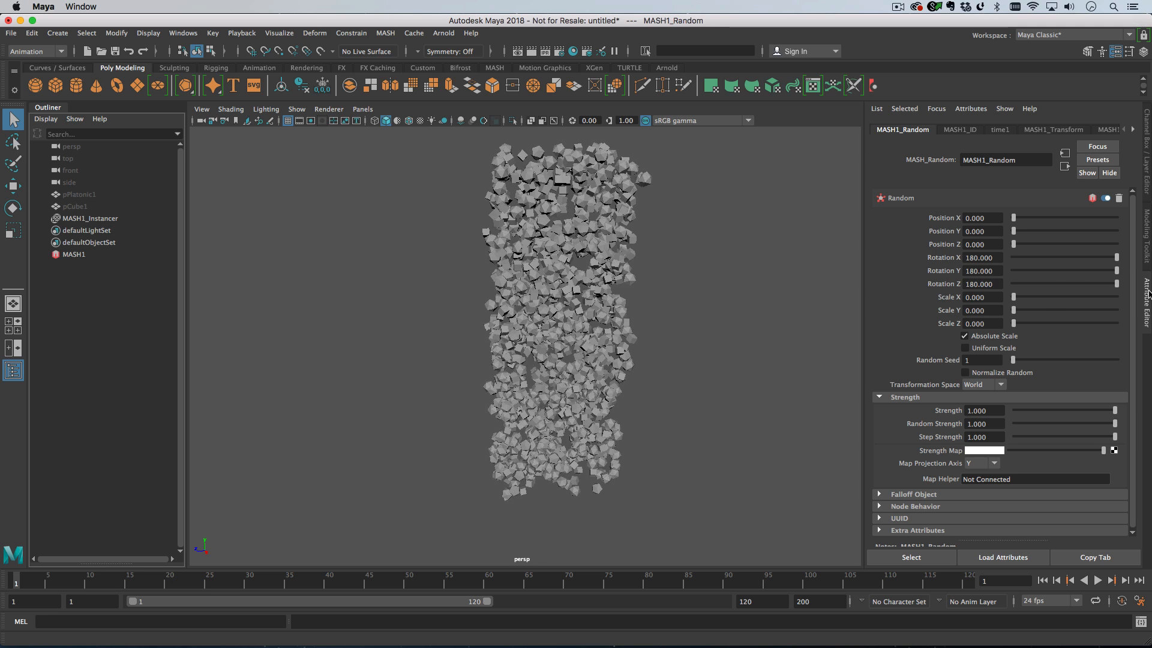
left_click(73, 253)
type("0")
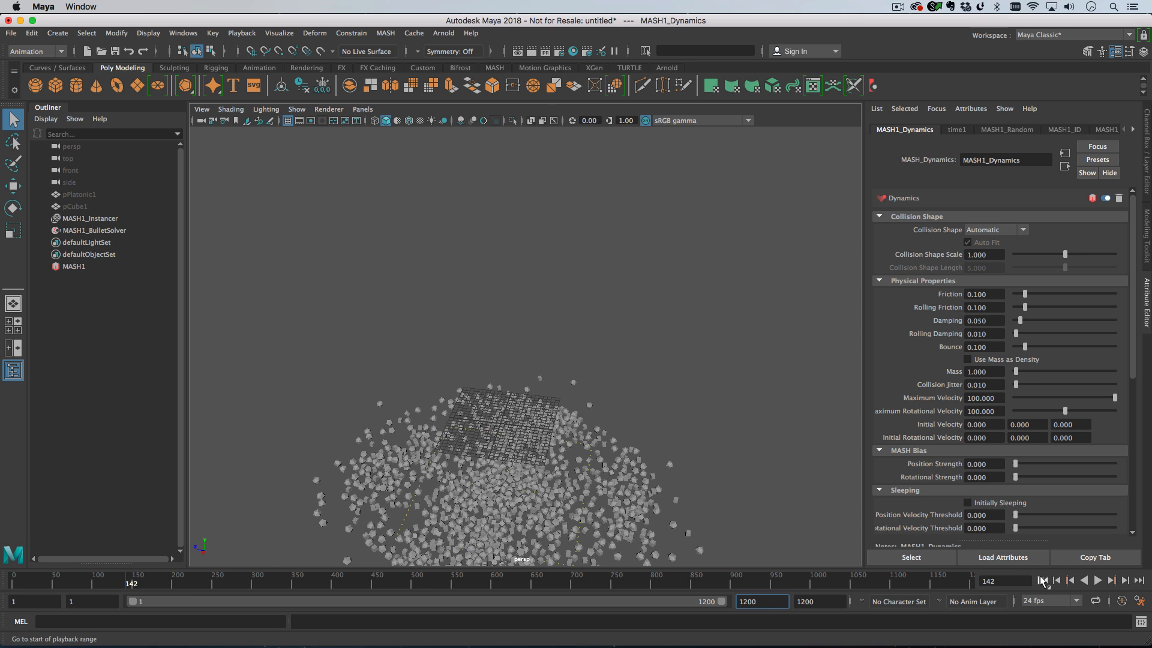
Step: Rewind, raise friction to 0.5 in the Bullet solver, and resize an open box around the pieces
left_click(1055, 580)
type("0.500")
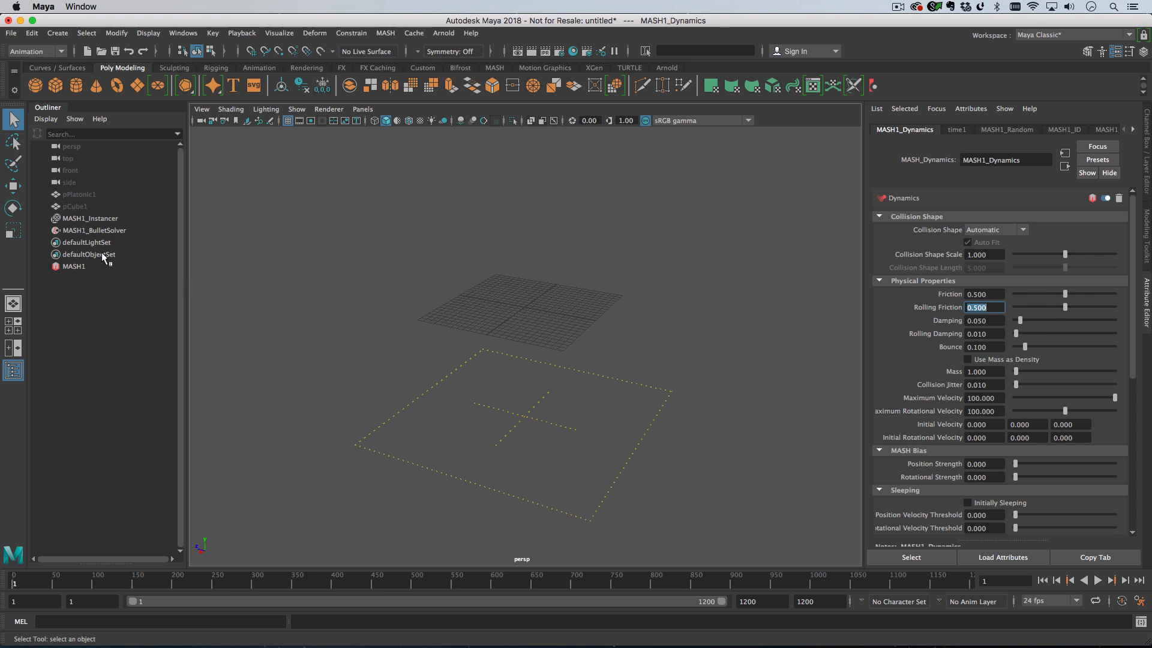
left_click(93, 231)
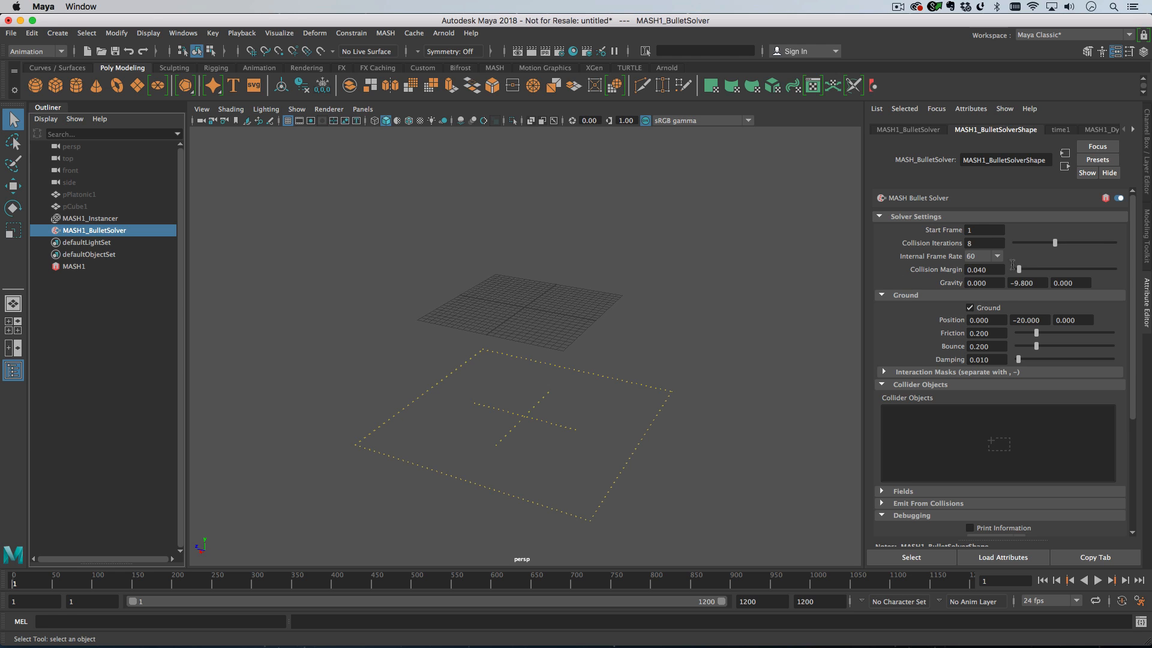
left_click(969, 307)
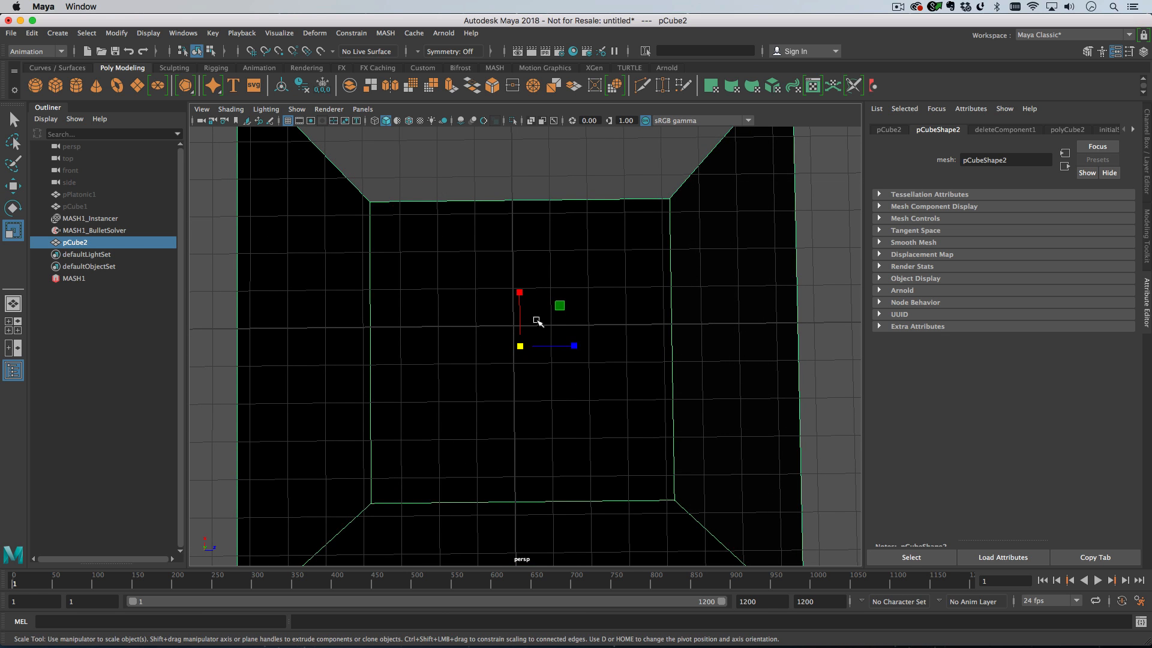
left_click_drag(559, 304, 565, 298)
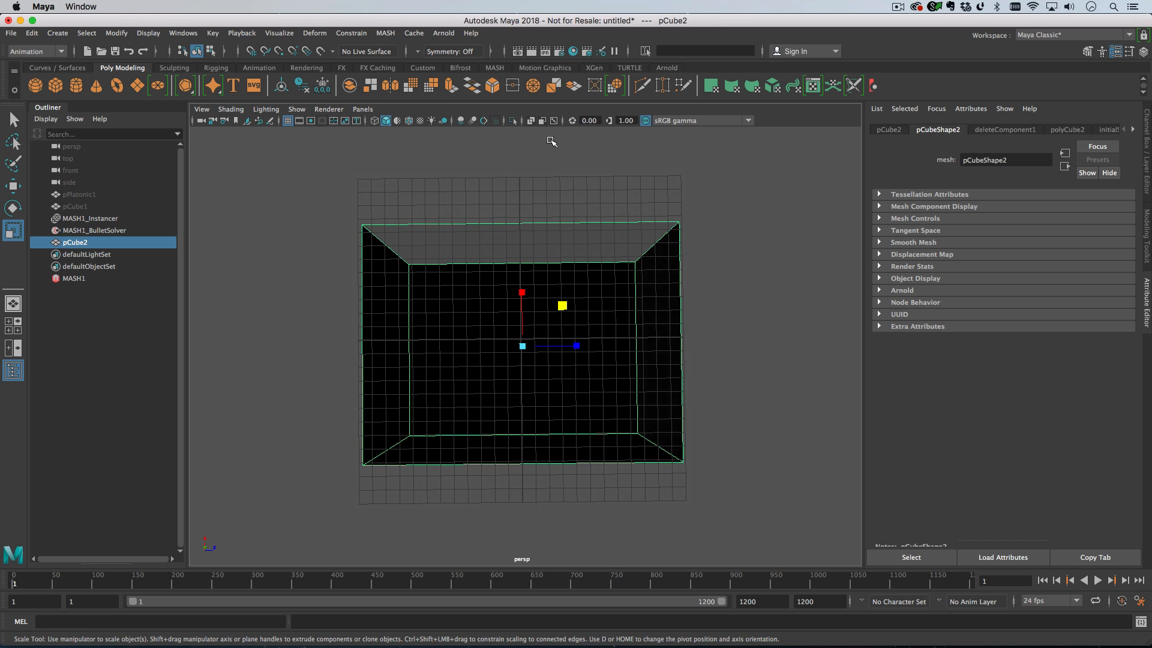
Step: Create a new perspective camera with a 50 mm focal length
left_click(362, 110)
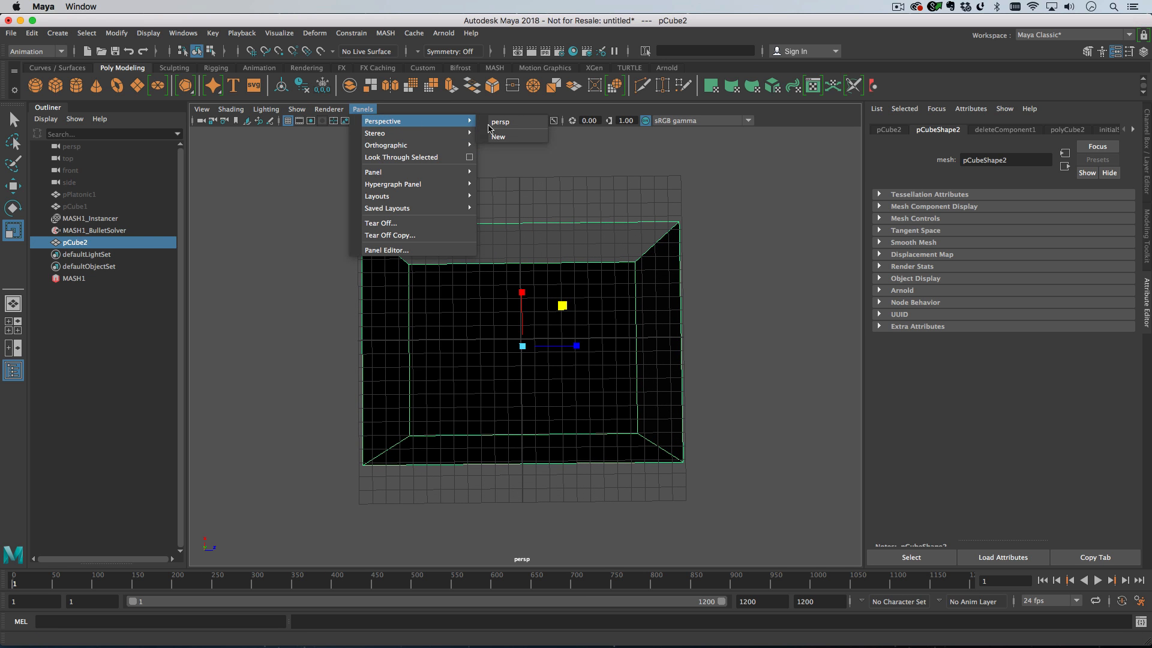
left_click(498, 136)
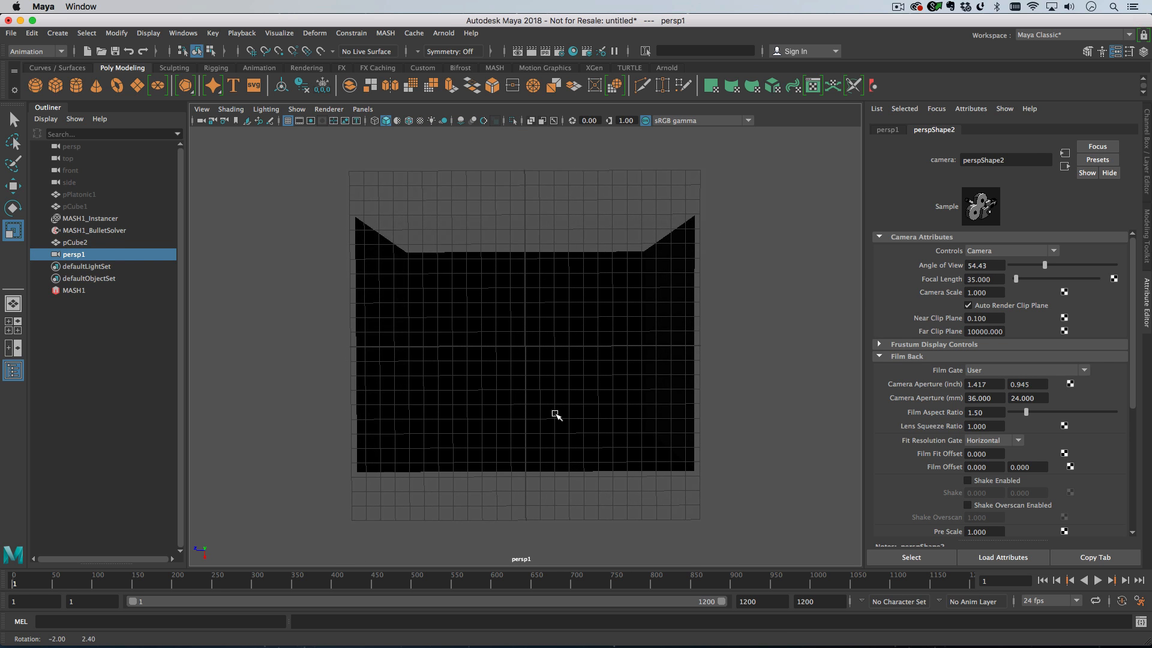
left_click(984, 279)
type("50.000")
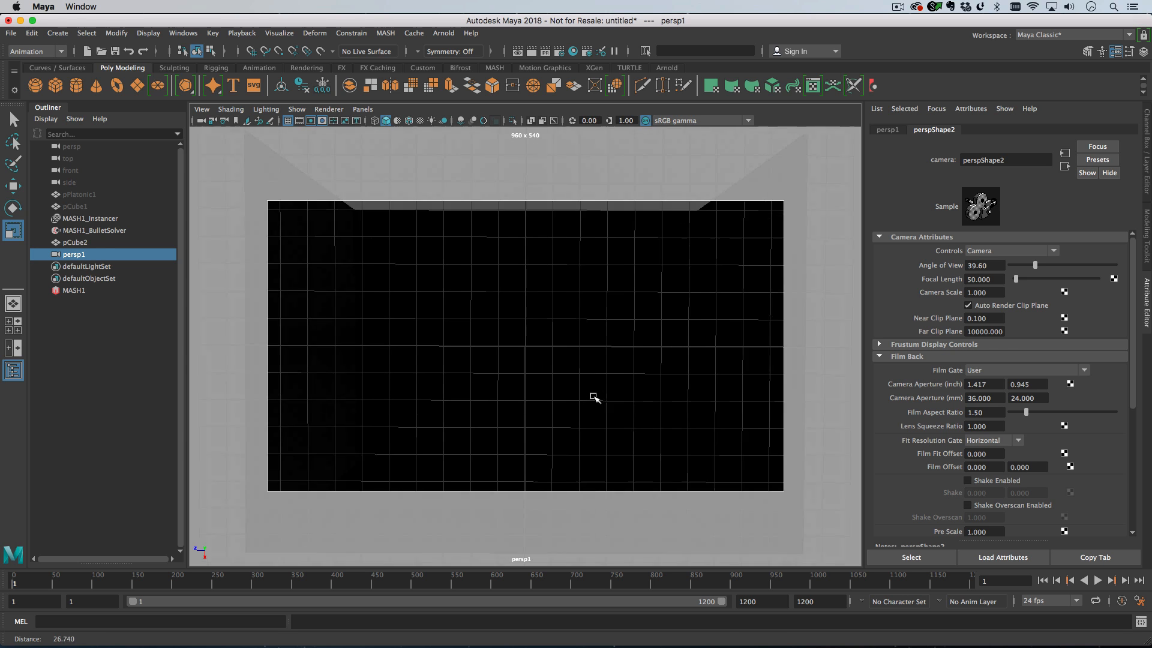
Step: Frame the camera into the box and select the box container
left_click(75, 241)
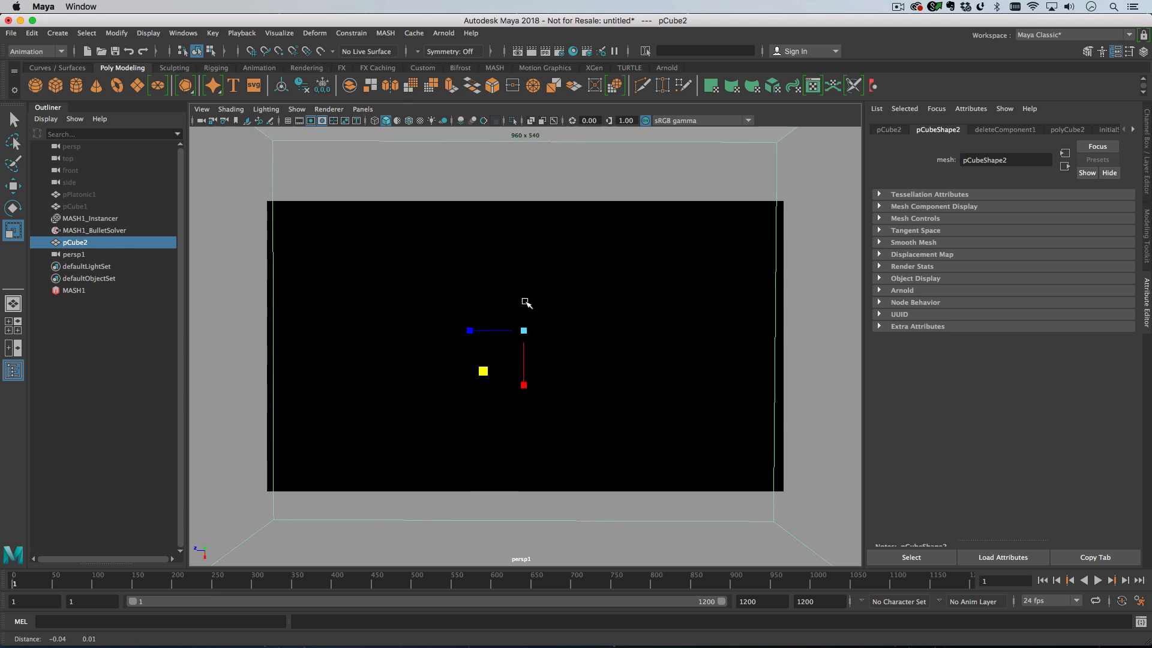
left_click(93, 230)
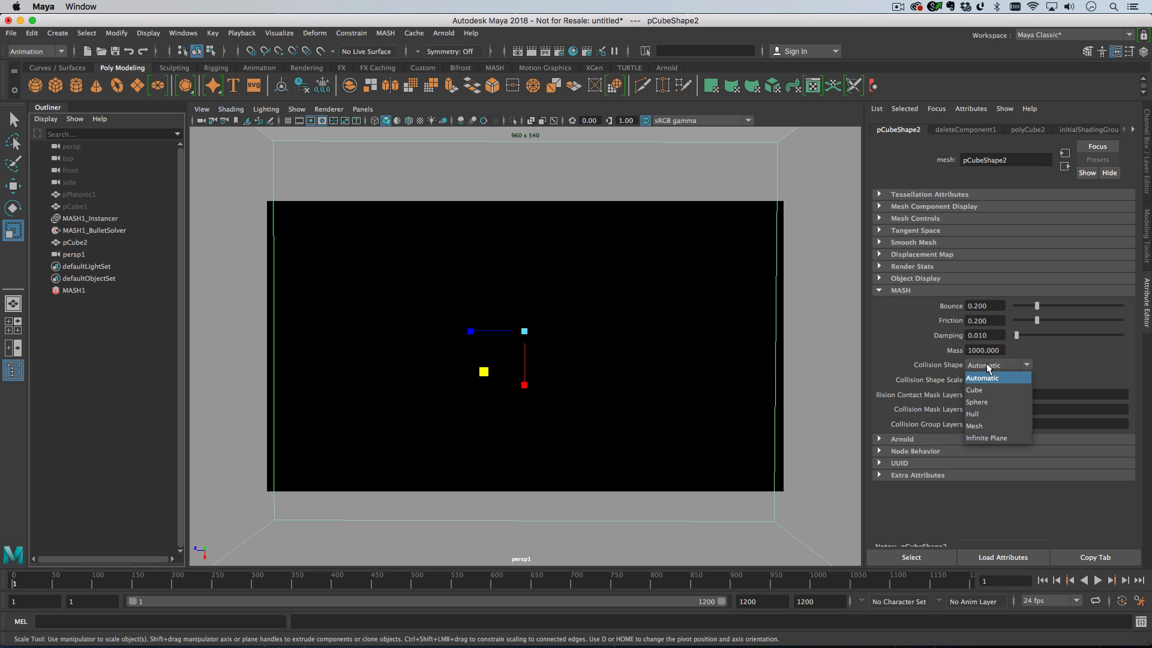
Step: Set the box to collide as a mesh and simulate the solids piling inside it
left_click(974, 424)
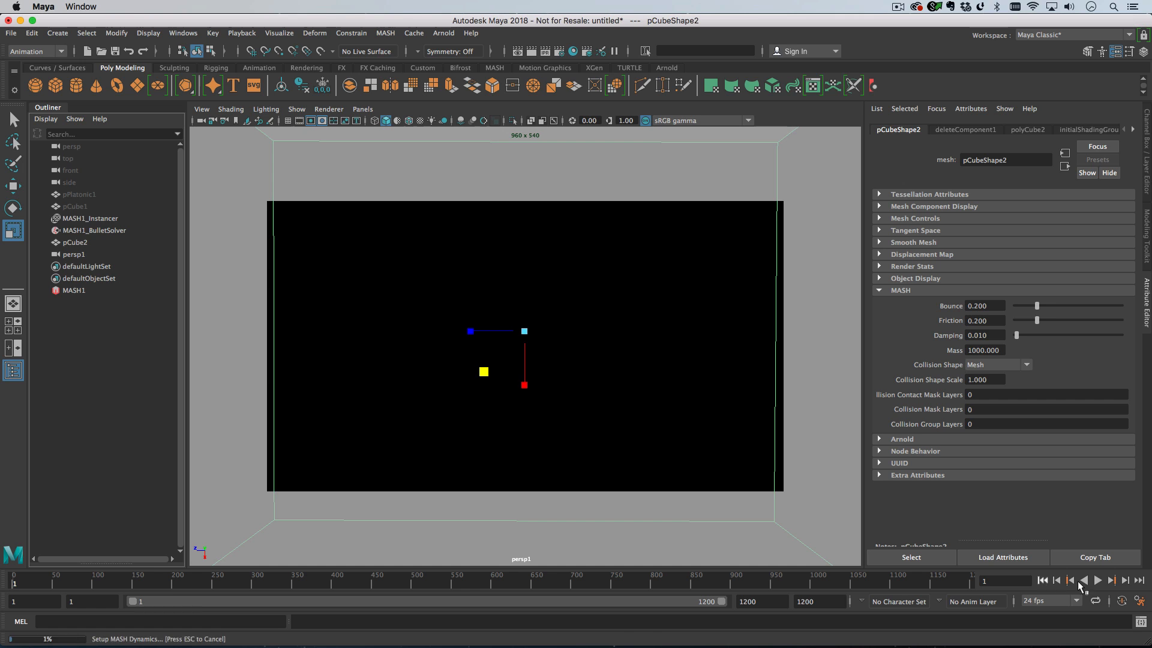
left_click(1098, 580)
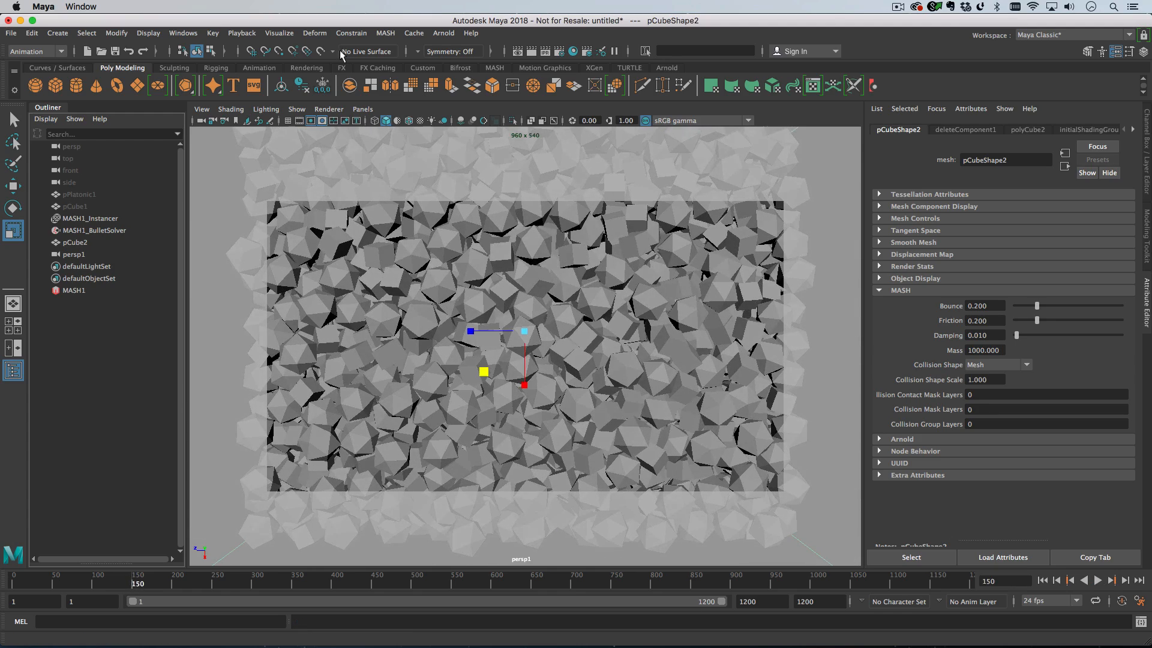
left_click(362, 109)
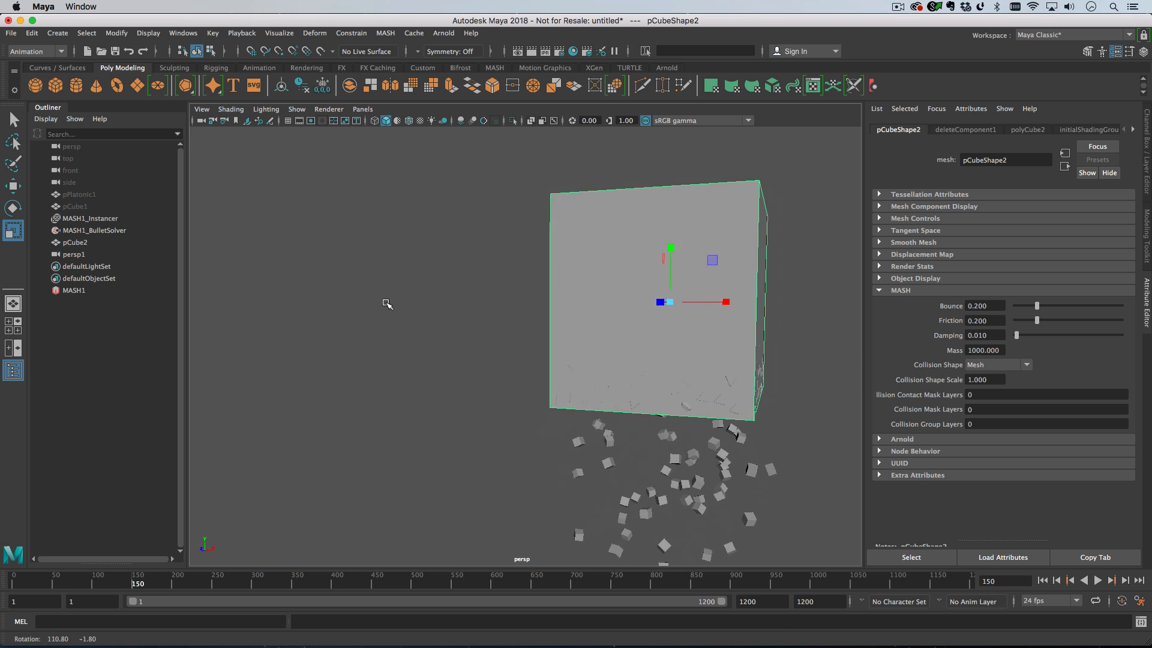
left_click_drag(388, 303, 645, 188)
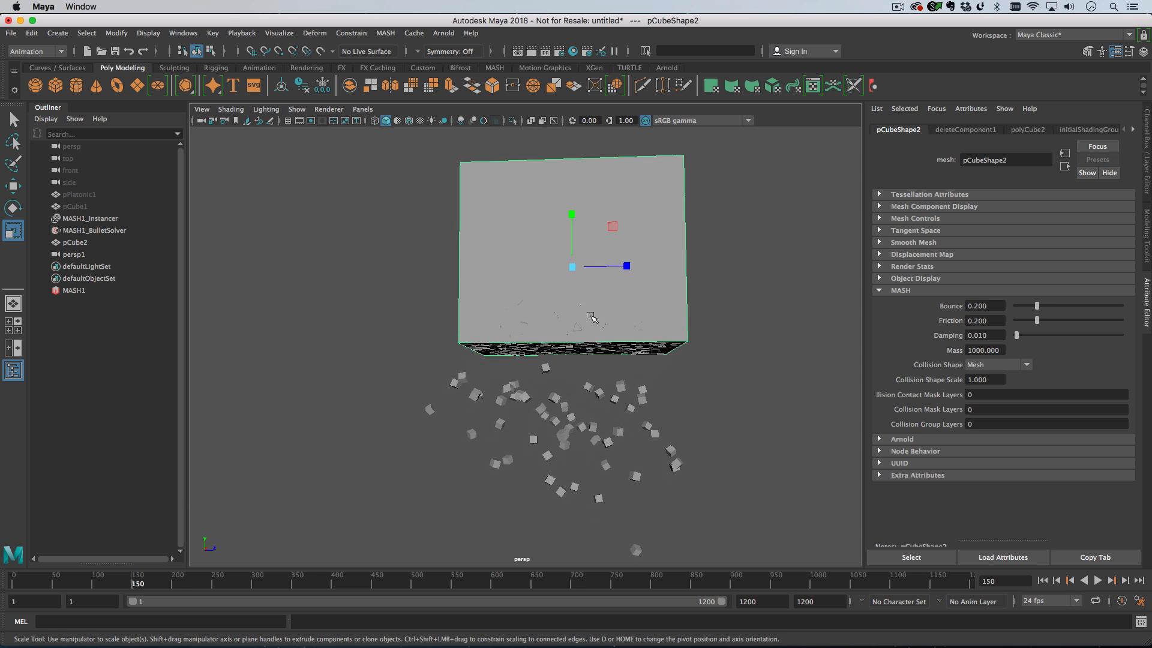
mouse_move(543, 336)
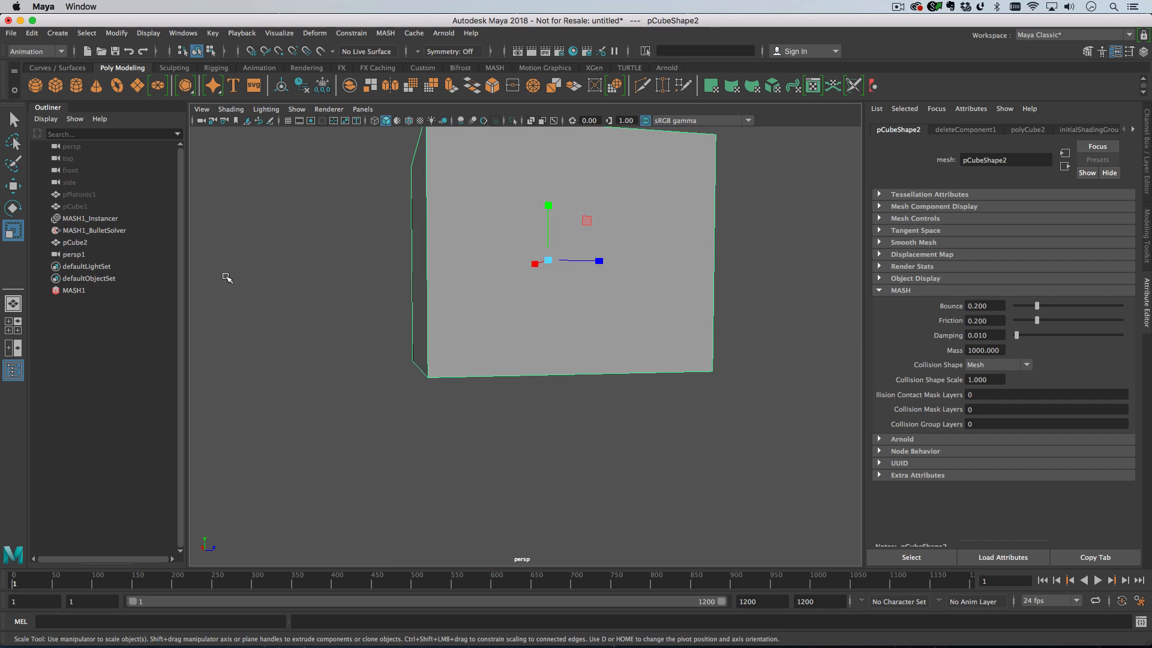
left_click(93, 230)
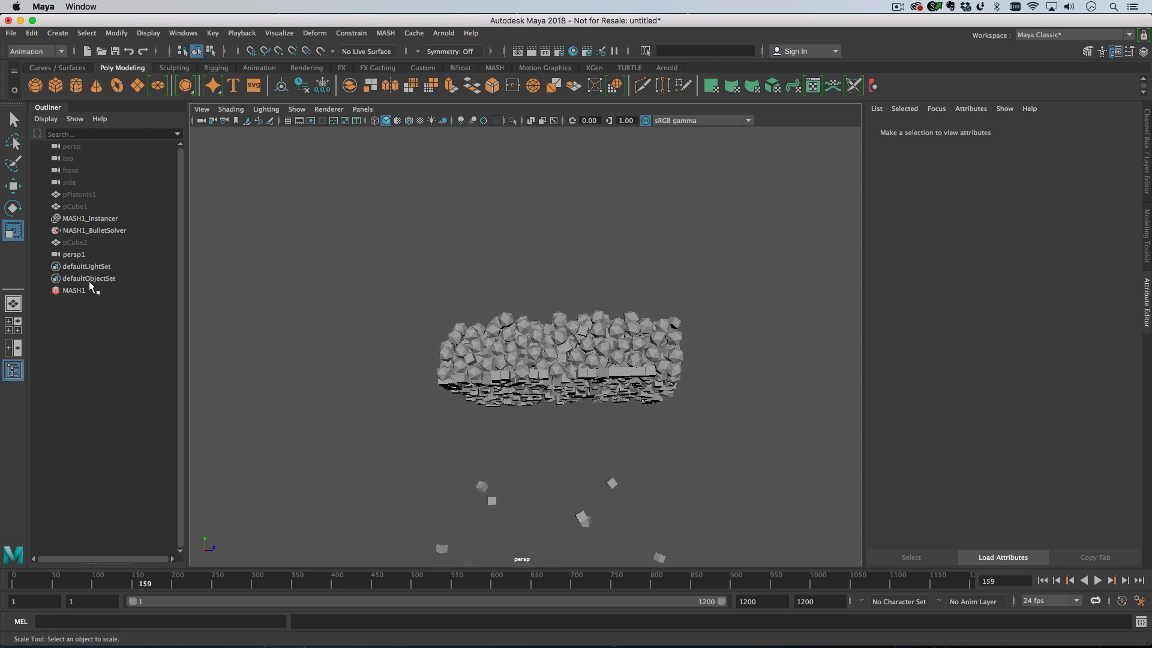
Step: Select the Bullet solver, replay the simulation, and switch to the four-view layout
left_click(93, 230)
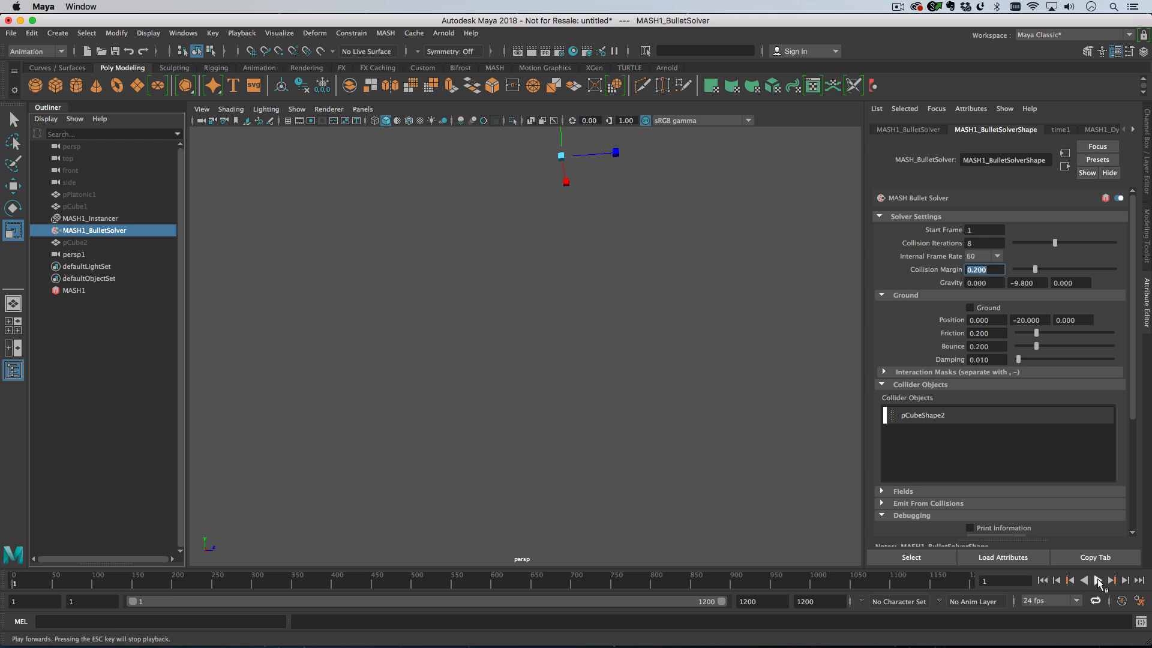
left_click(1097, 581)
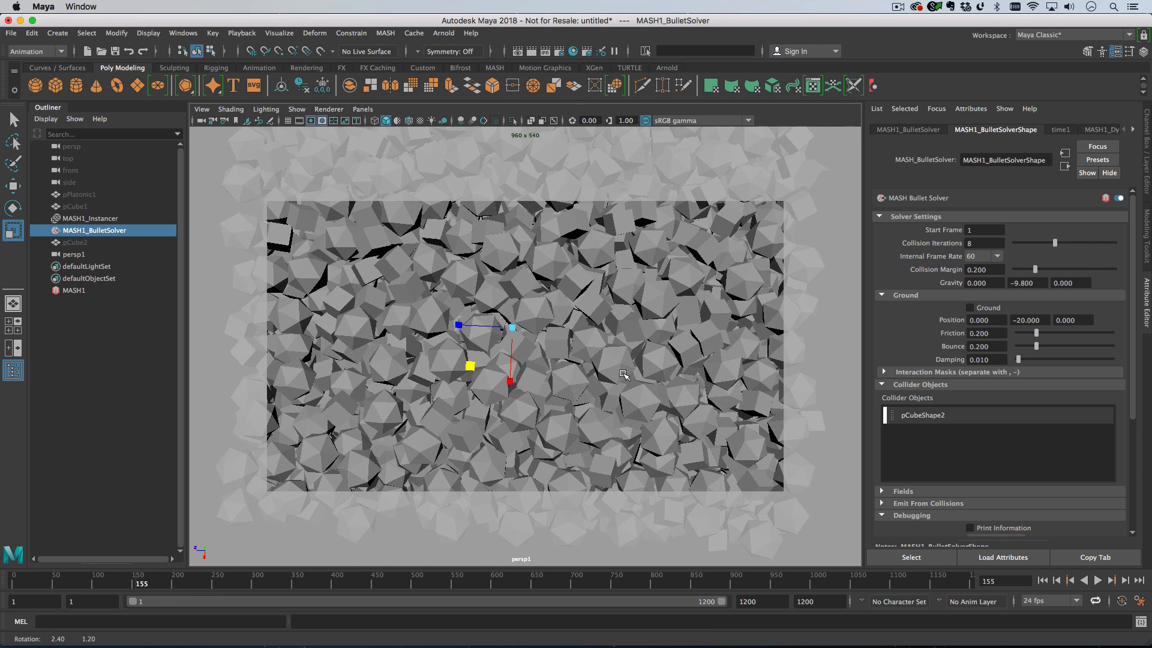
key("space")
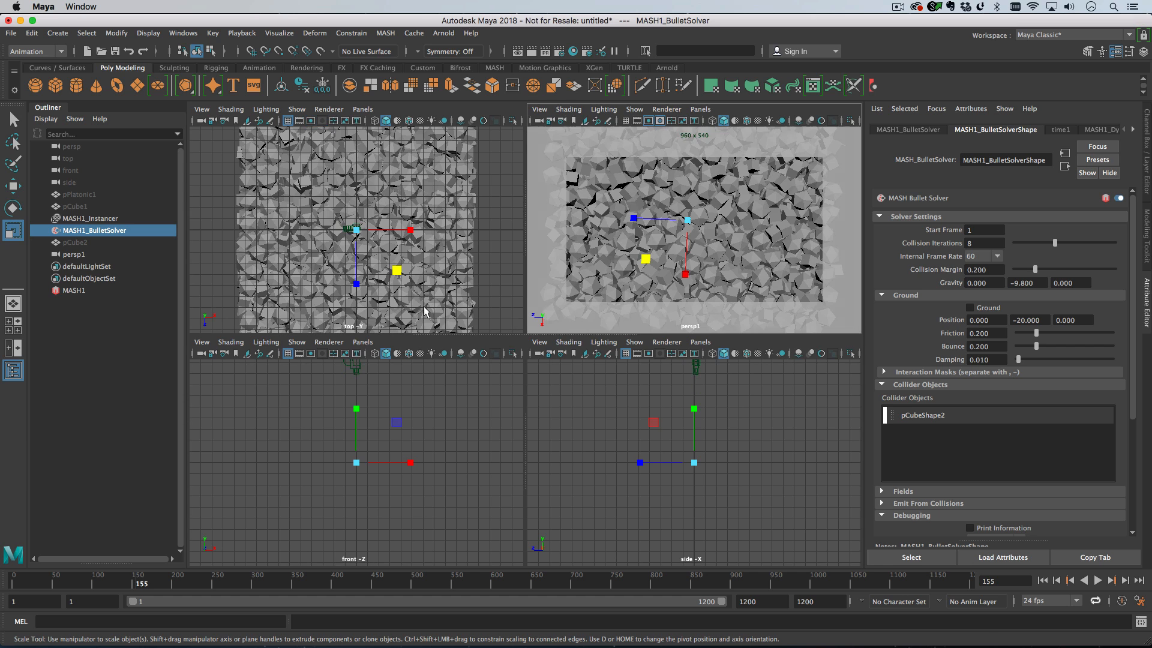
Step: Rotate the persp1 camera to X -90 so it looks straight down at the pile
left_click(75, 254)
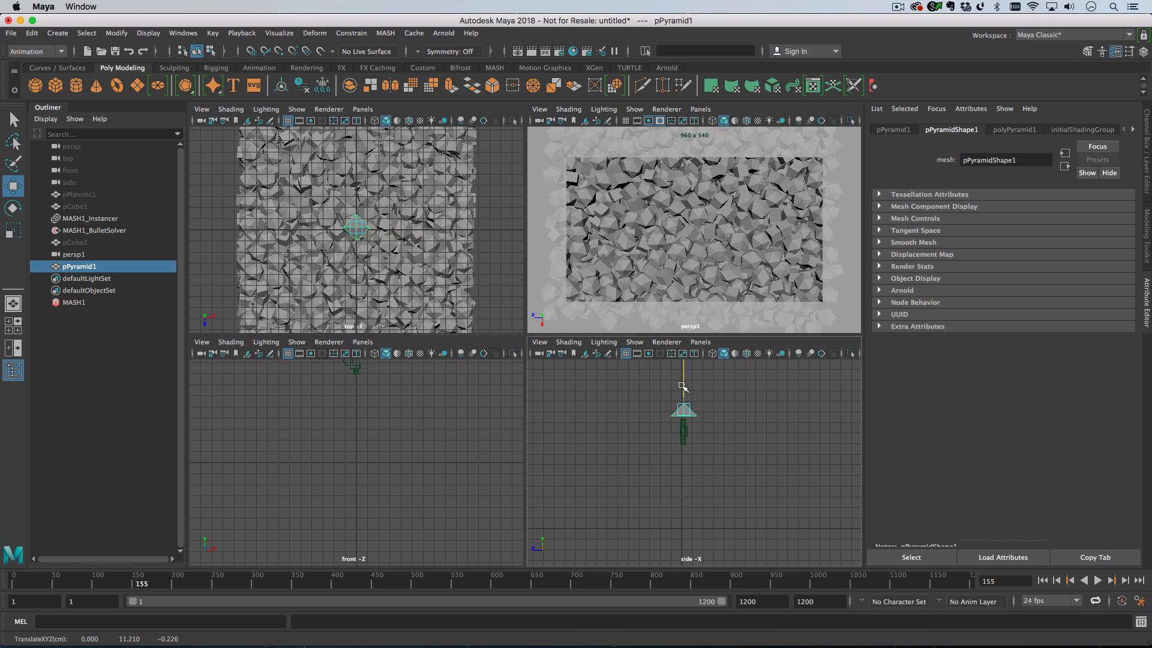
left_click(74, 254)
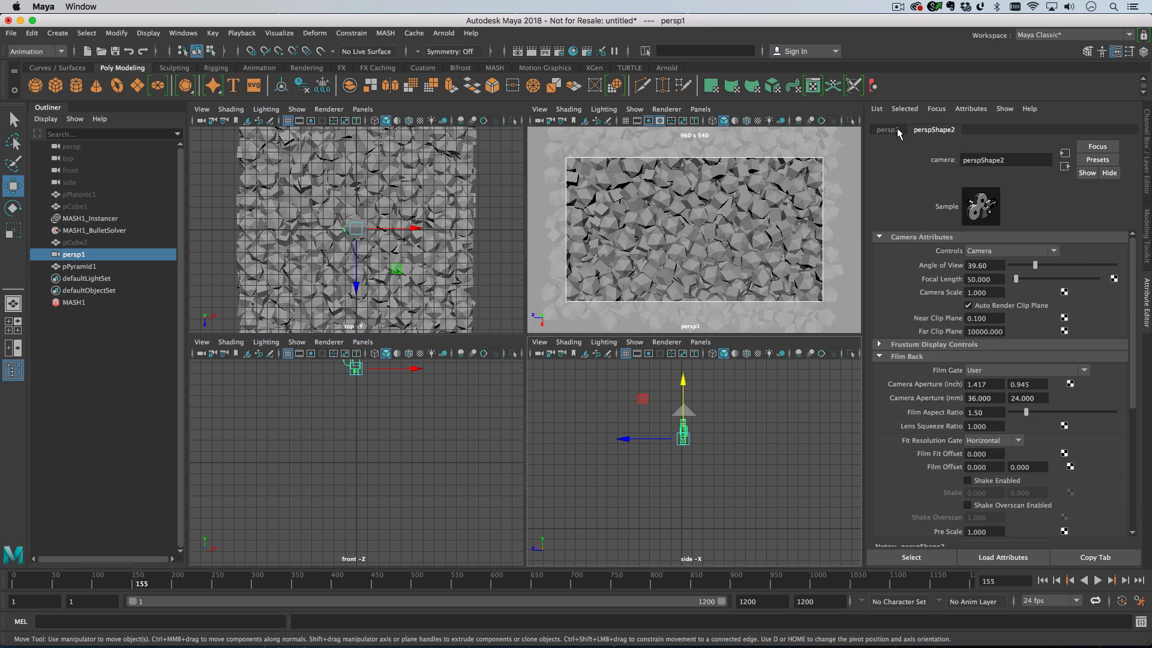
left_click(887, 130)
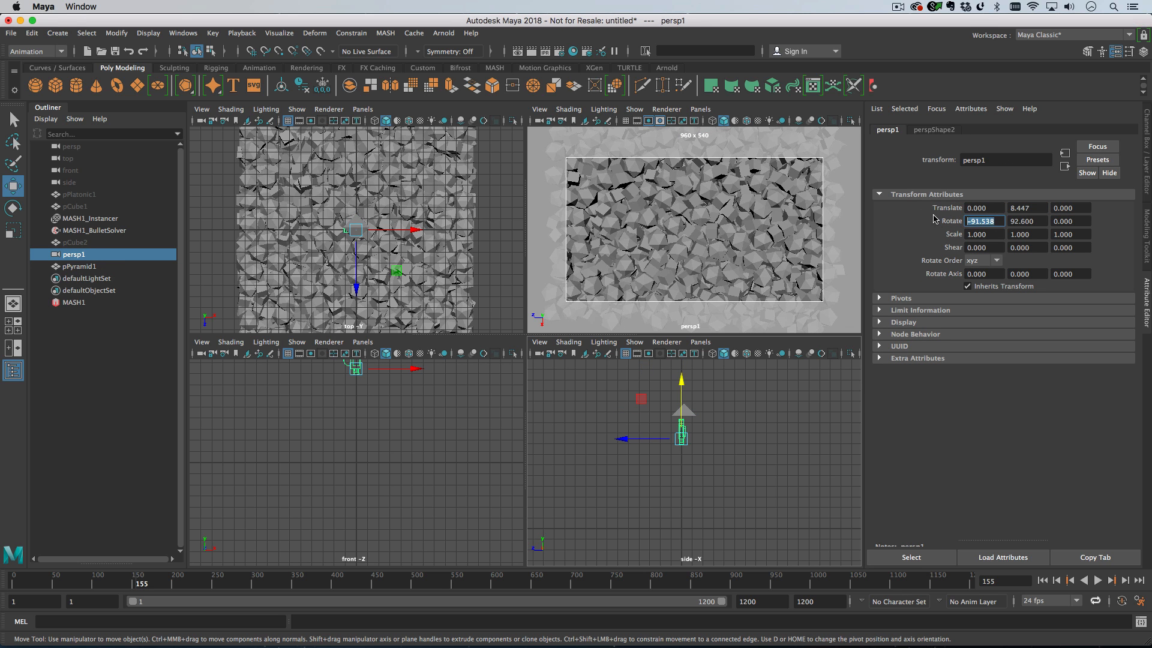
type("-90.000")
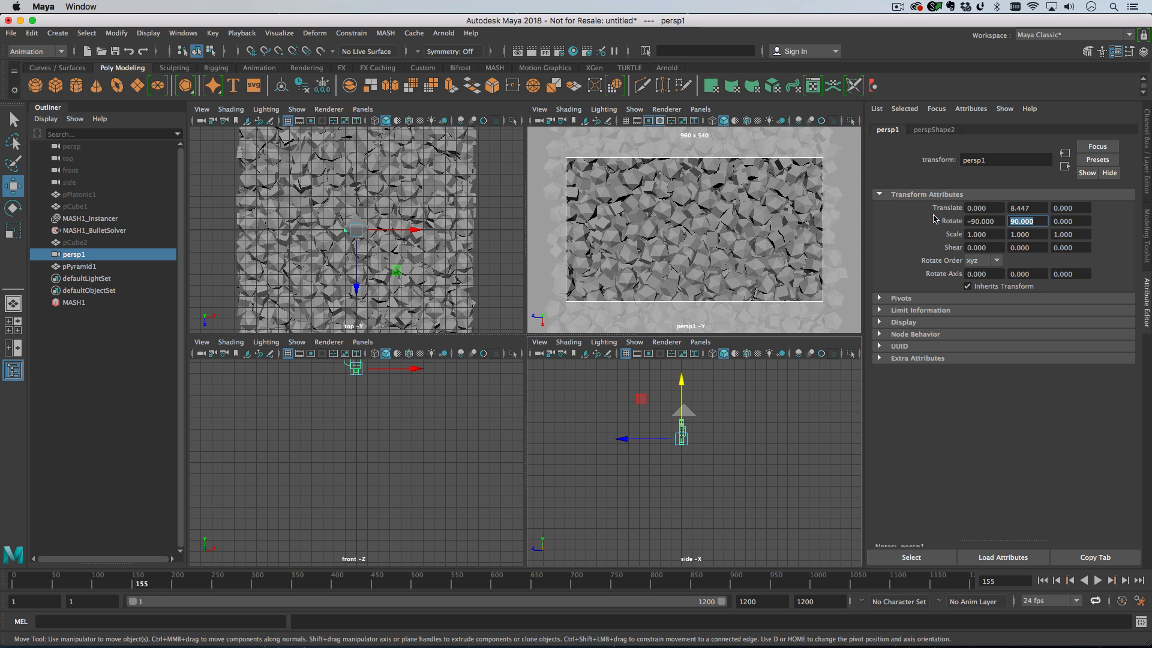
left_click(80, 266)
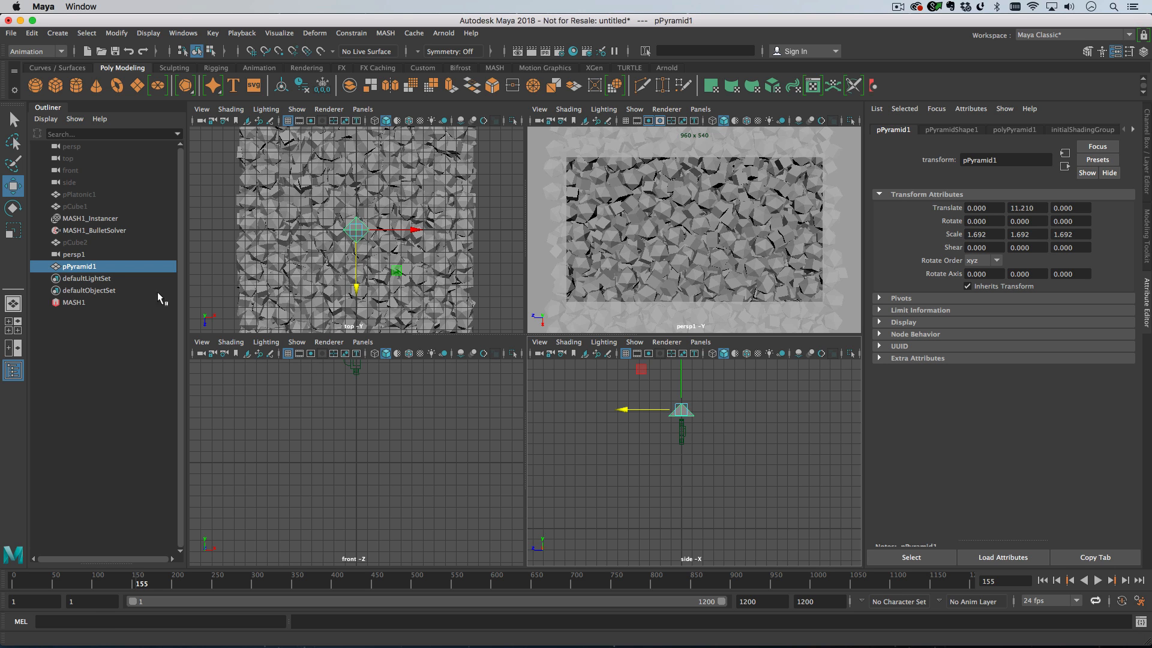
Step: Select the Bullet solver and open its simulation settings to shorten playback to 200 frames
left_click(94, 230)
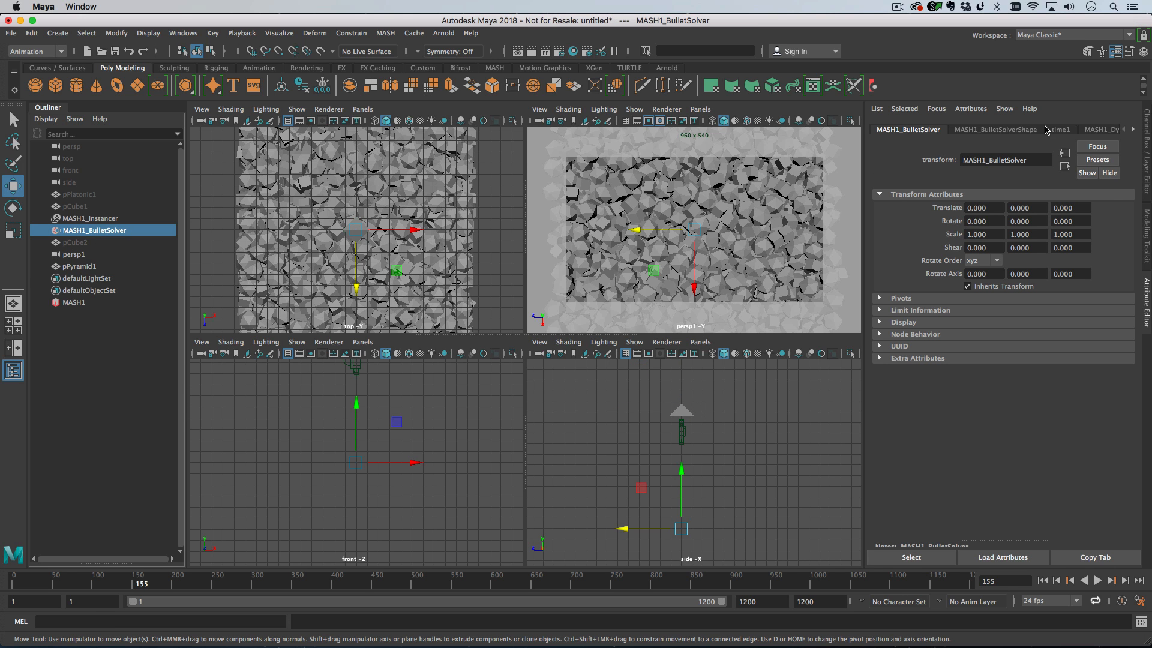
left_click(993, 130)
type("200")
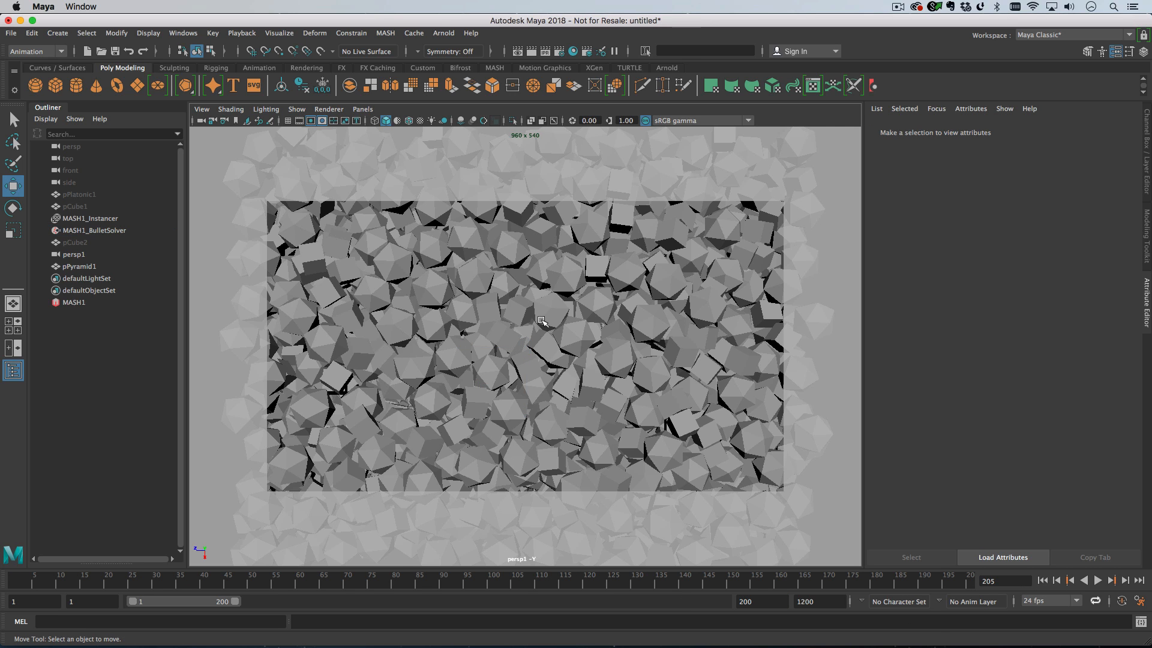
Step: Switch the MASH1 network's geometry type to a single Repro mesh
left_click(90, 219)
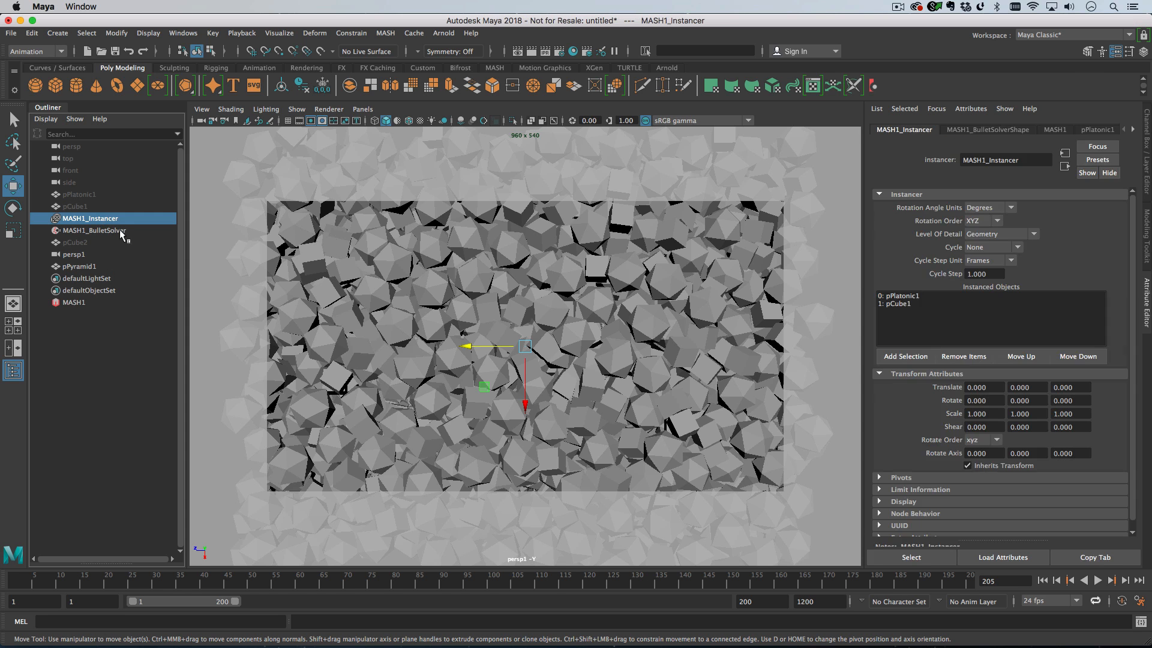
left_click(73, 303)
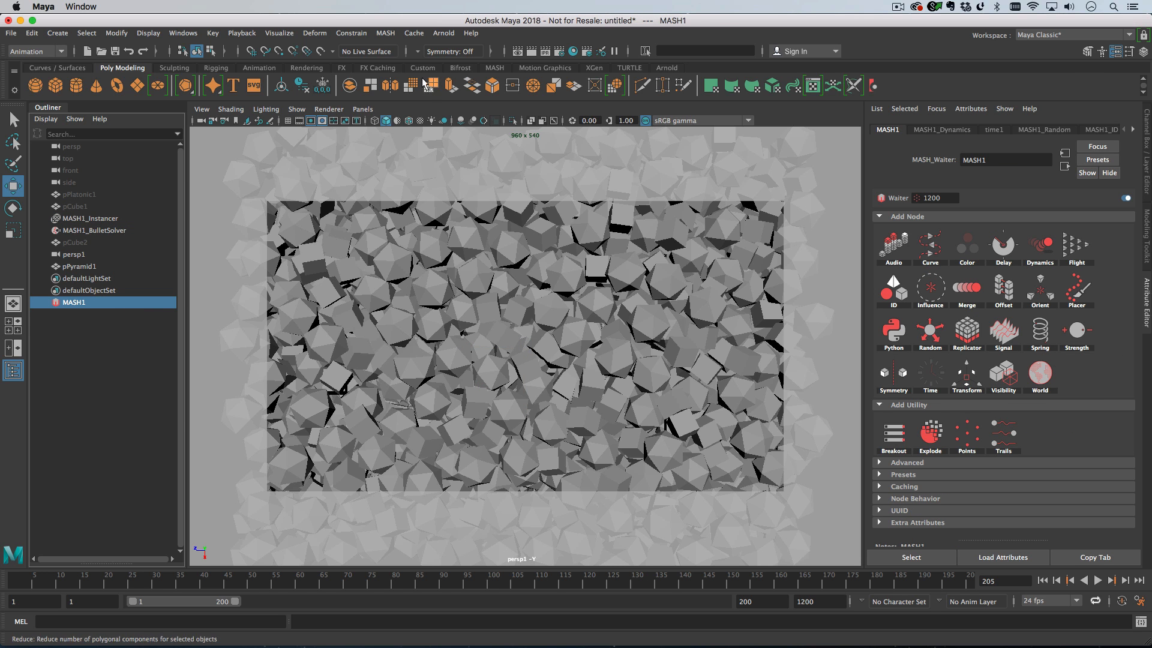
left_click(385, 33)
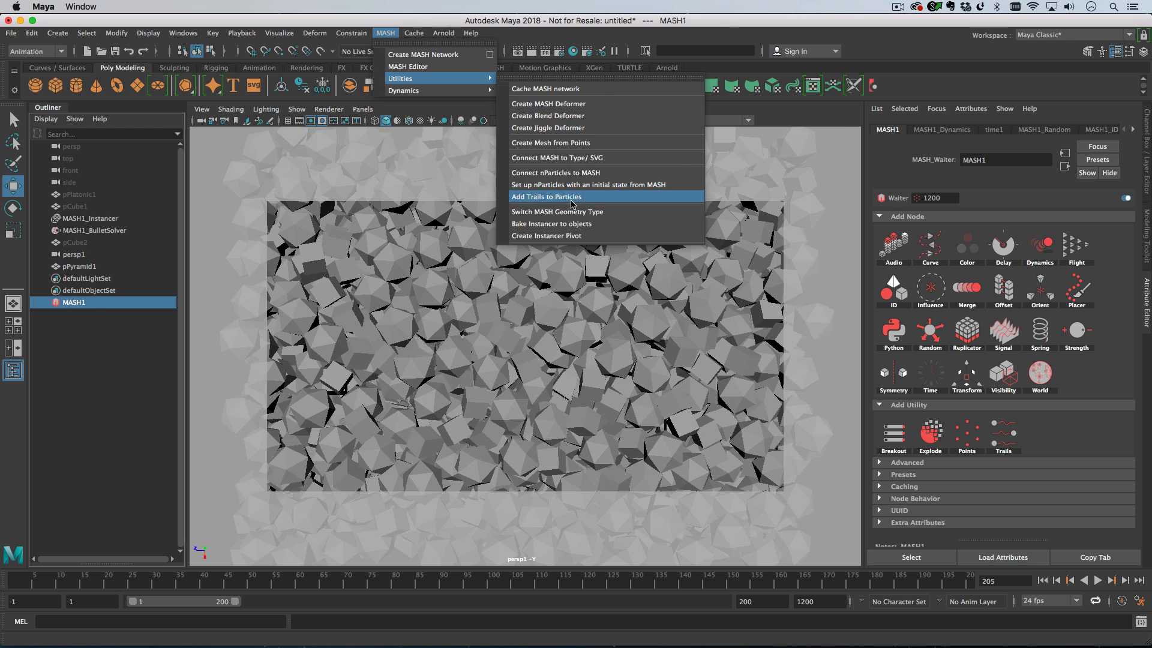
left_click(556, 211)
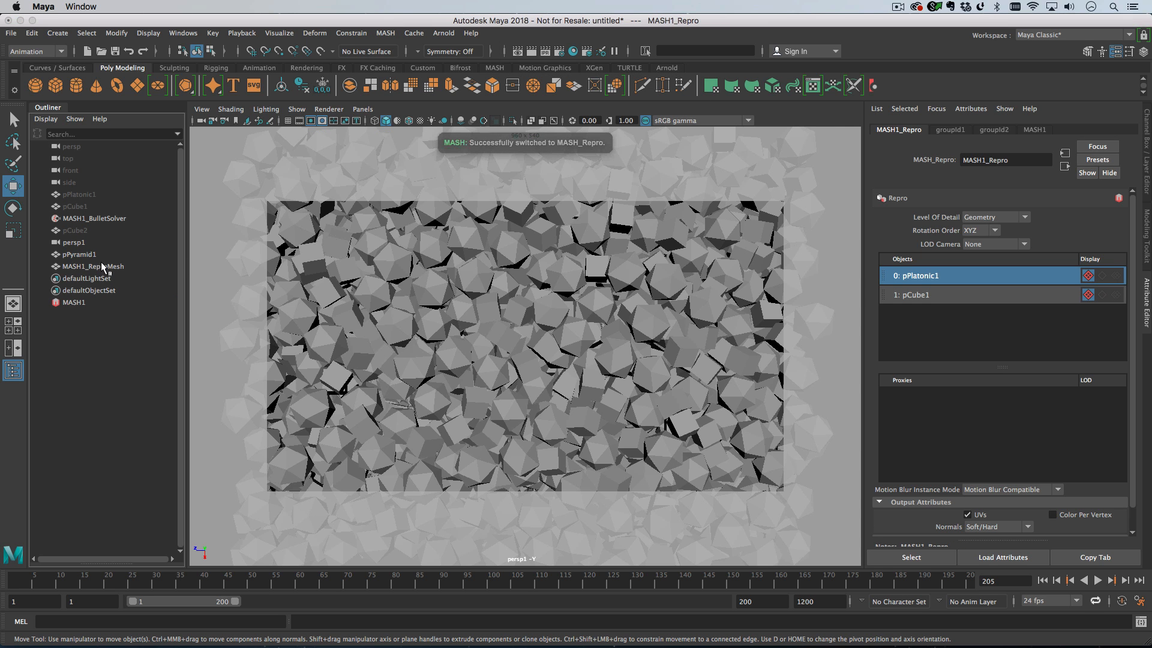
Step: Select MASH1_ReproMesh and review the Export Selection to Alembic settings
left_click(92, 266)
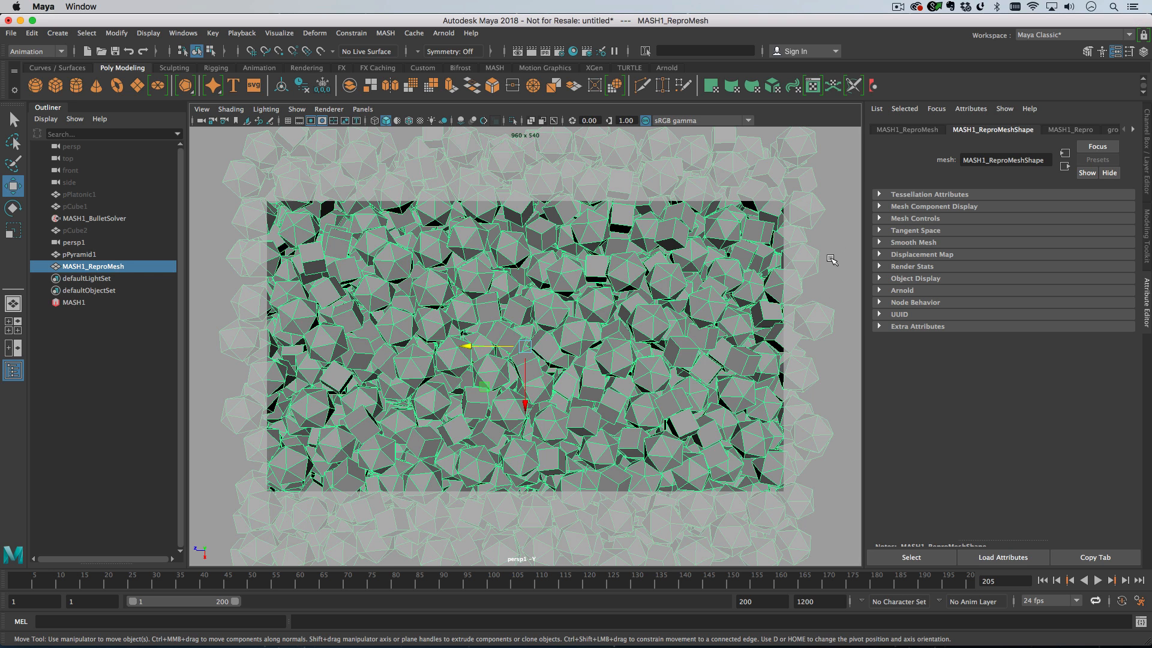
mouse_move(470, 33)
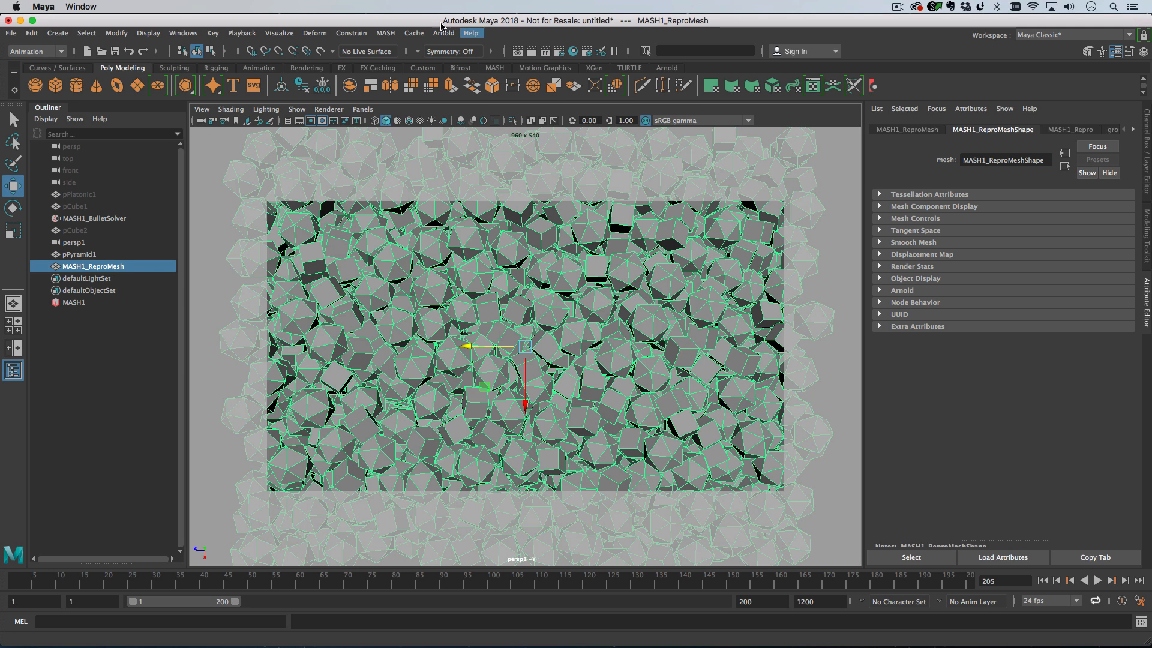
left_click(412, 33)
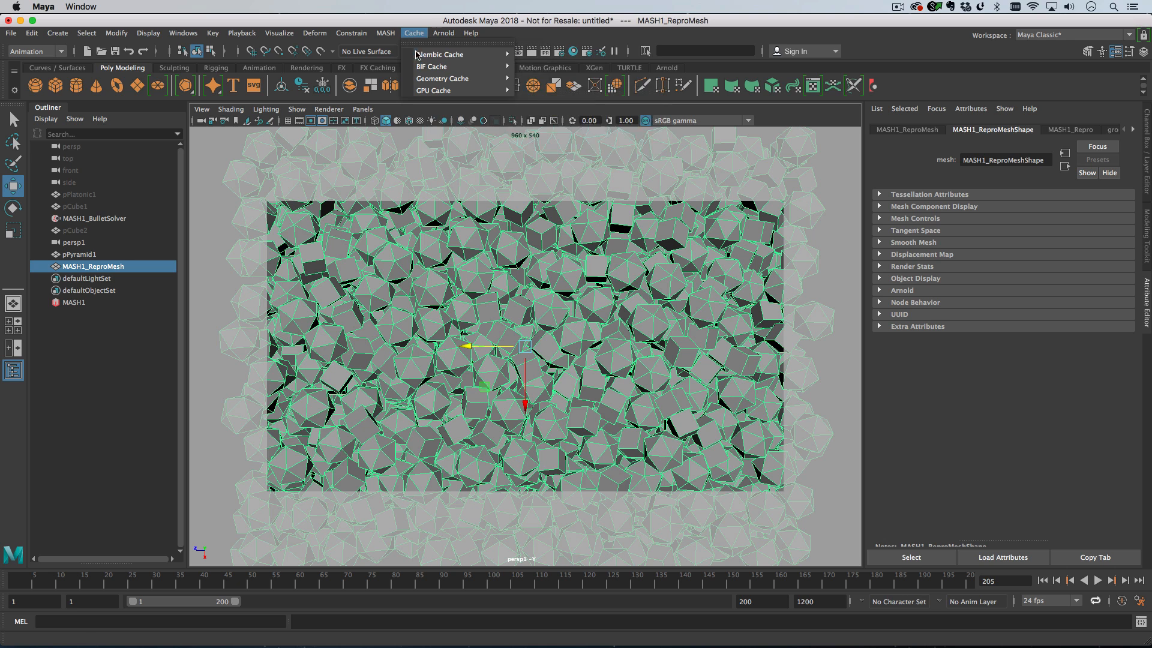
mouse_move(440, 54)
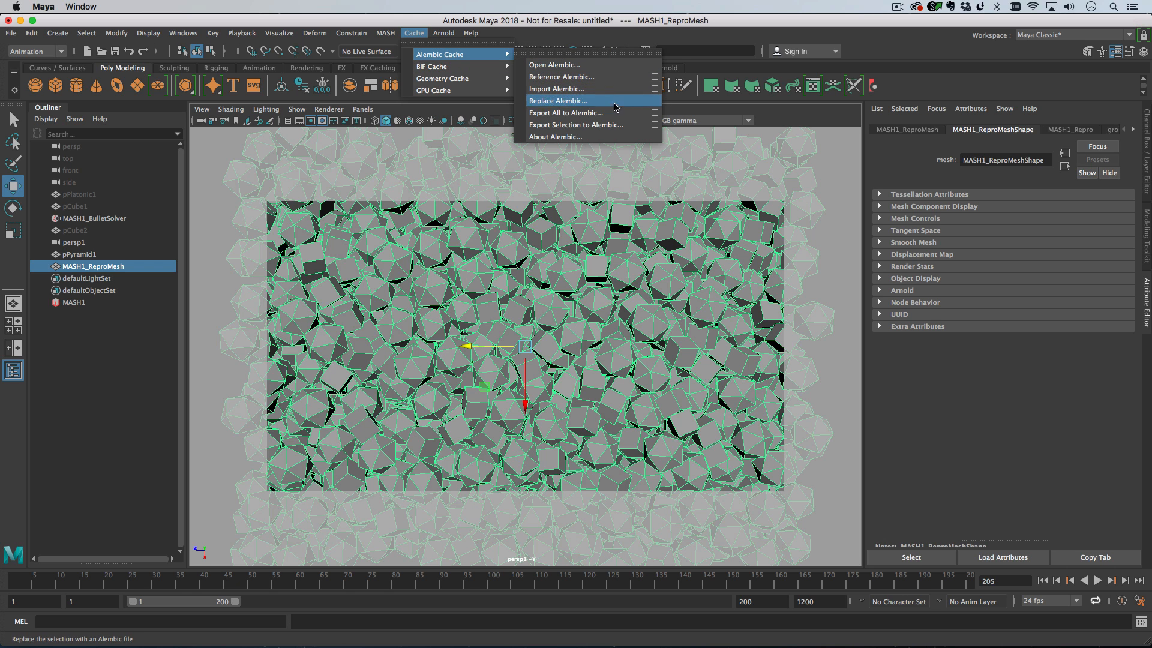
left_click(575, 125)
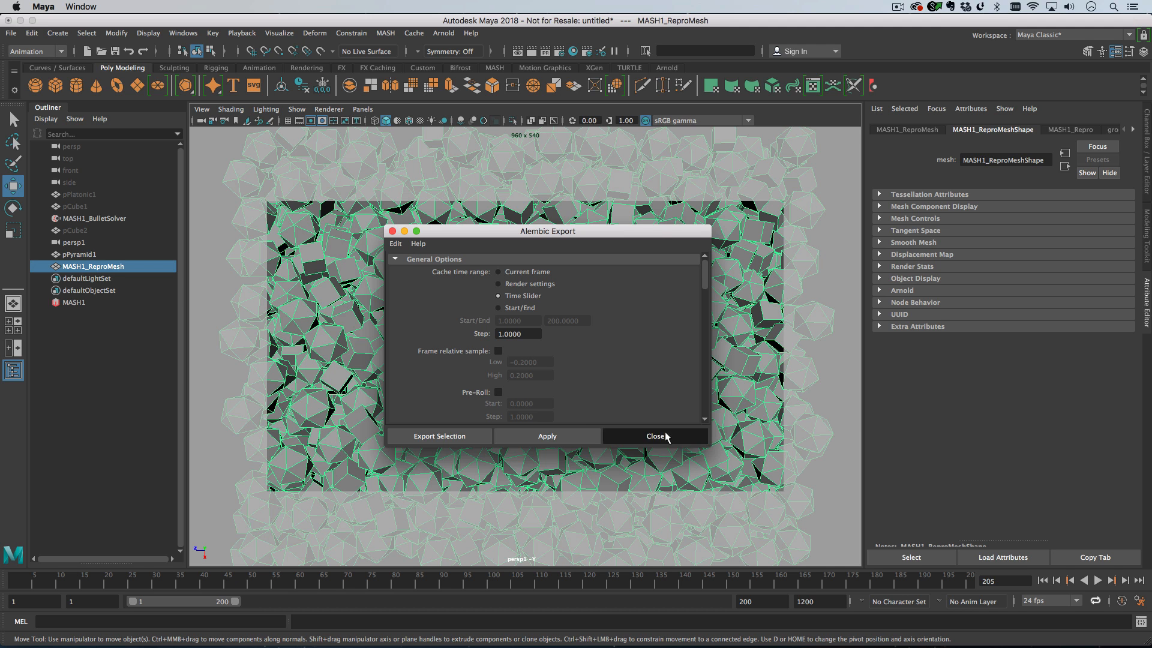
left_click(655, 435)
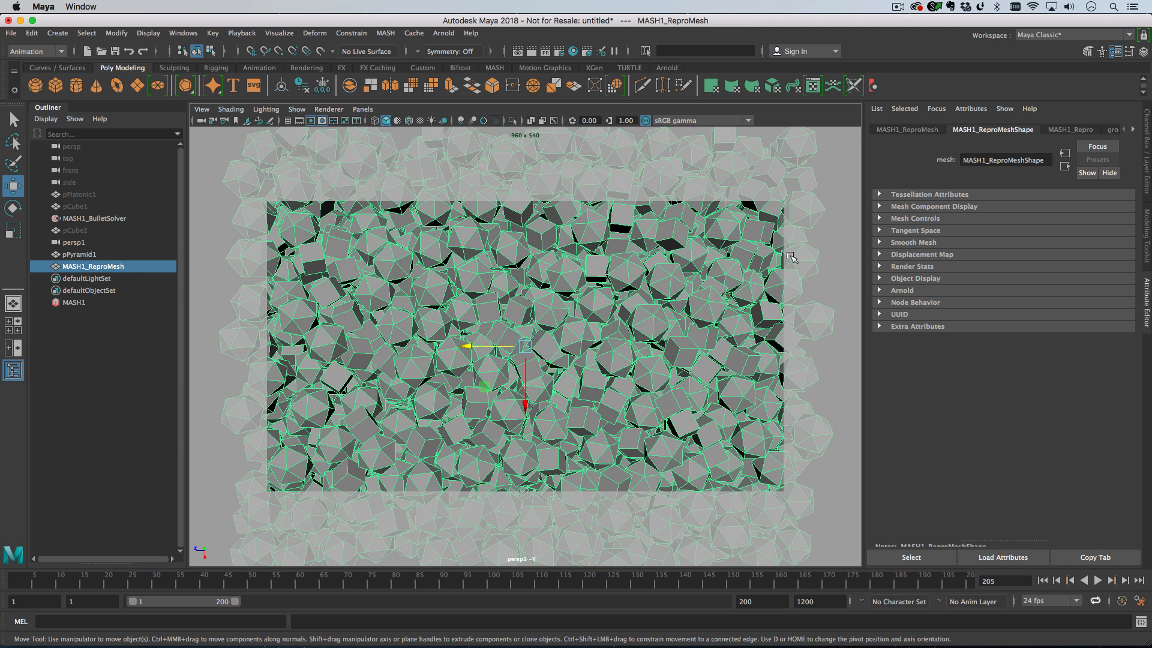
mouse_move(828, 268)
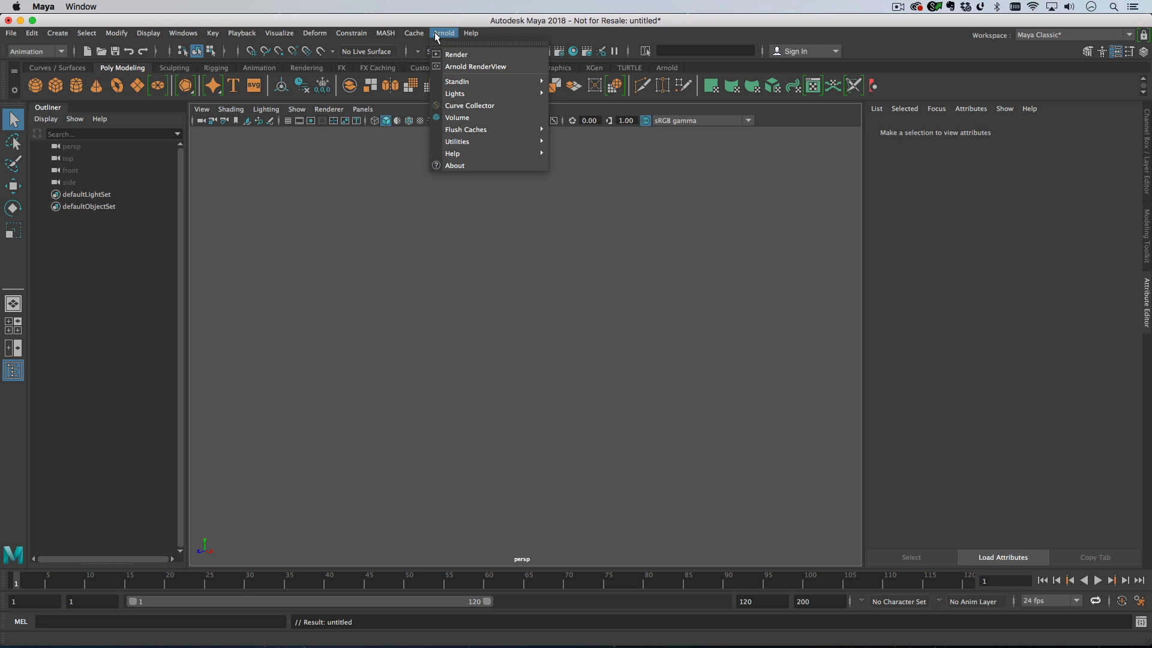
Step: Open the sim.abc Alembic cache from the StickyTexture folder
left_click(414, 33)
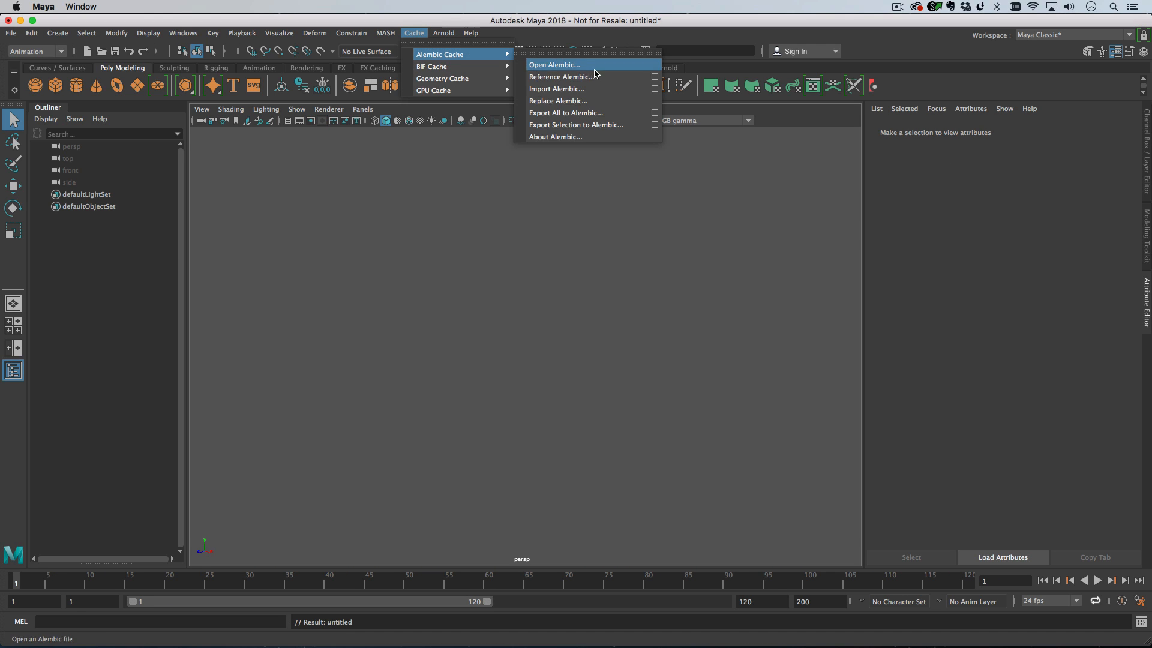
left_click(554, 65)
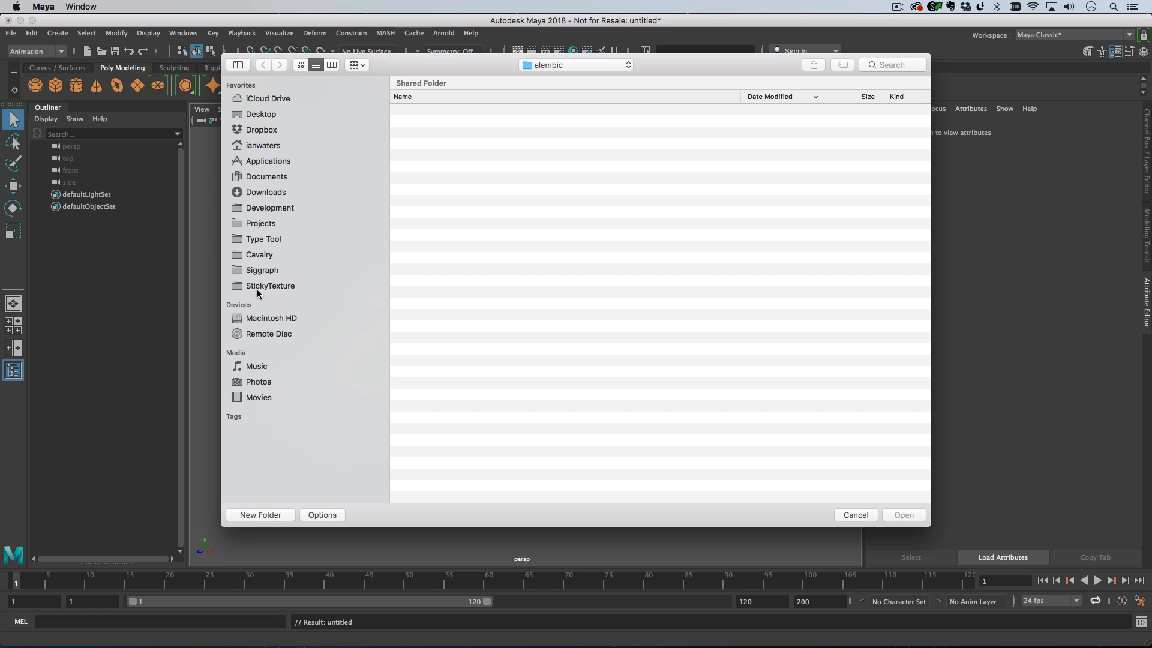
left_click(270, 286)
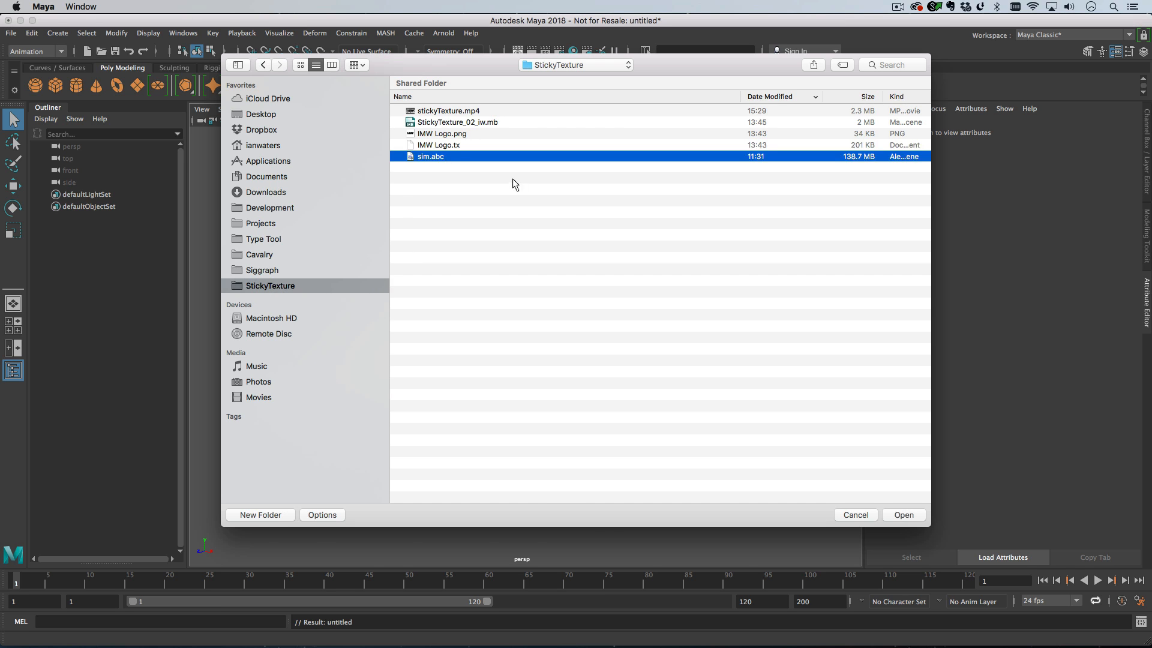
left_click(902, 515)
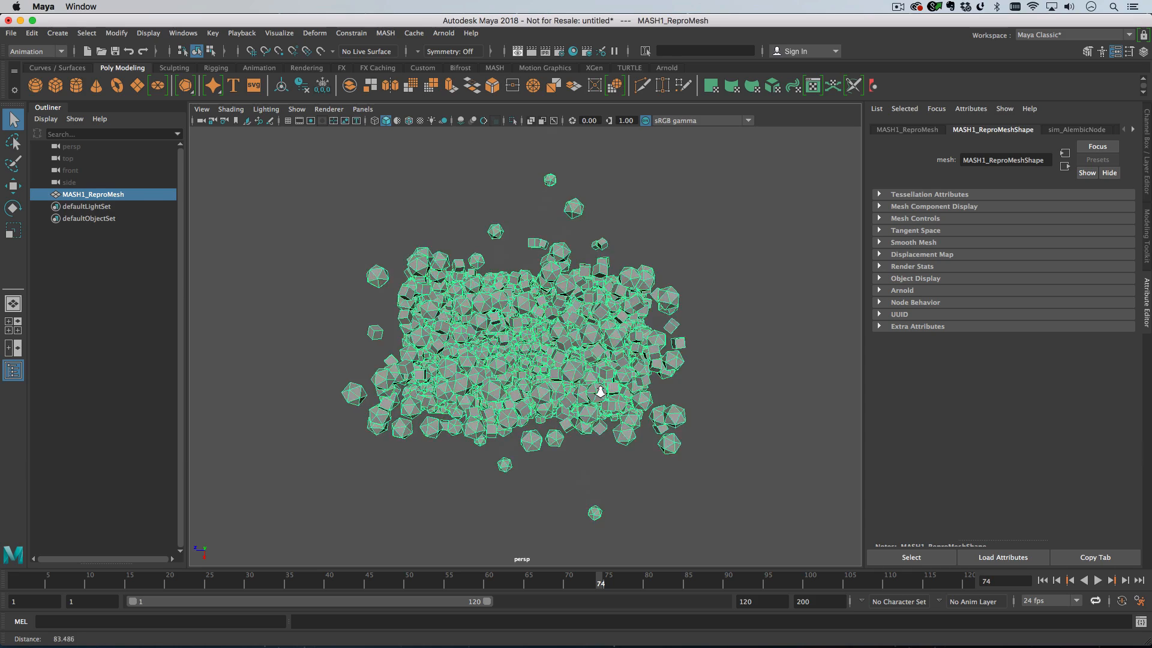
Step: Scrub through the cached simulation and set the playback range to end at 150
left_click_drag(600, 391, 515, 364)
type("150")
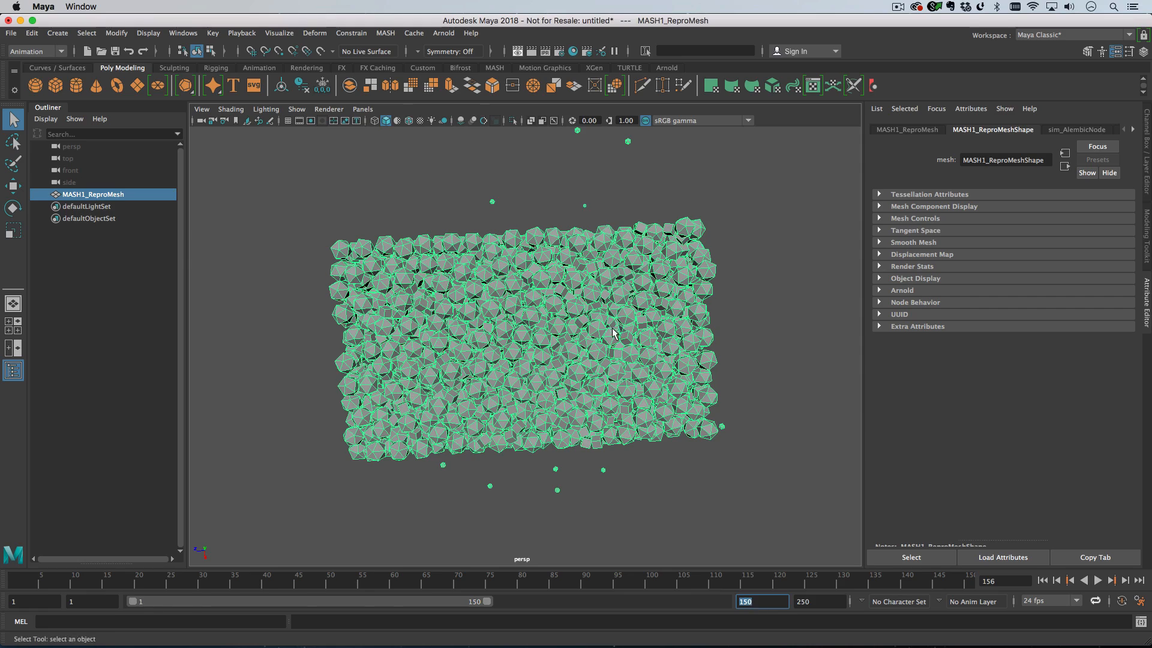
left_click(362, 109)
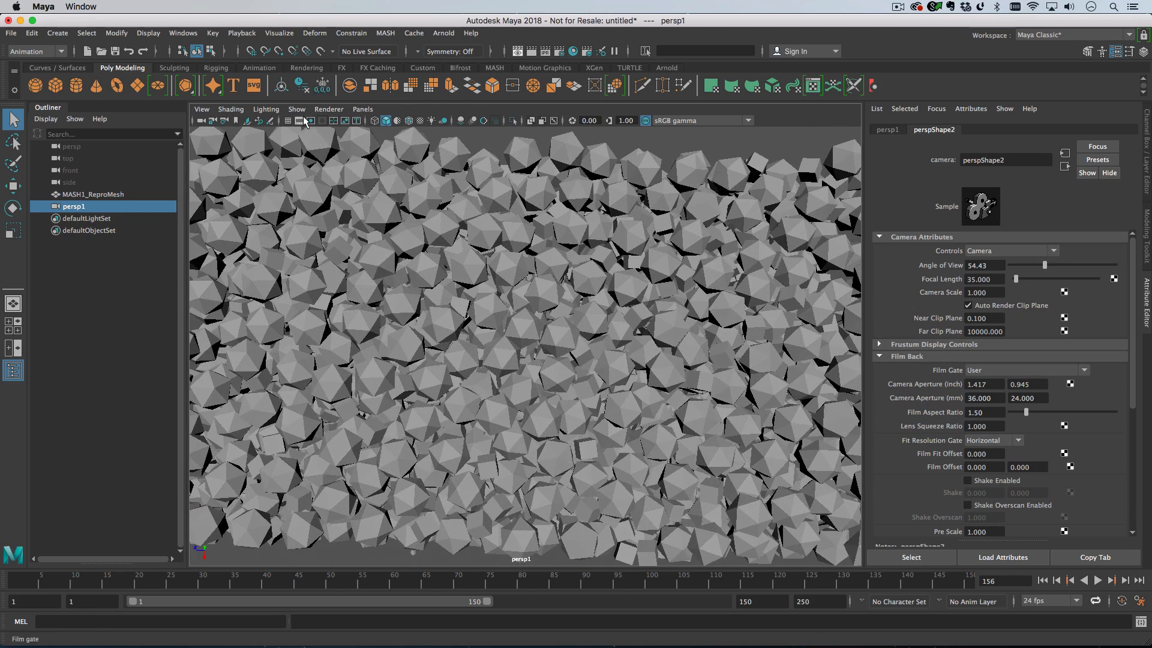
Step: Show the 960 x 540 resolution gate, tumble persp1 at focal length 50, and select MASH1_ReproMesh
left_click(300, 120)
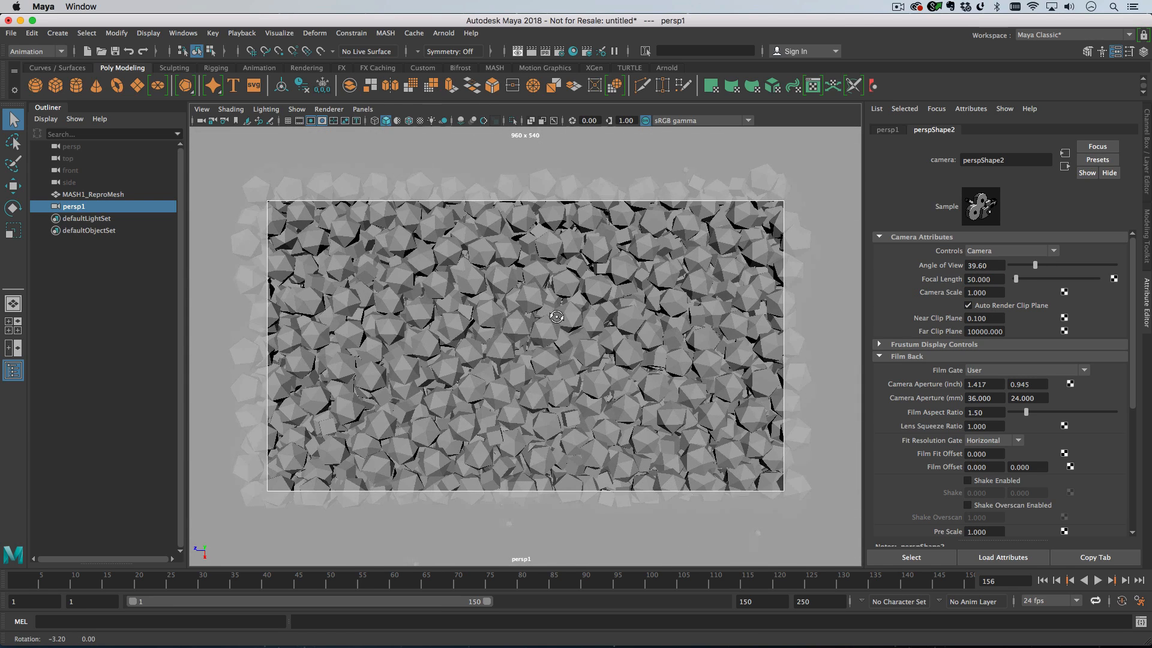
left_click_drag(556, 316, 578, 344)
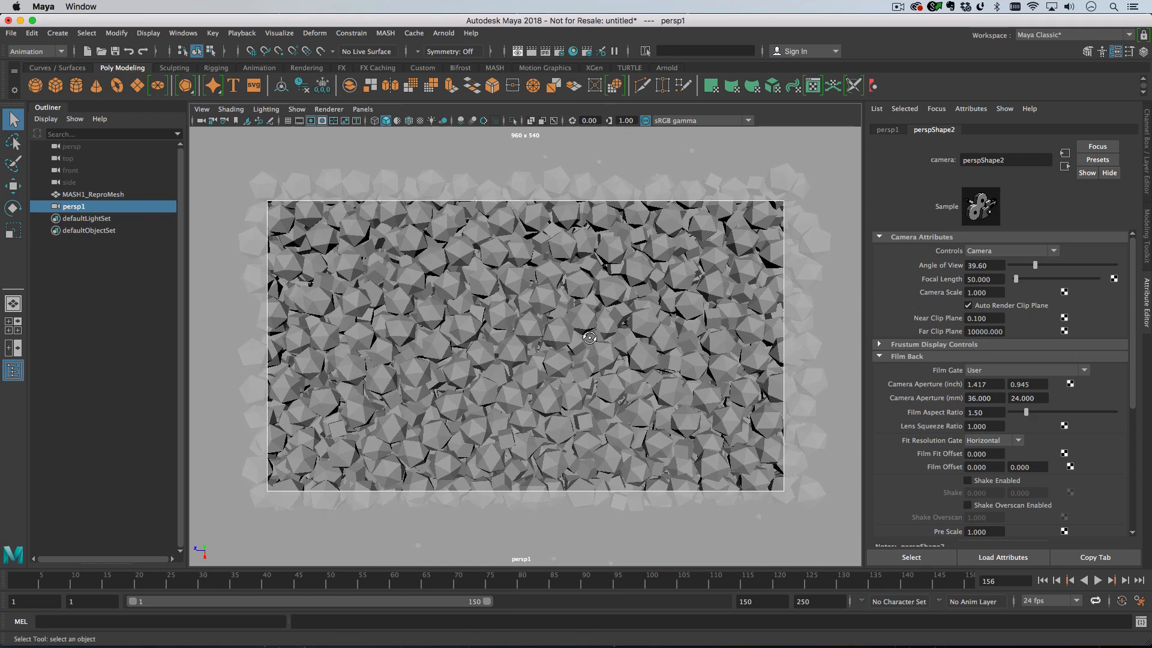
left_click_drag(588, 338, 592, 334)
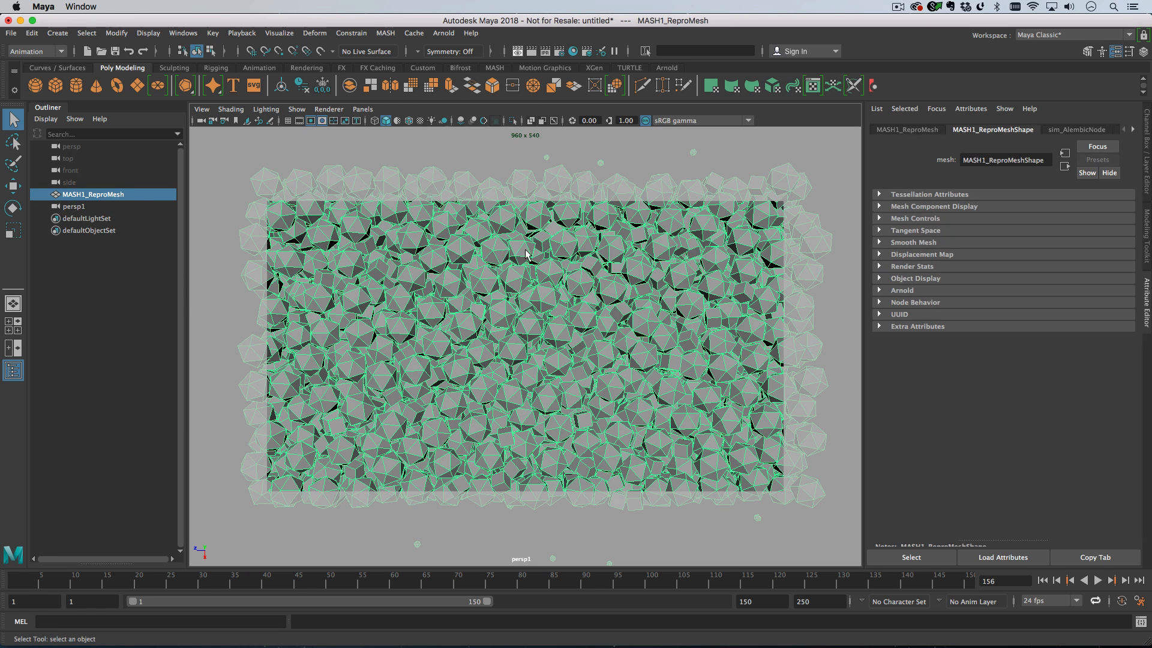
mouse_move(412, 242)
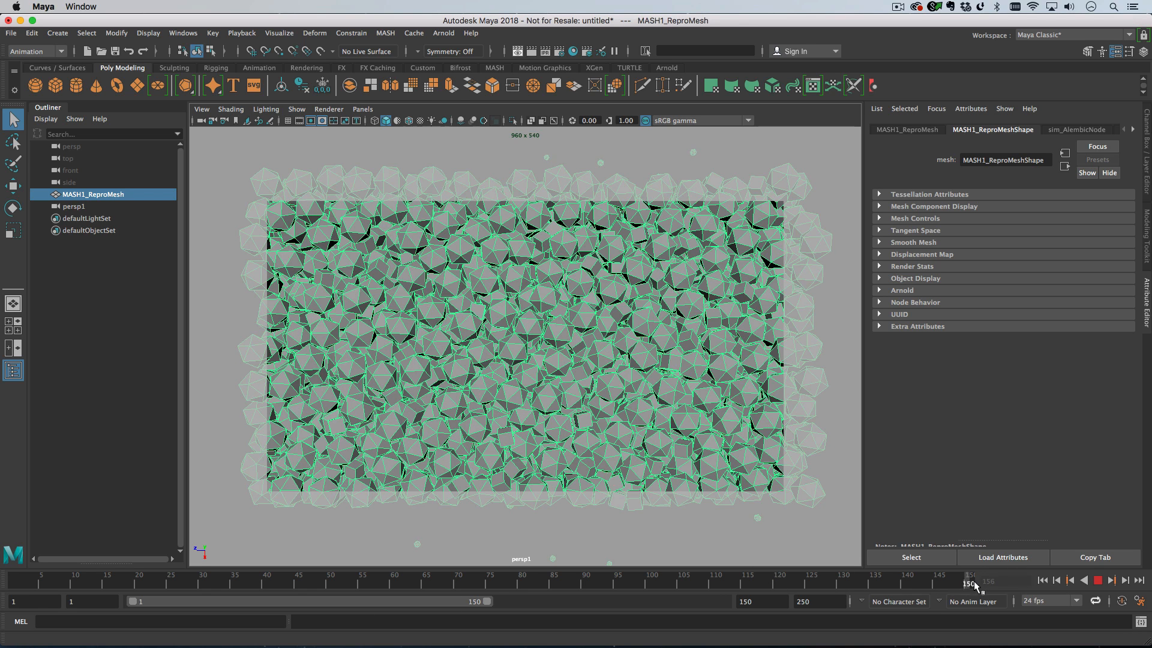
Step: At frame 150, apply a planar UV projection onto the solids from the Y axis
right_click(519, 248)
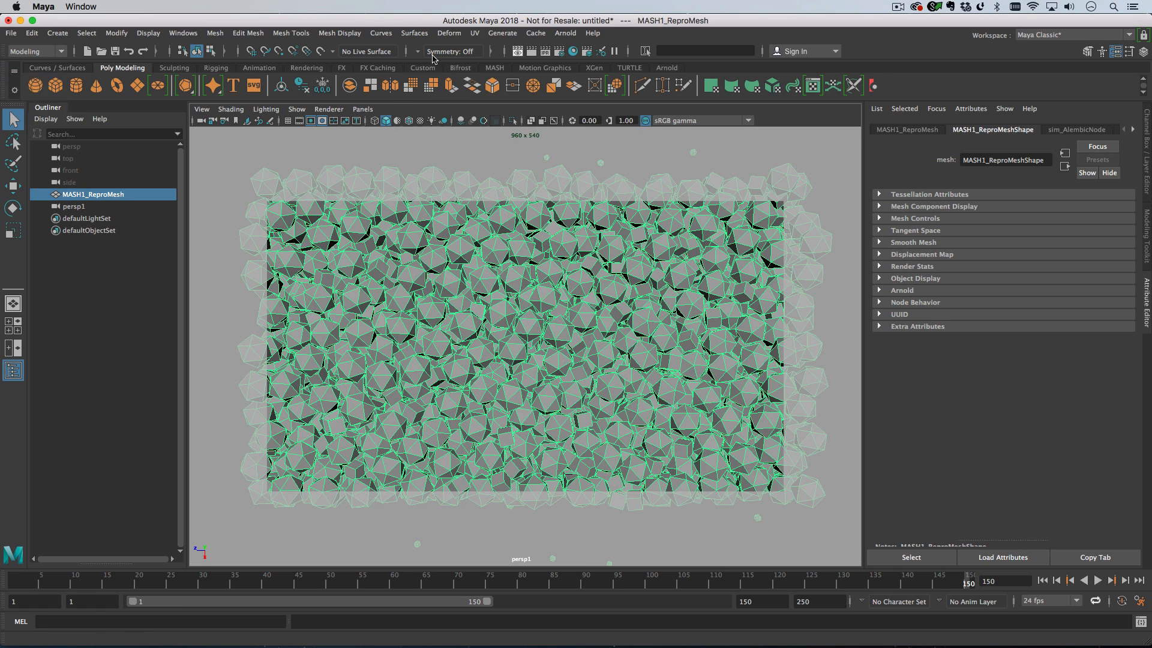
left_click(475, 33)
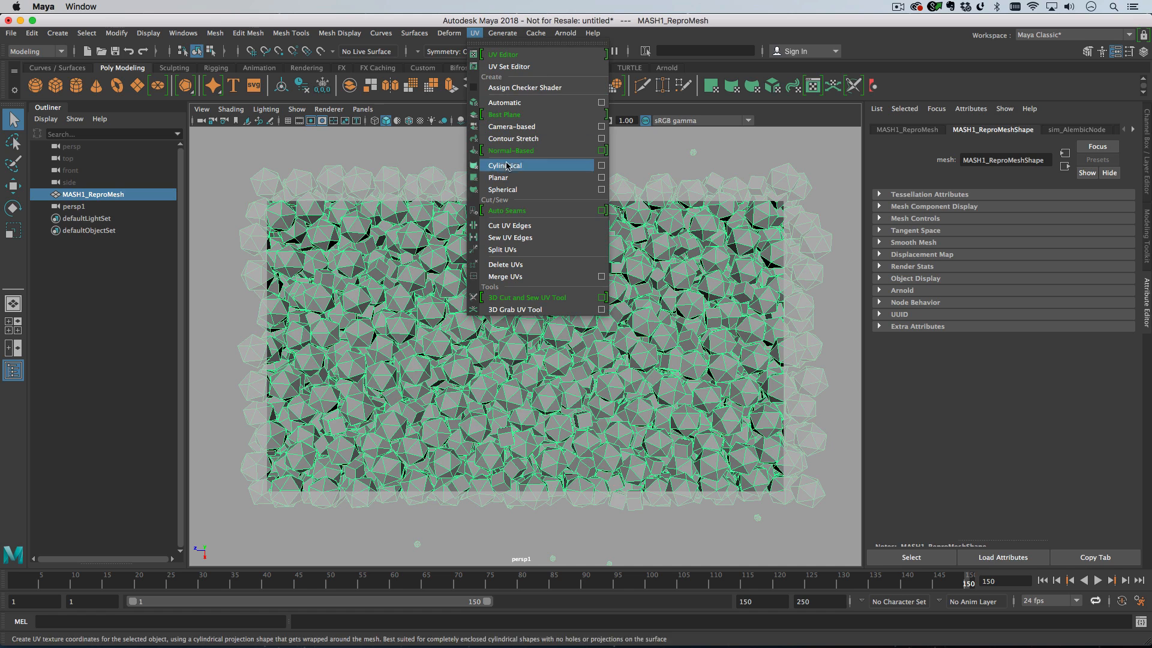
mouse_move(498, 178)
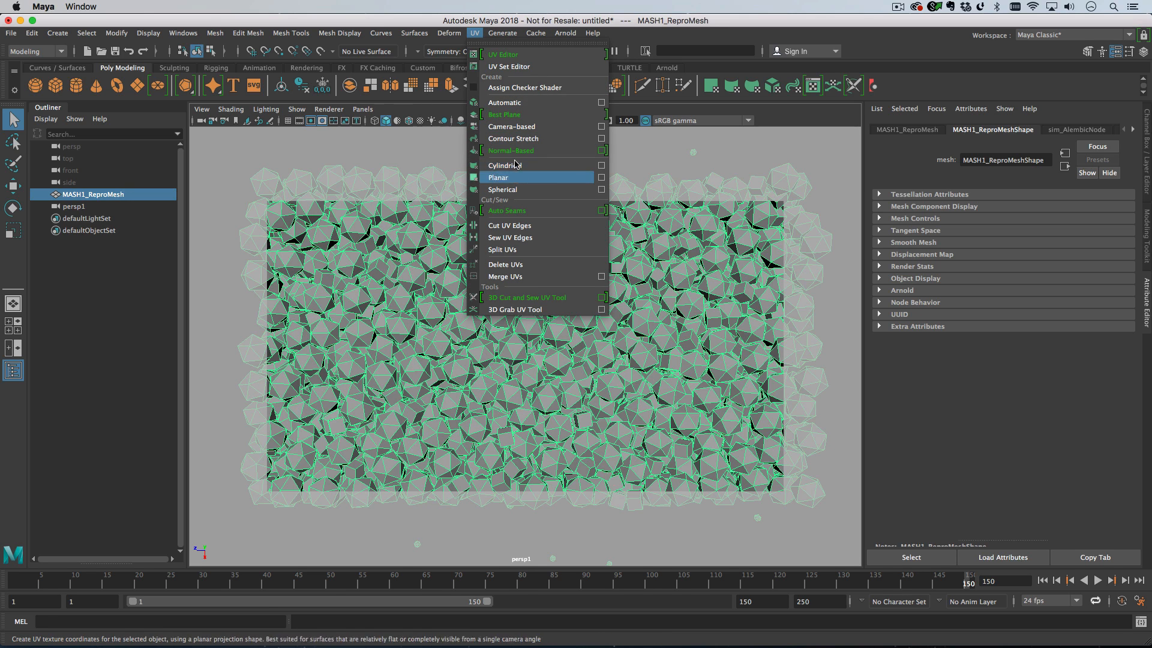
left_click(601, 178)
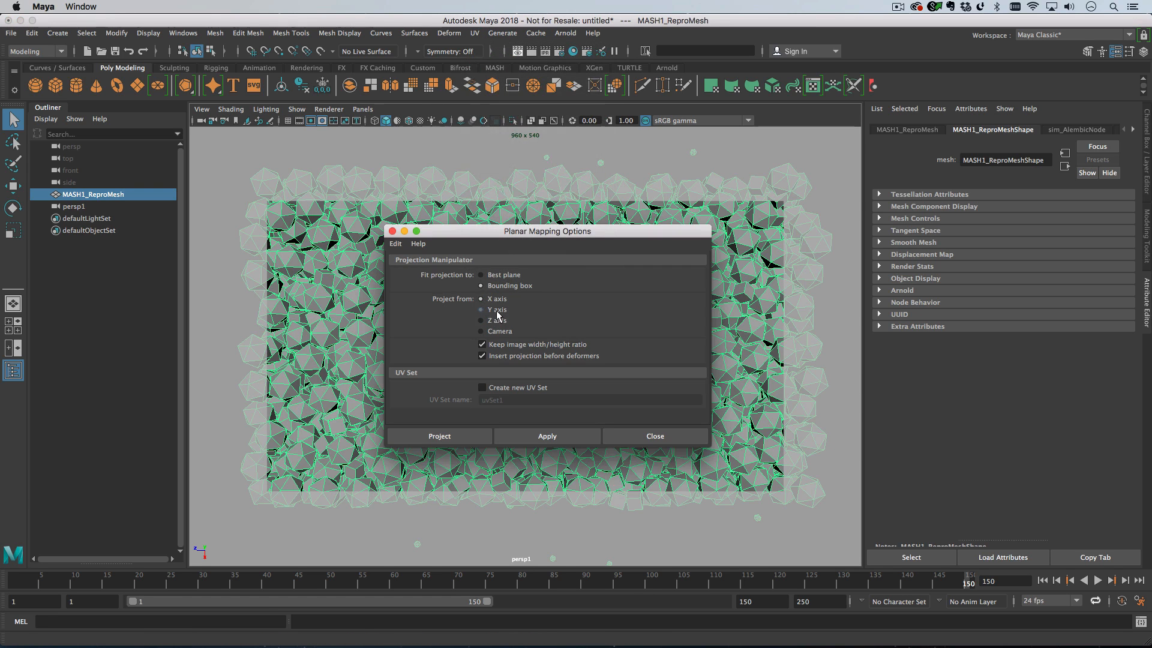
left_click(481, 298)
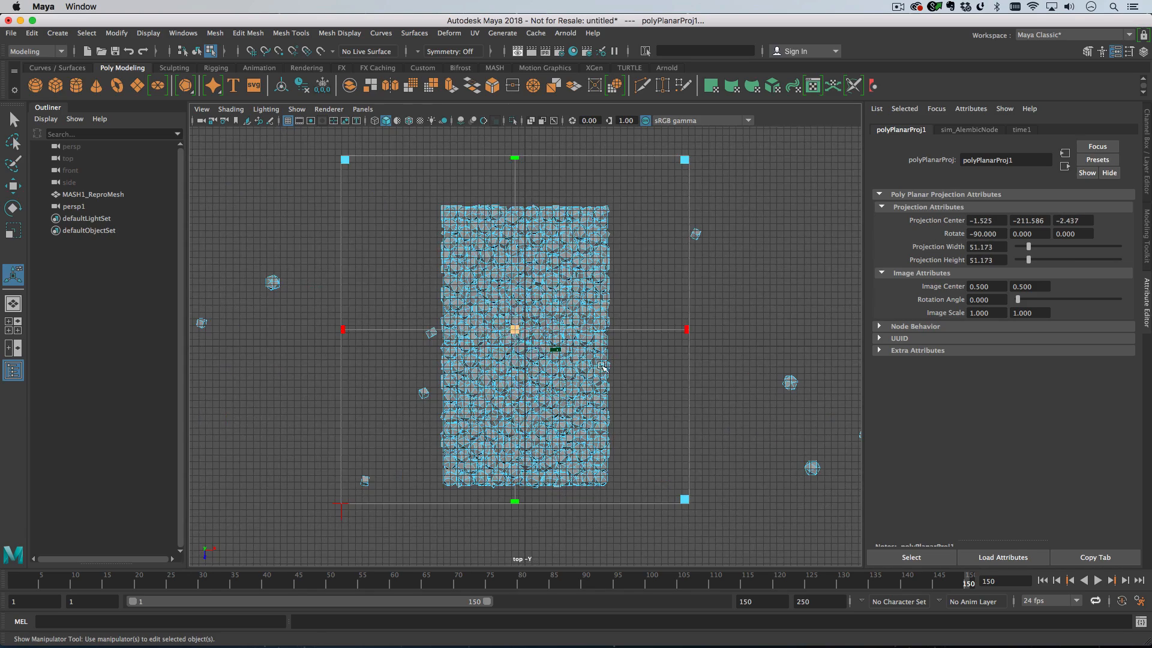
Step: Scale the projection manipulator to about 43 units and centre it over the field of solids
left_click_drag(684, 499, 673, 491)
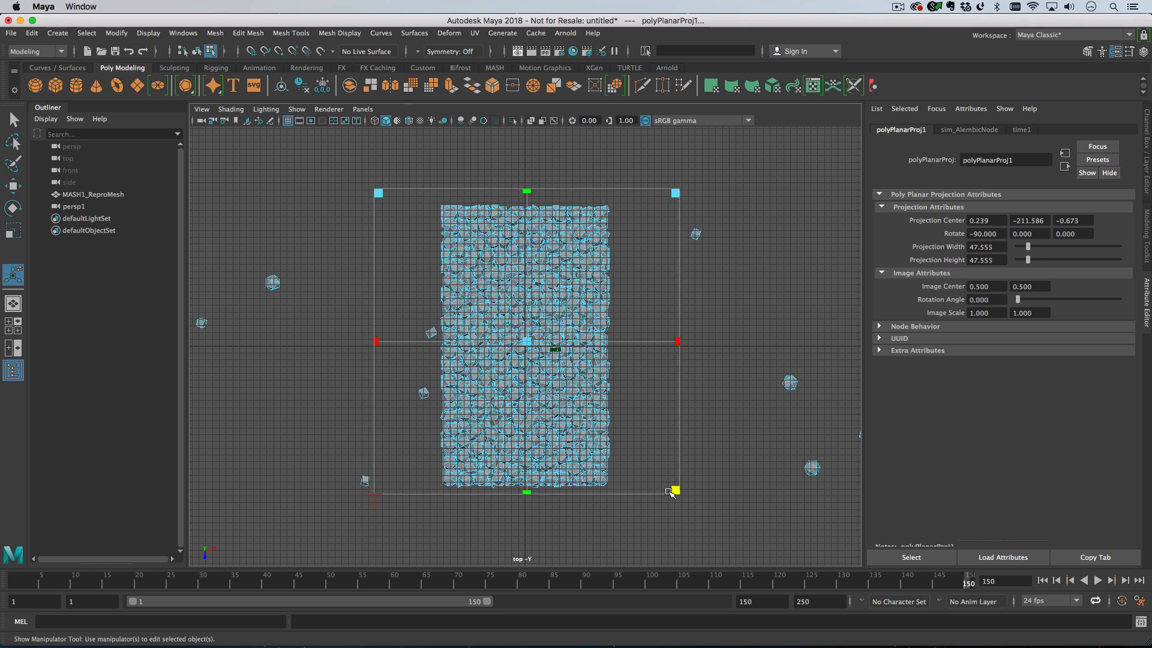
left_click_drag(672, 491, 667, 486)
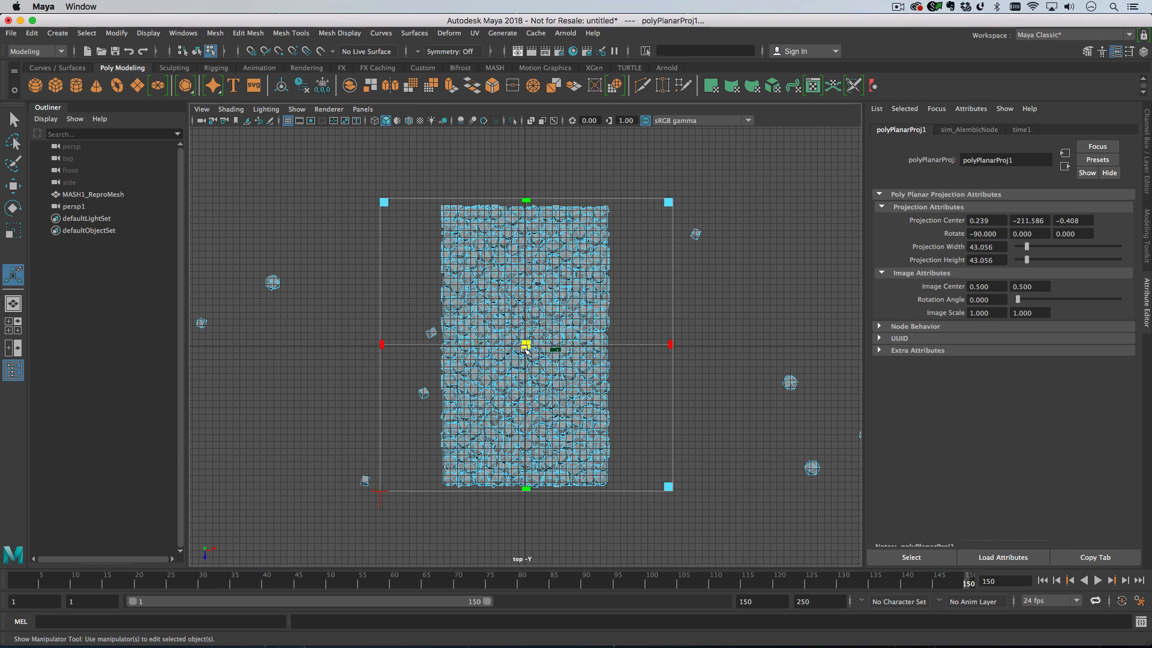
left_click_drag(525, 346, 665, 488)
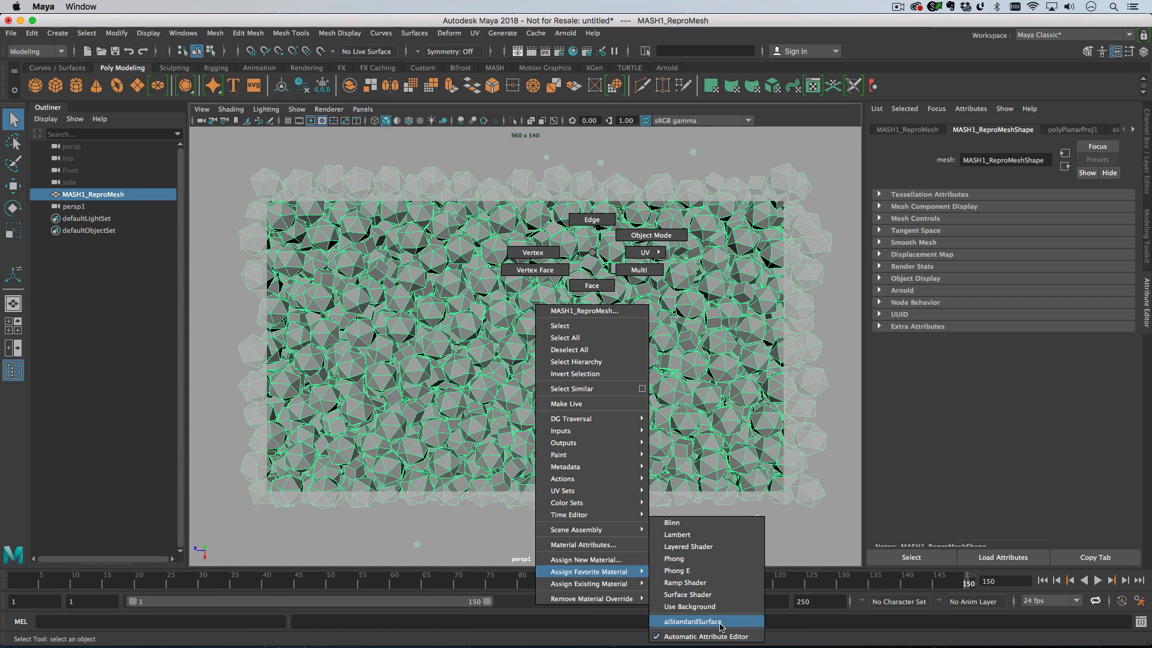
Step: Assign an aiStandardSurface material textured with the IMW Logo.png image to the mesh
left_click(691, 620)
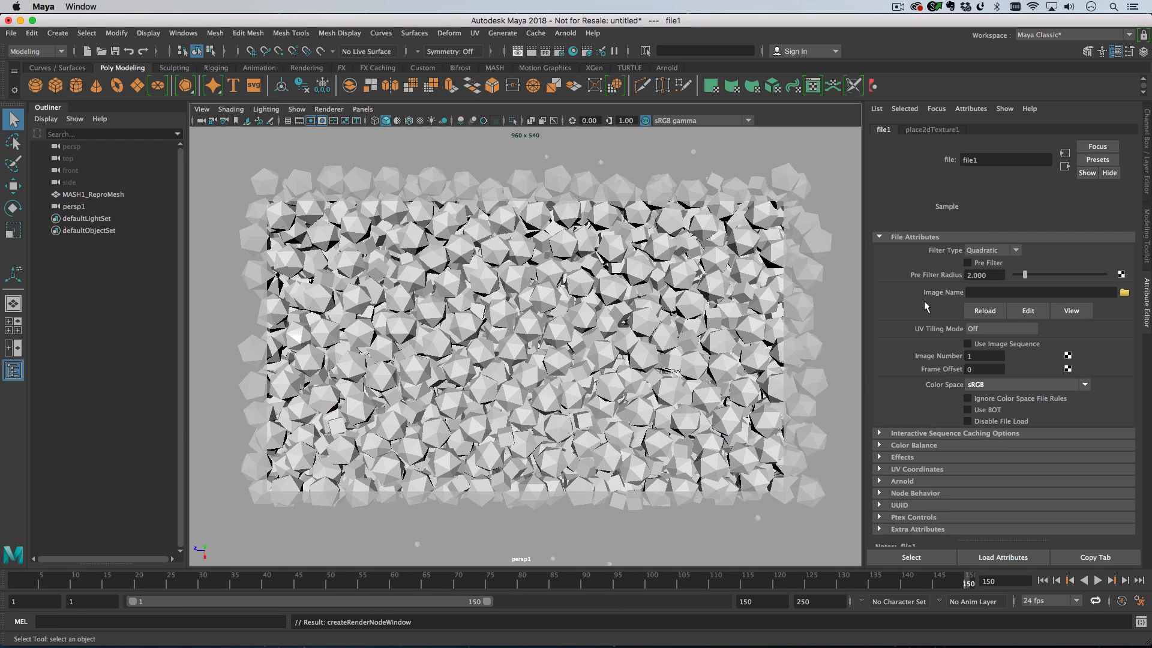
left_click(1123, 293)
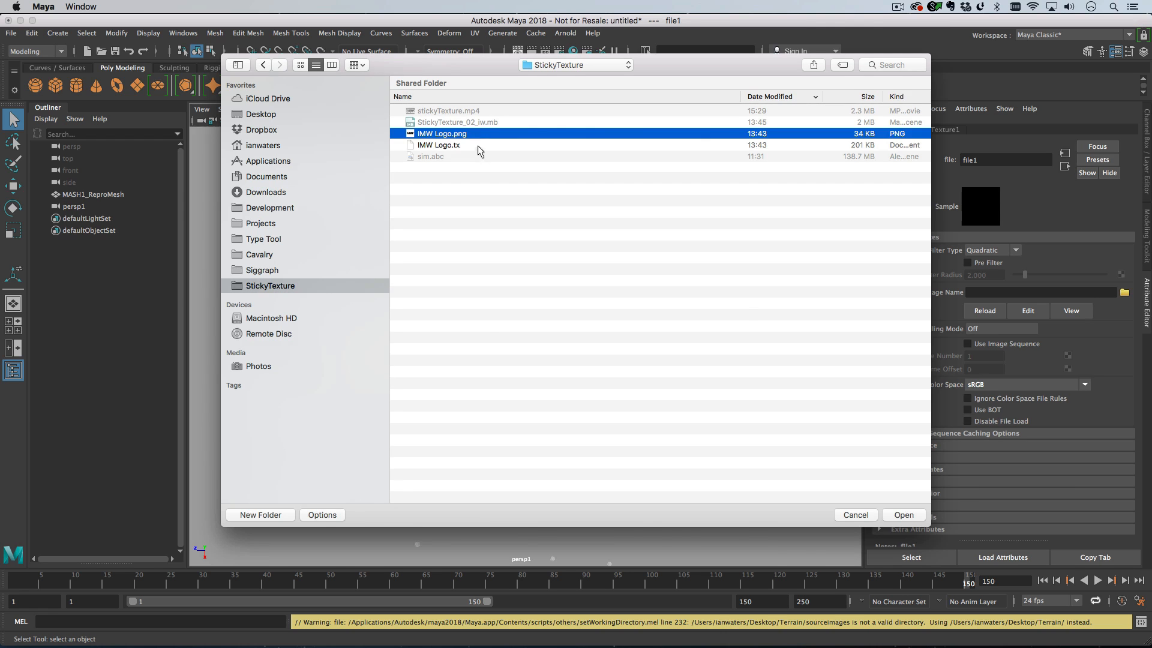
left_click(902, 514)
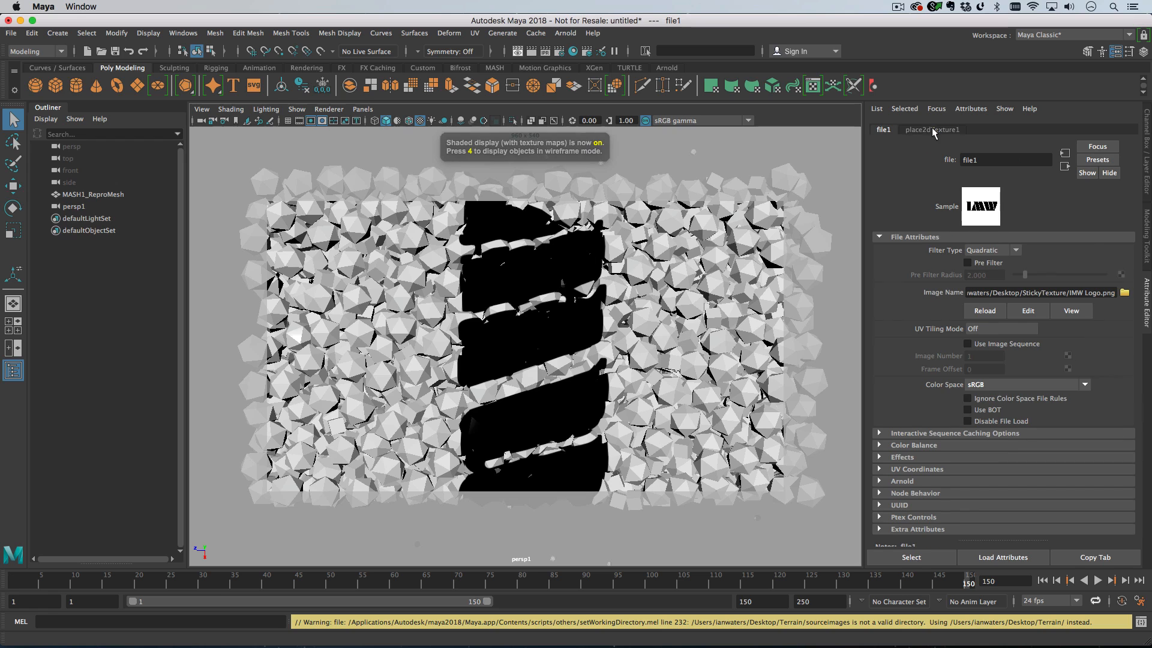
left_click(931, 129)
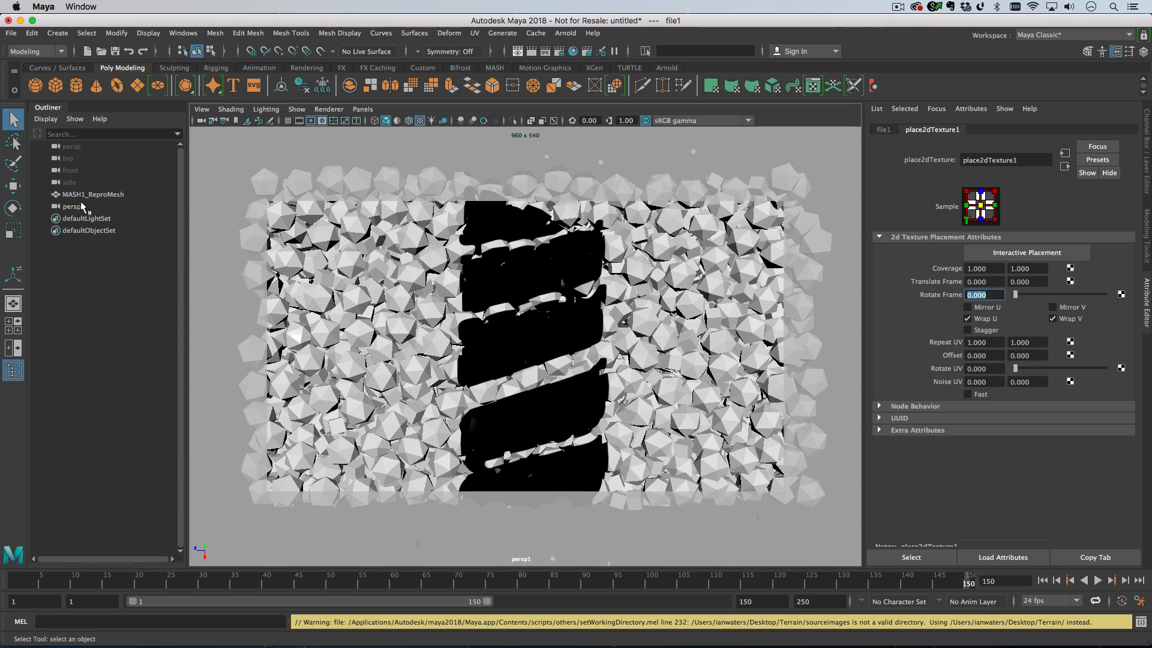
Step: Set polyPlanarProj1 Rotate Y to -90 so the logo lies horizontally
left_click(93, 194)
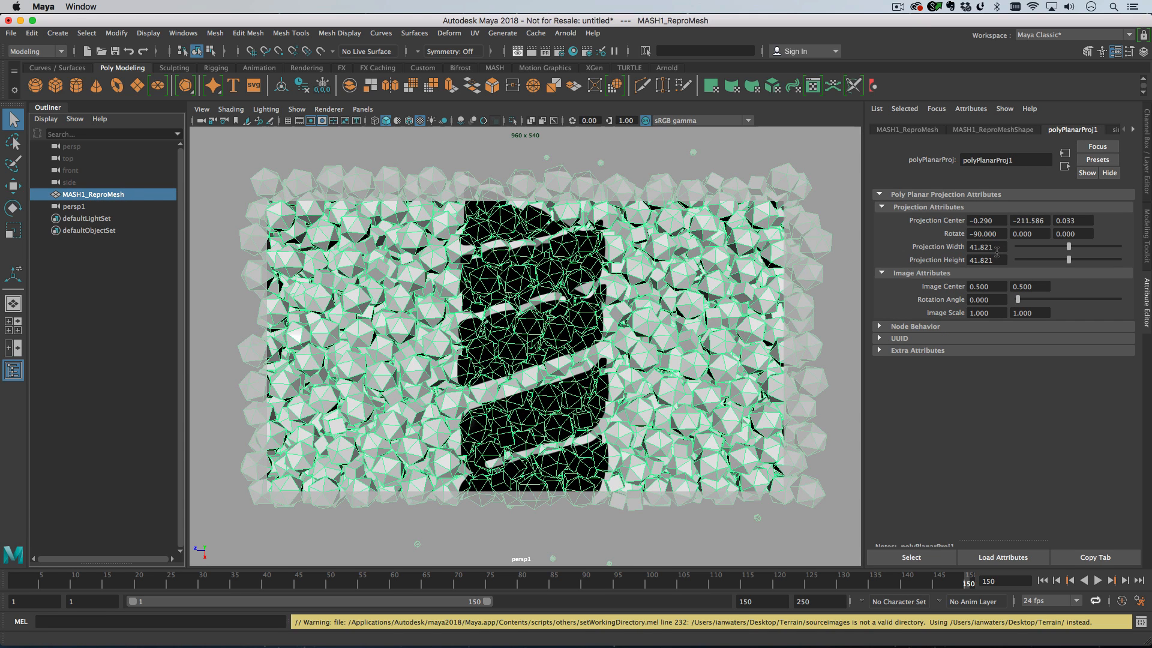
left_click(1028, 234)
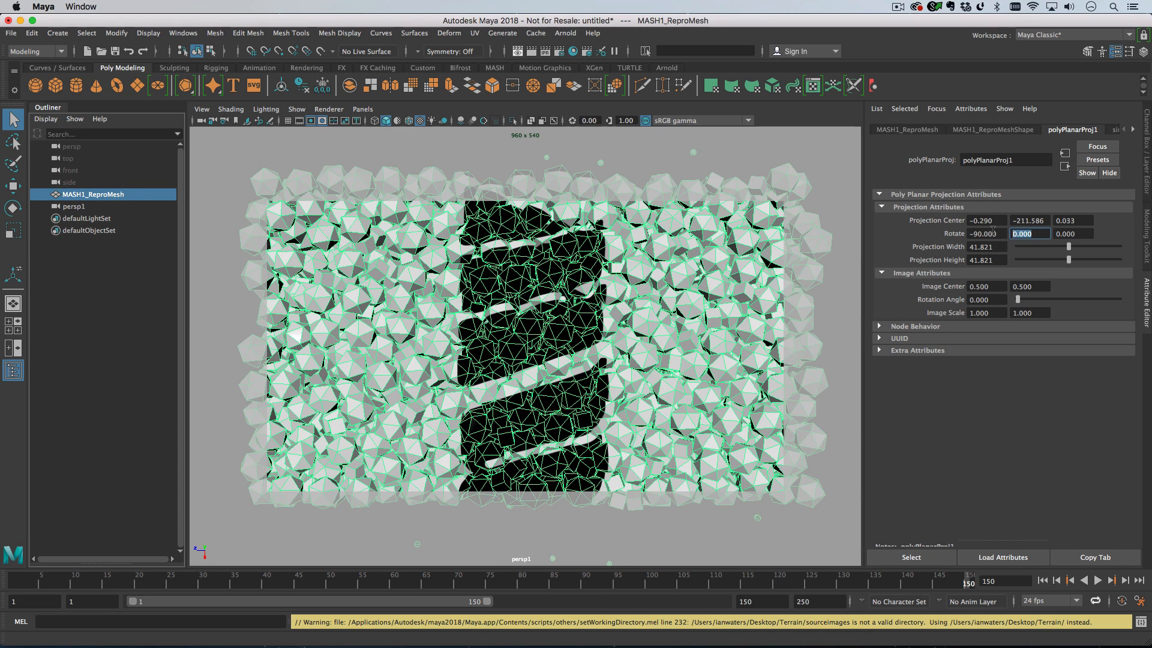
type("-90")
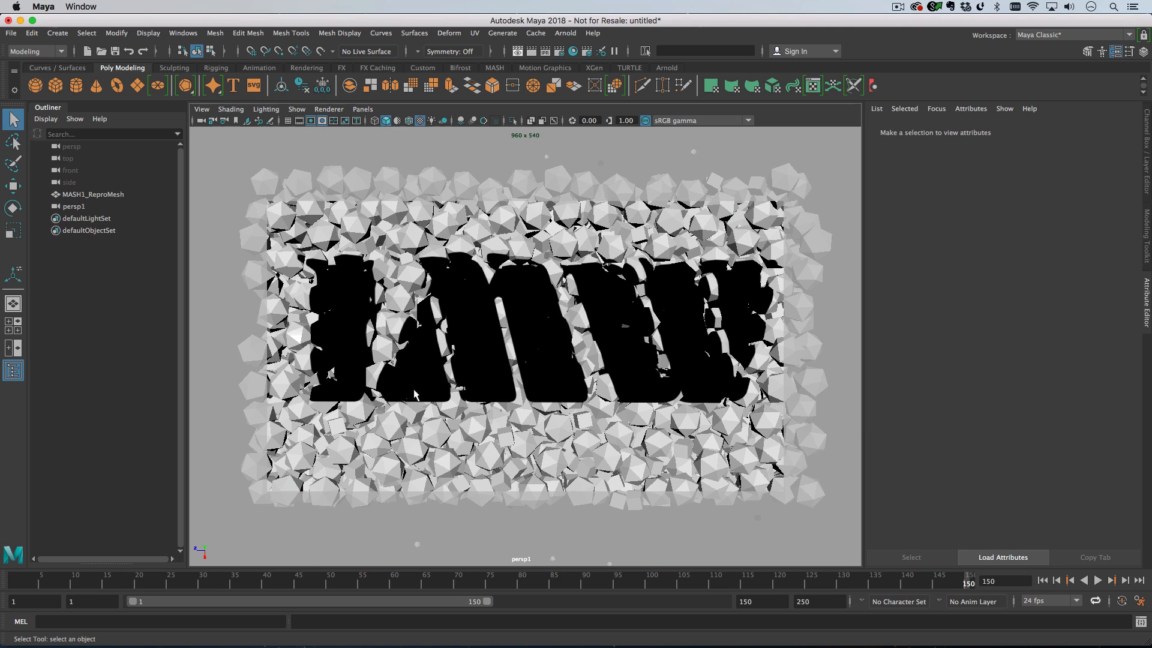
mouse_move(646, 350)
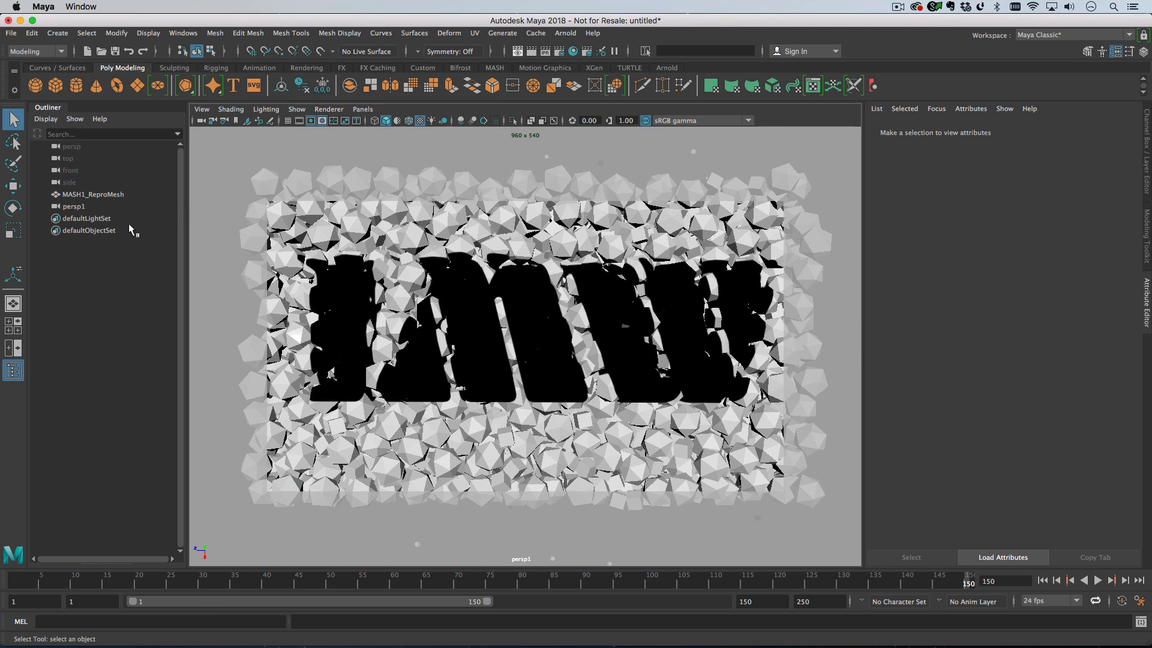
left_click(74, 206)
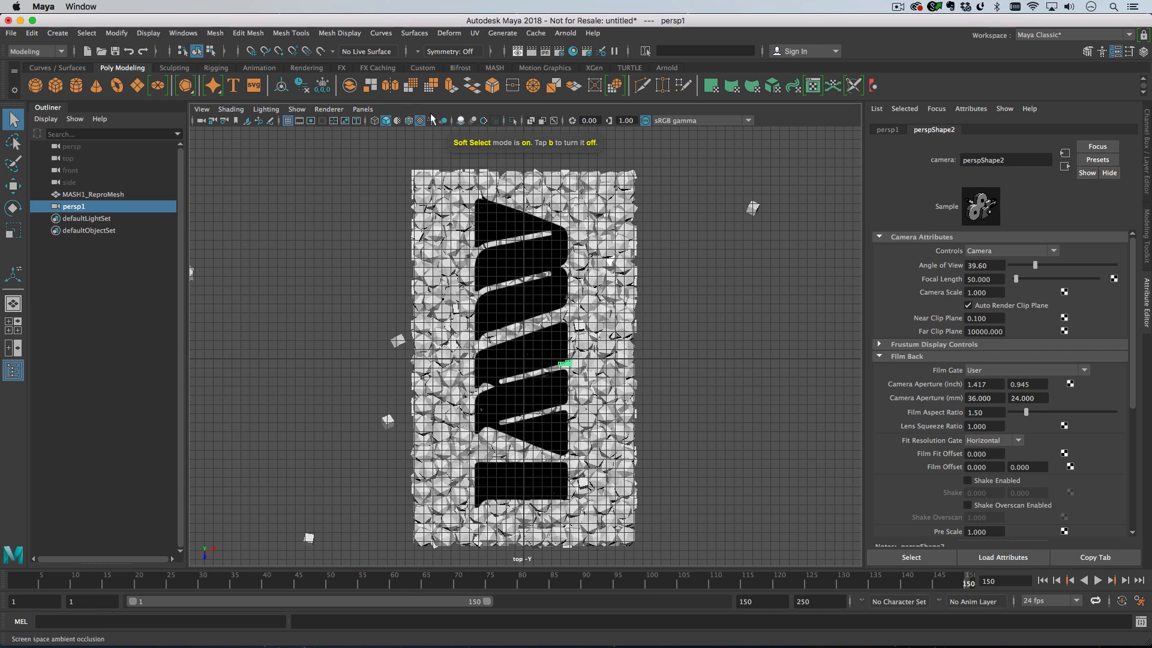
key("space")
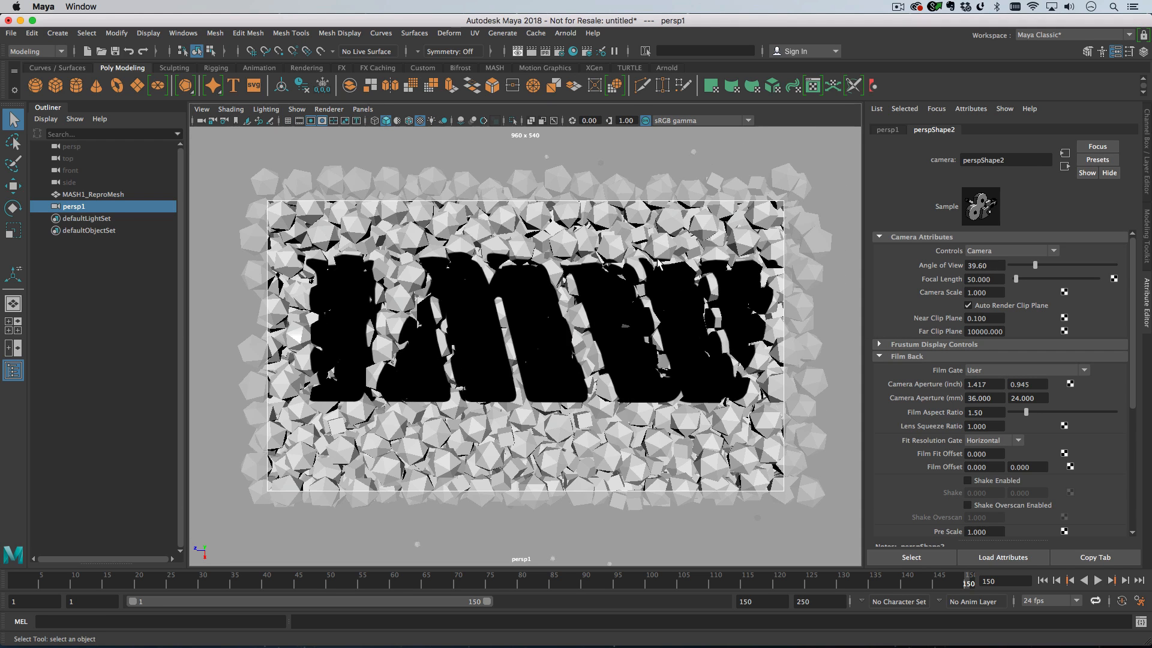
mouse_move(523, 245)
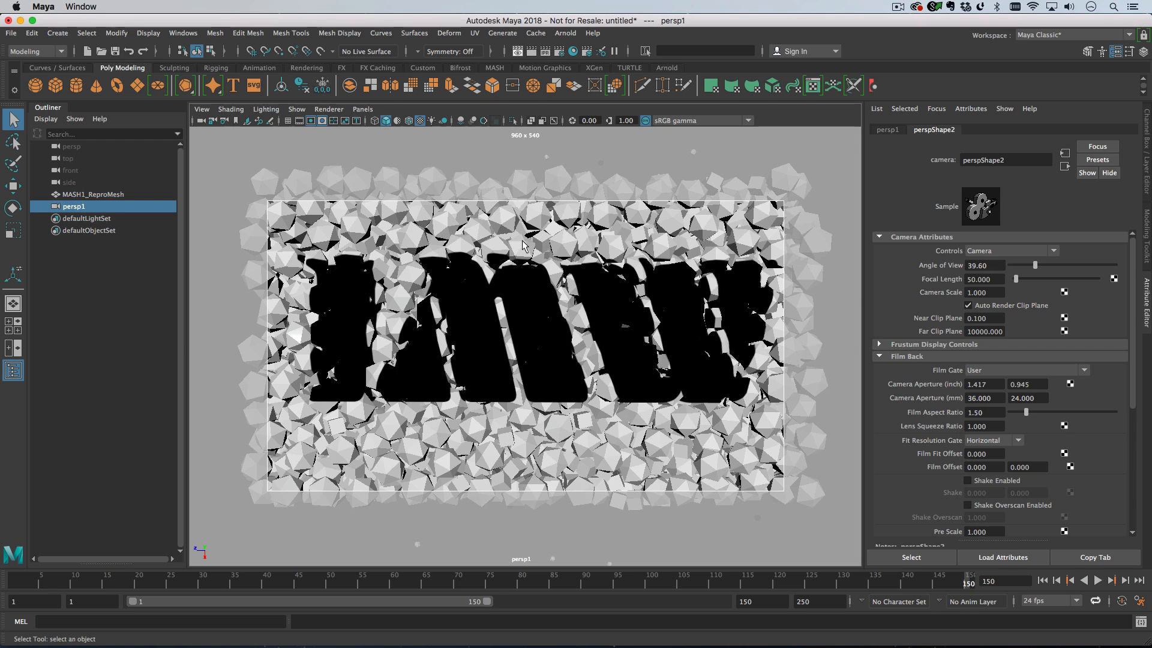
left_click(93, 194)
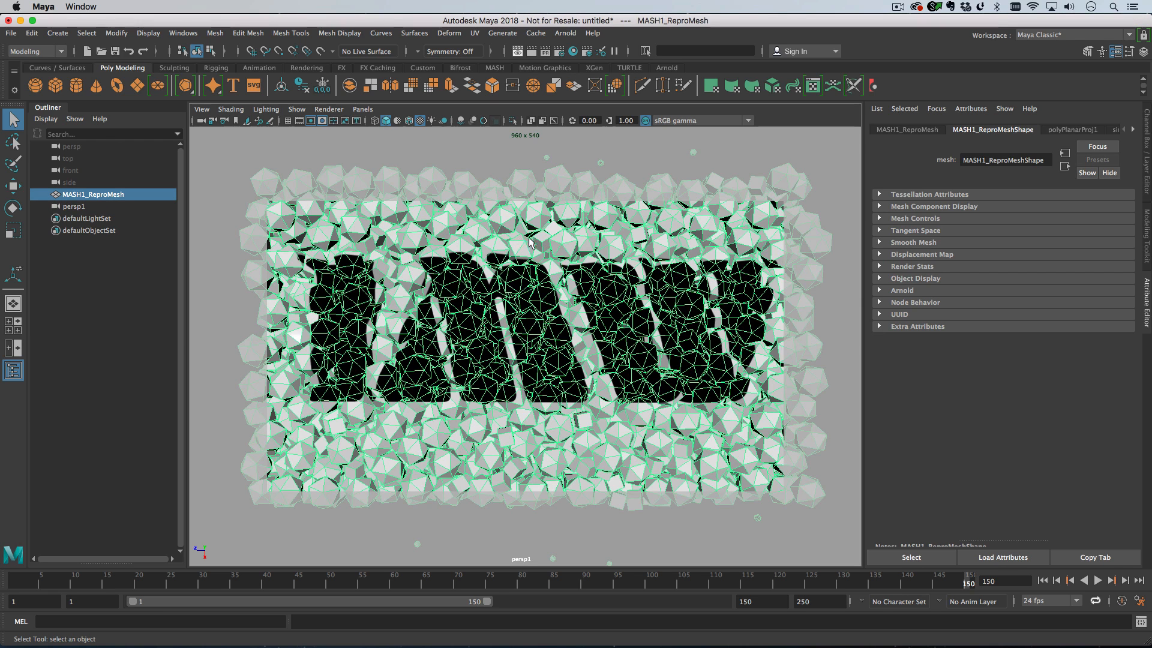
mouse_move(470, 160)
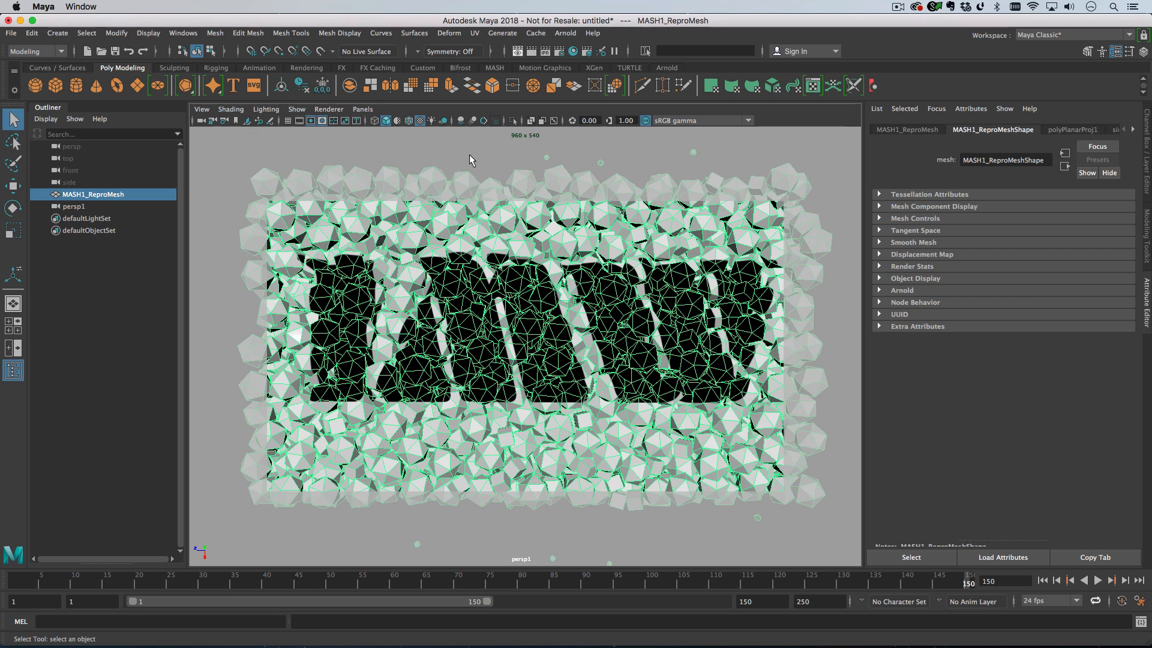
Step: Close the Node Editor and select MASH1_ReproMesh for new UVs
left_click(183, 34)
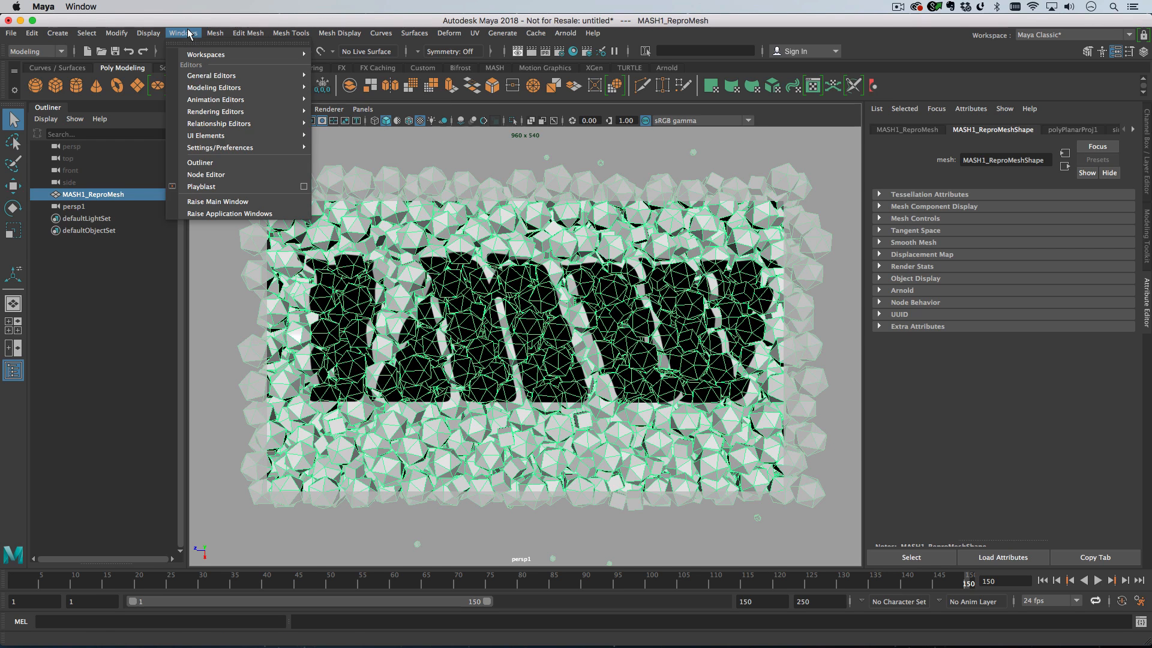
mouse_move(205, 175)
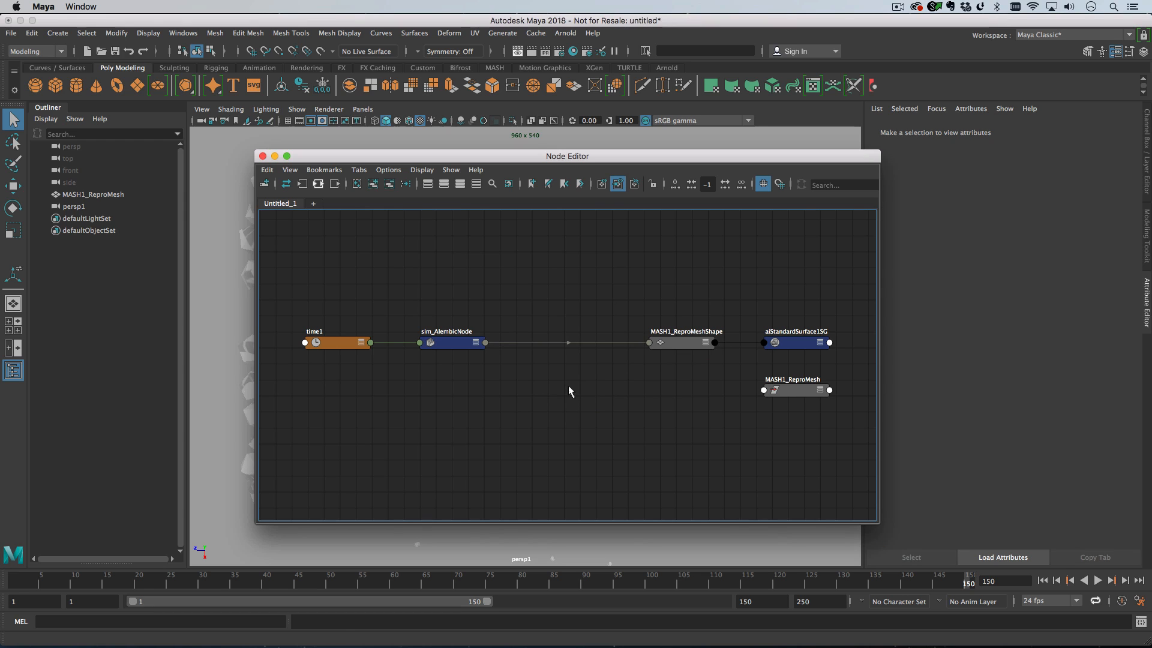
left_click(262, 156)
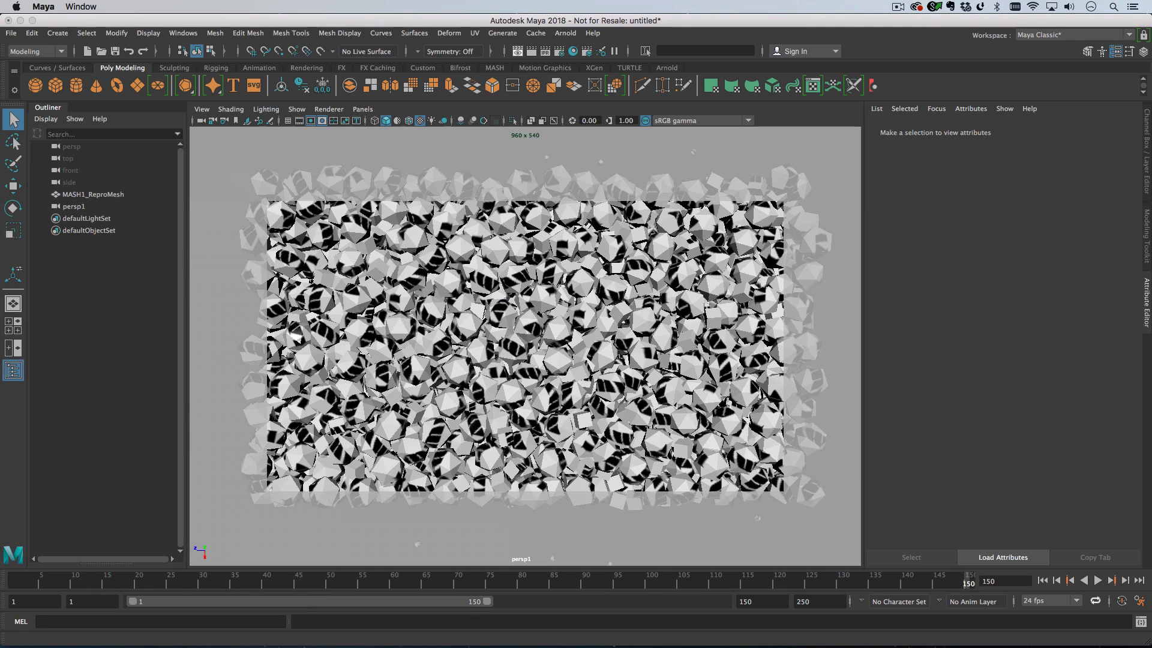
left_click(93, 194)
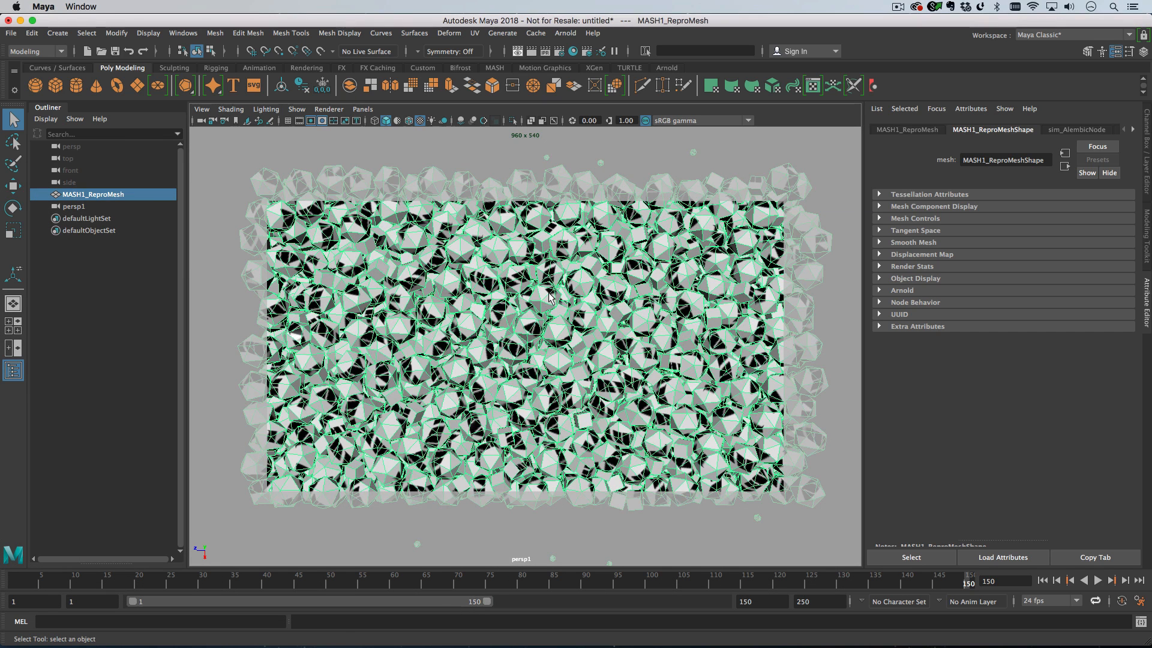
left_click(475, 33)
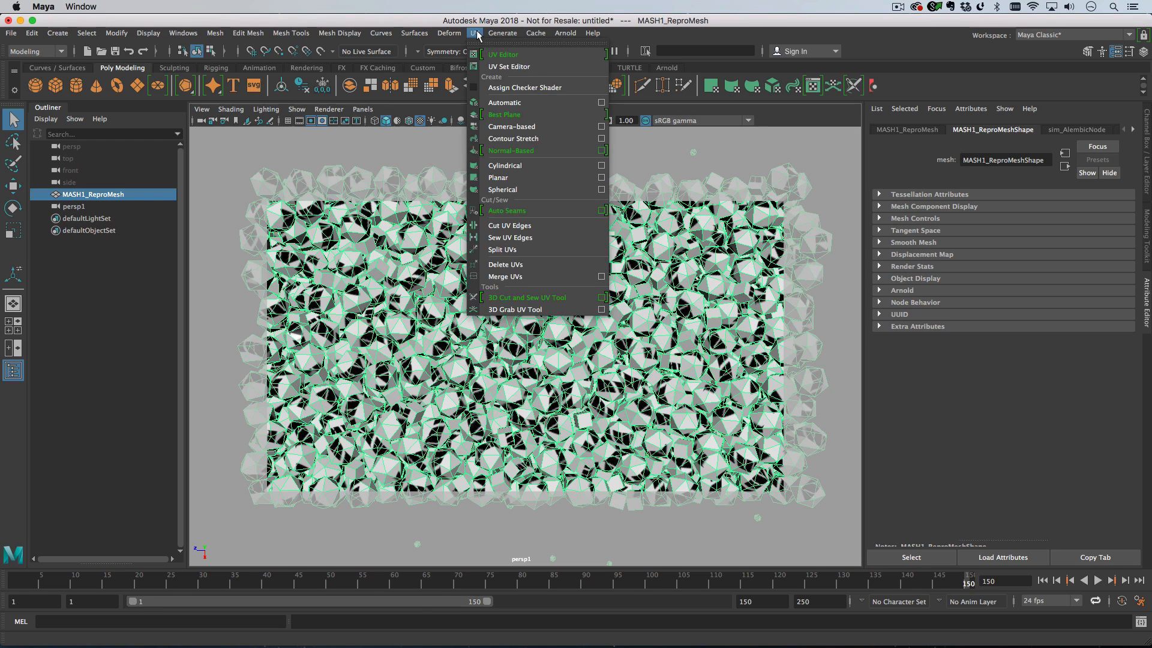
mouse_move(536, 126)
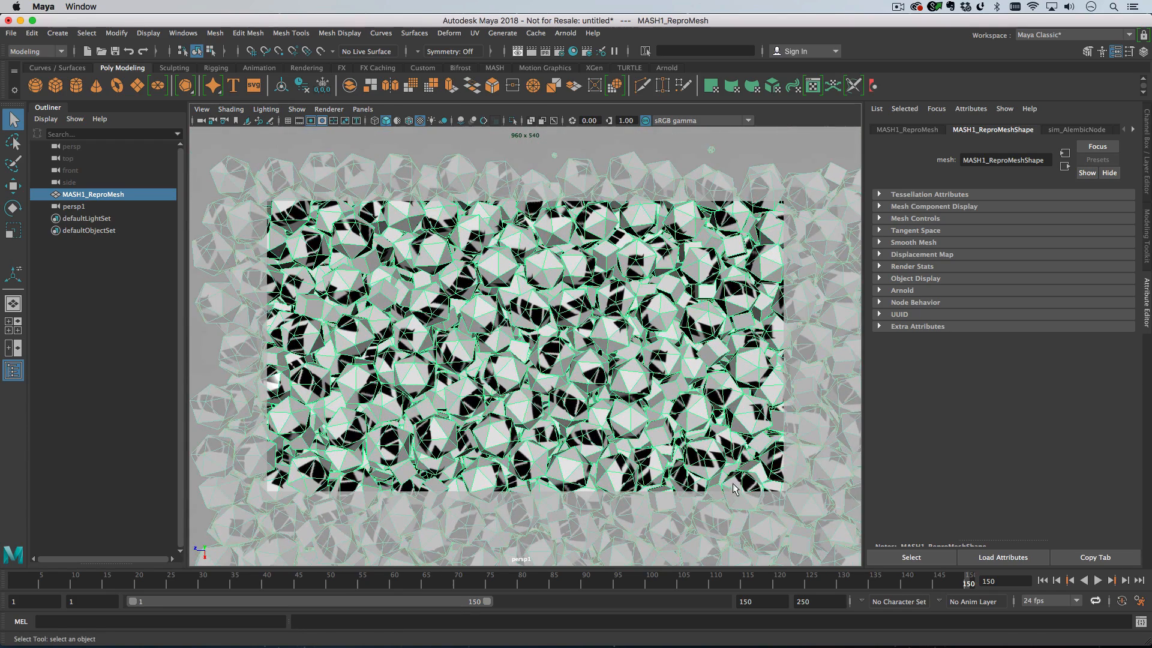
left_click(474, 33)
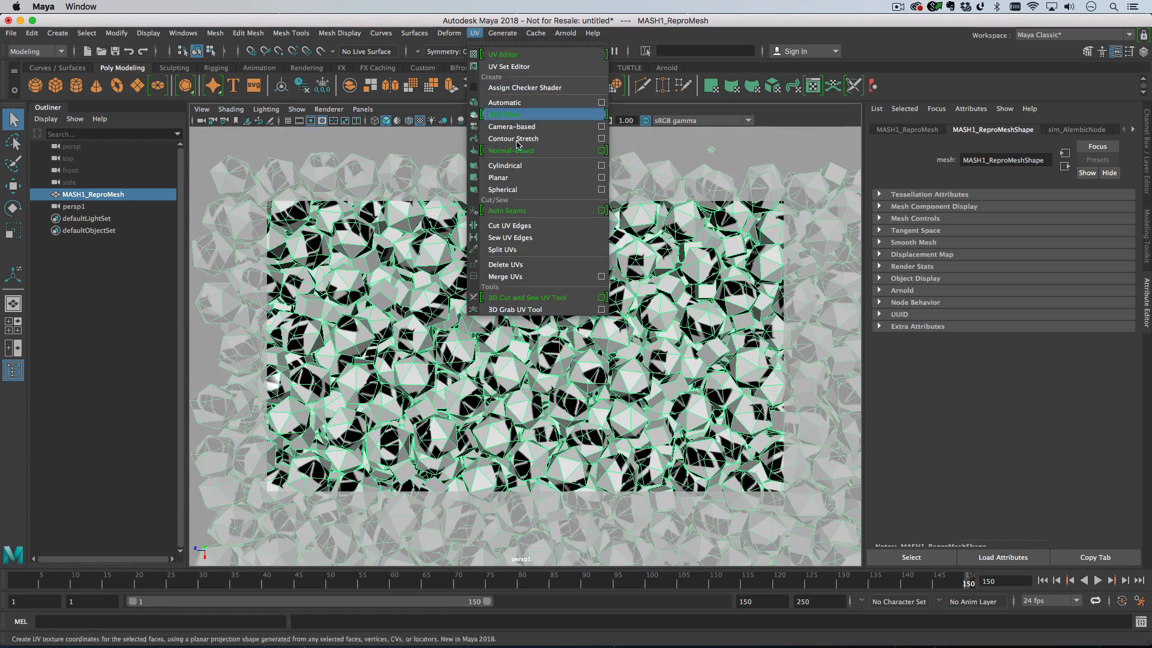
left_click(498, 177)
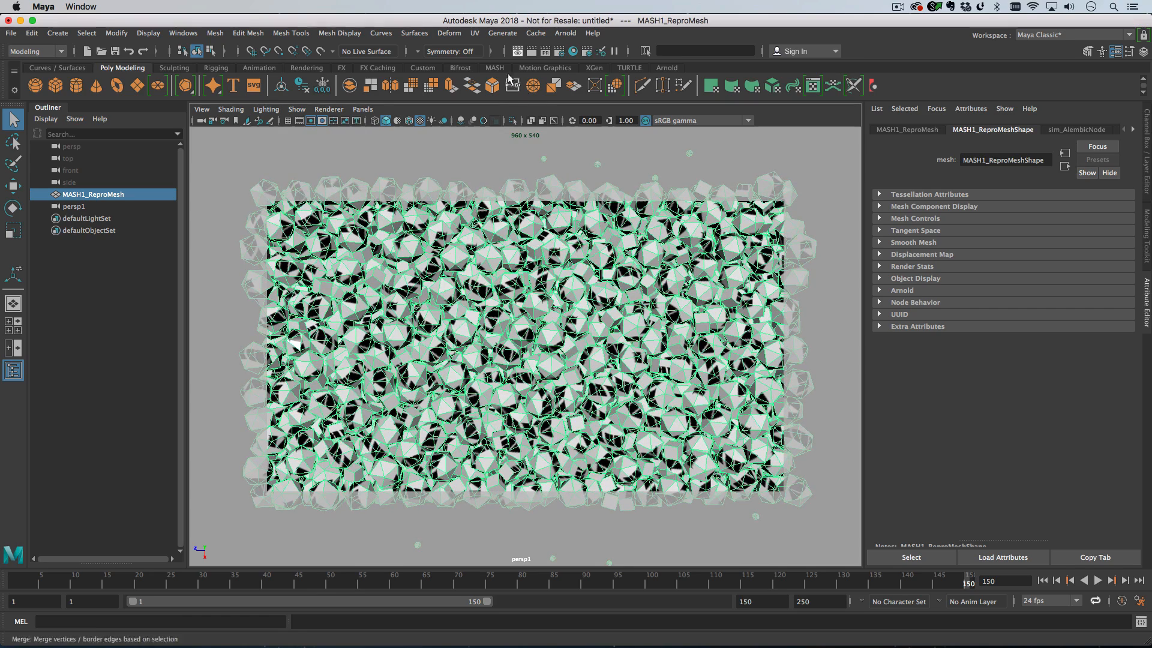
Step: Apply a planar projection to MASH1_ReproMesh and set place2dTexture1 Repeat UV to 1.1
left_click(475, 34)
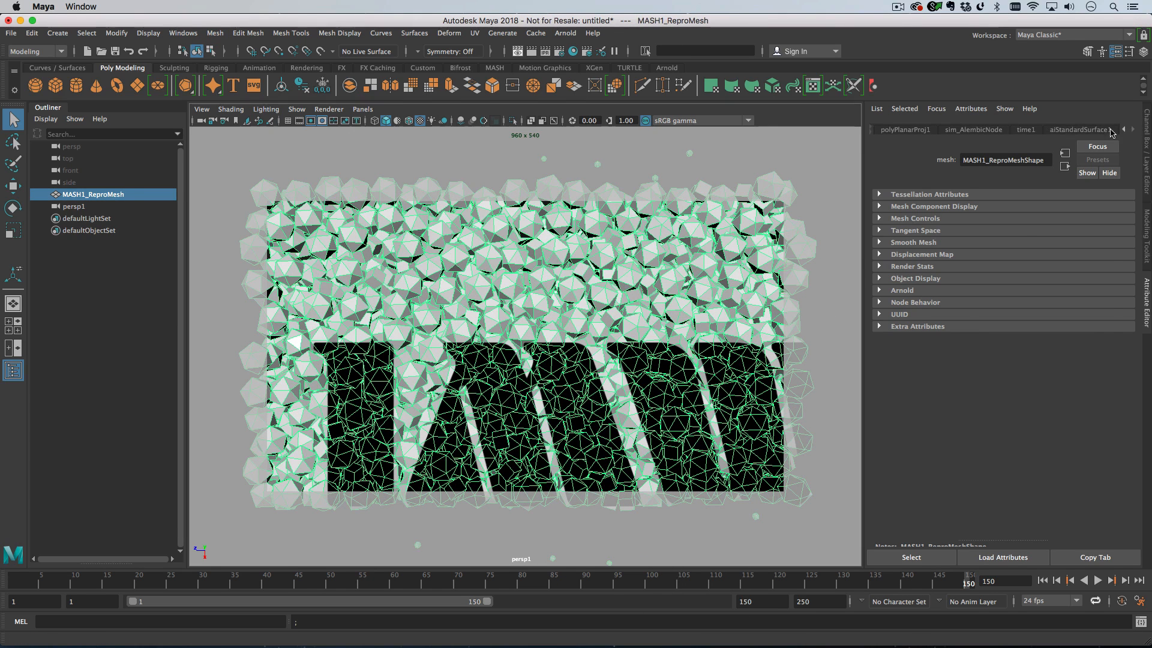
left_click(927, 129)
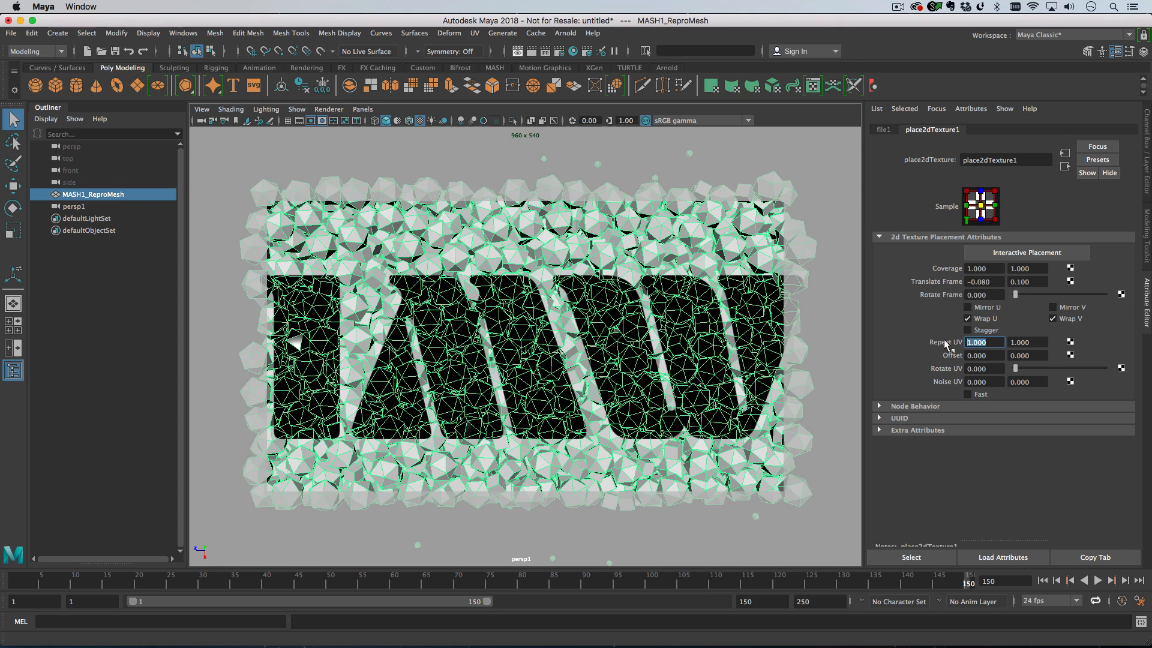
type("1.100")
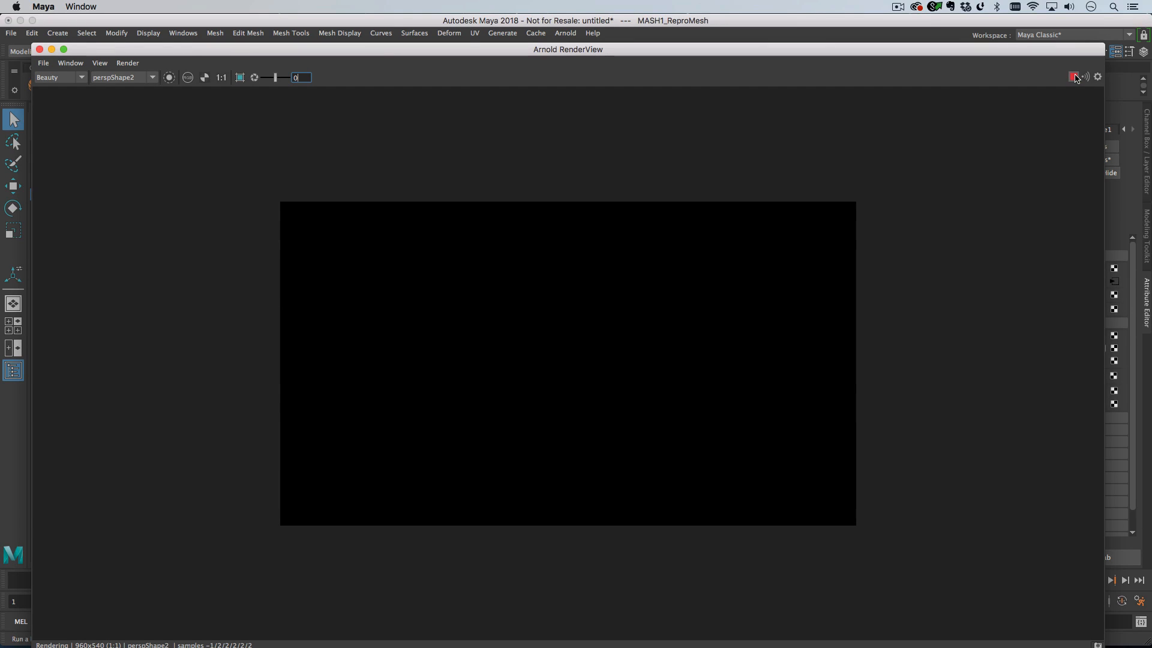
Step: Add an Arnold Physical Sky light, aiPhysicalSky1, to the scene
left_click(565, 33)
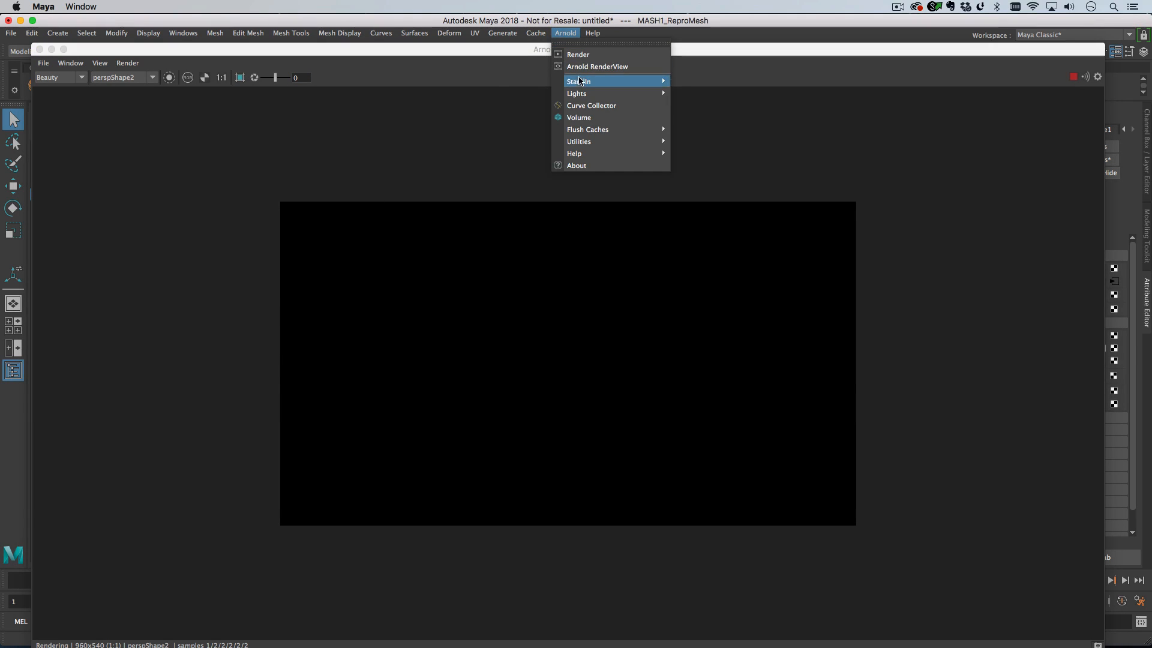
mouse_move(577, 94)
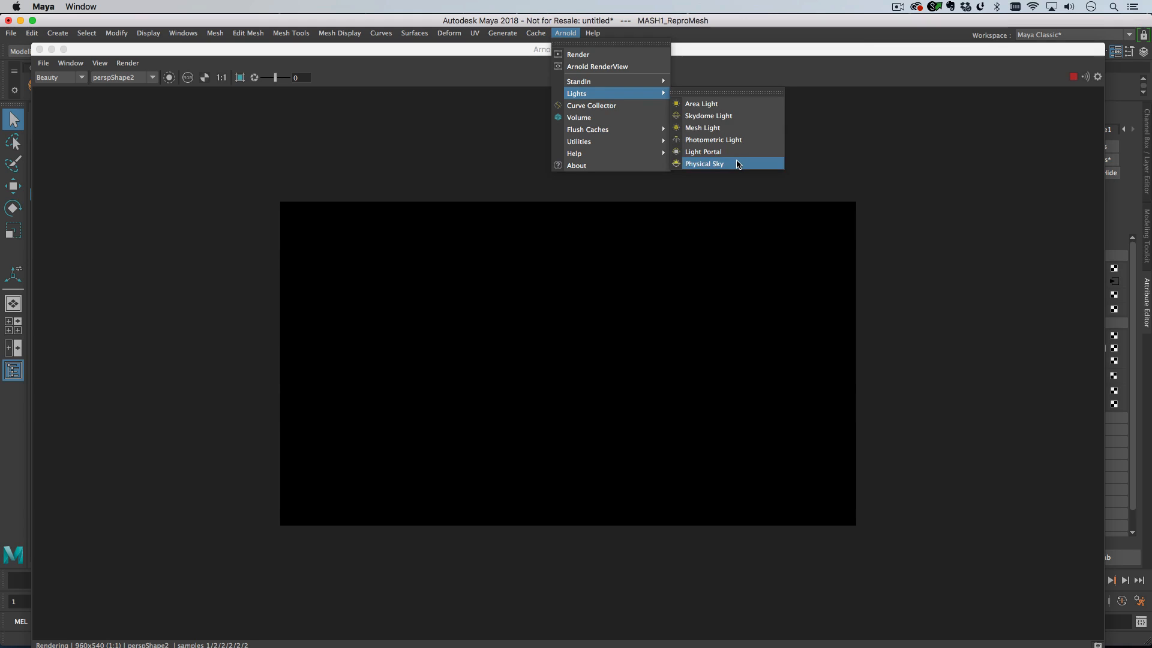
left_click(704, 163)
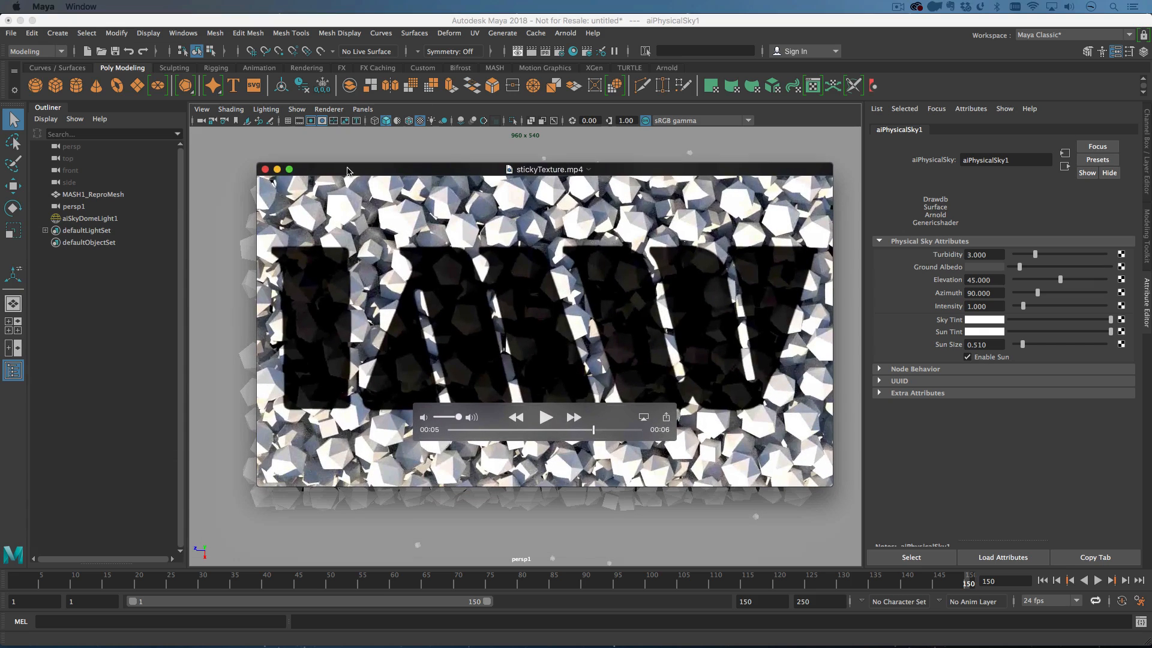
Step: Set aiStandardSurface1 Specular Weight to 0 on MASH1_ReproMesh's material
left_click(550, 170)
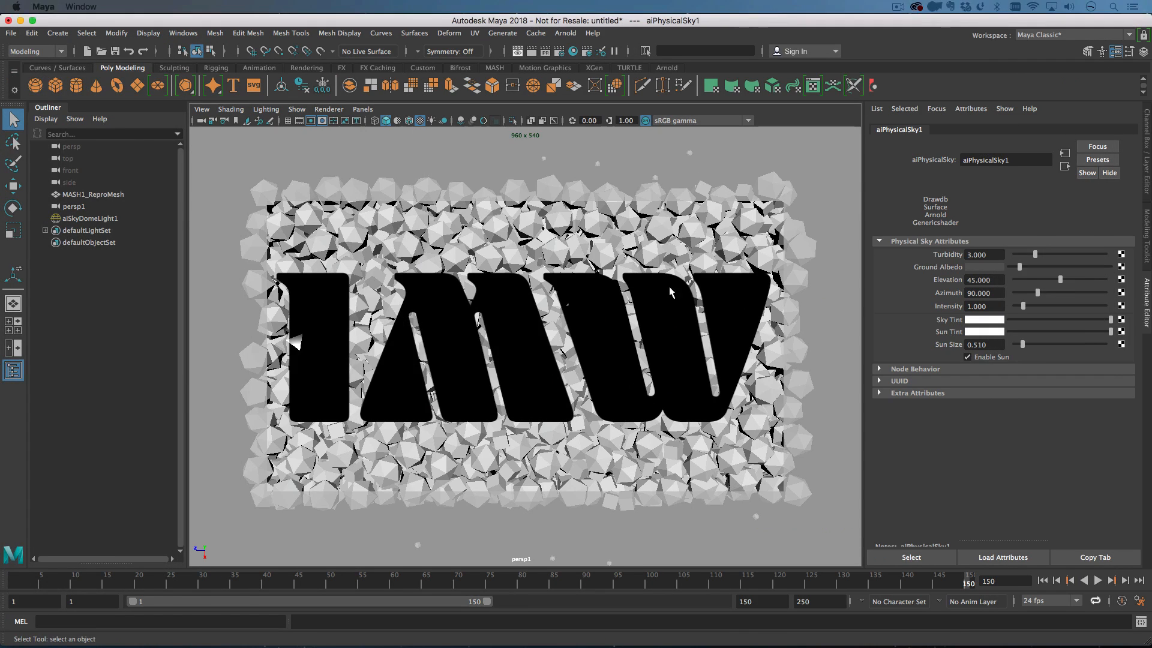
left_click(94, 195)
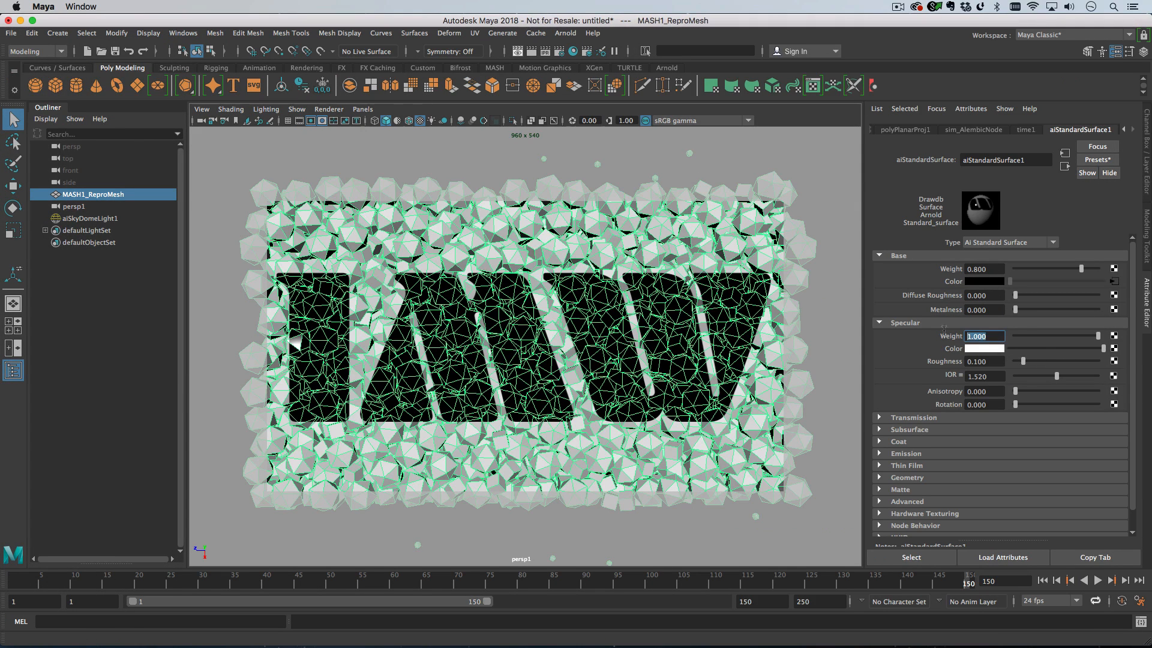
type("0.000")
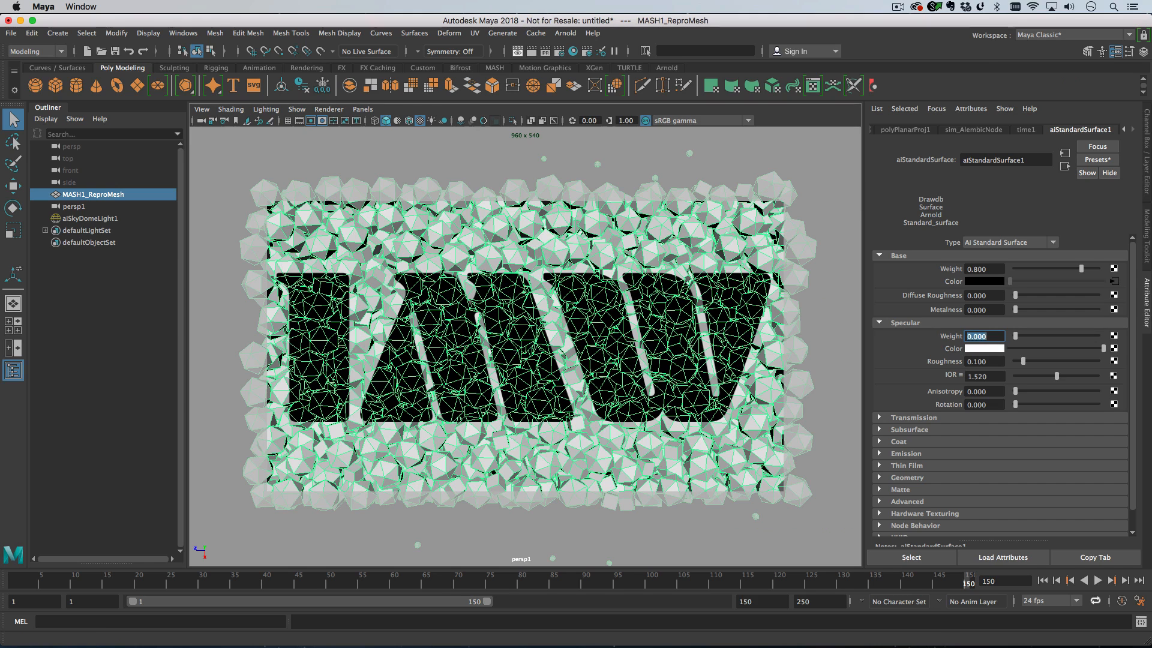
left_click(982, 336)
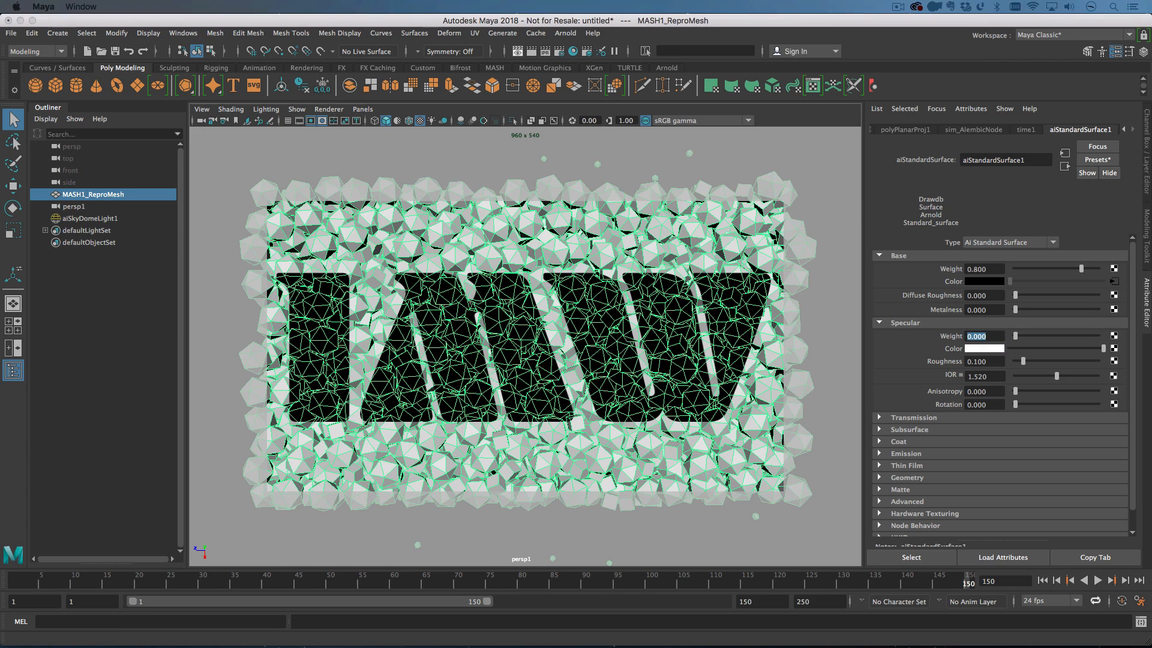
left_click(644, 50)
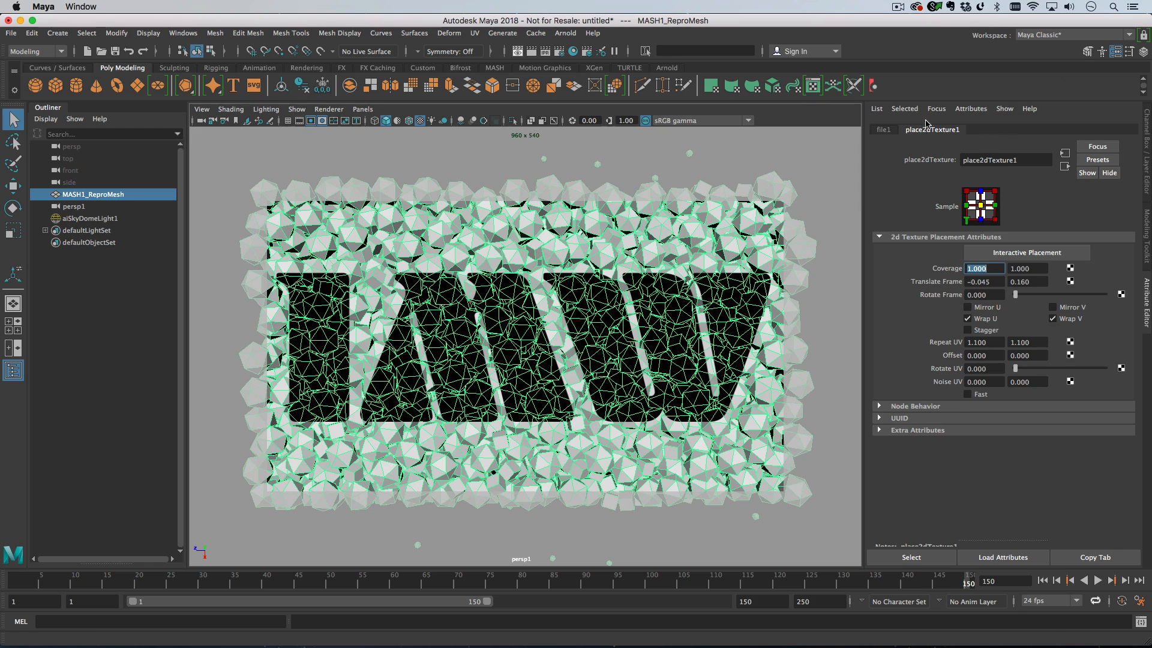
Step: Test-render in Arnold RenderView with aiSkyDomeLight intensity 4, then close the render windows
left_click(882, 129)
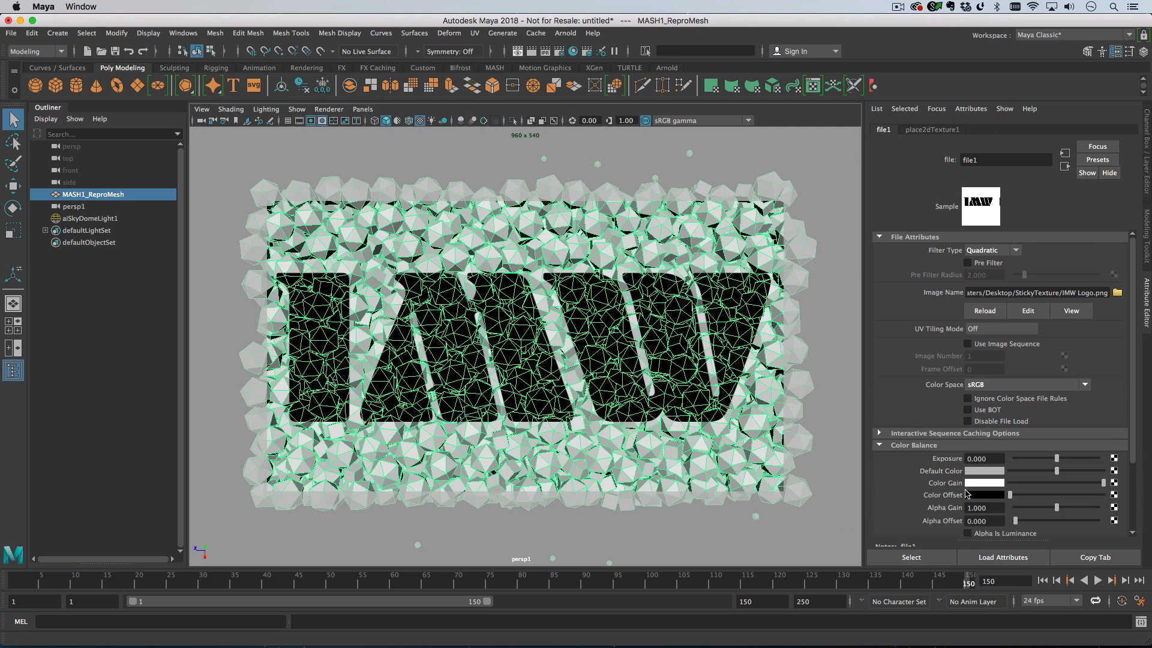
left_click(983, 483)
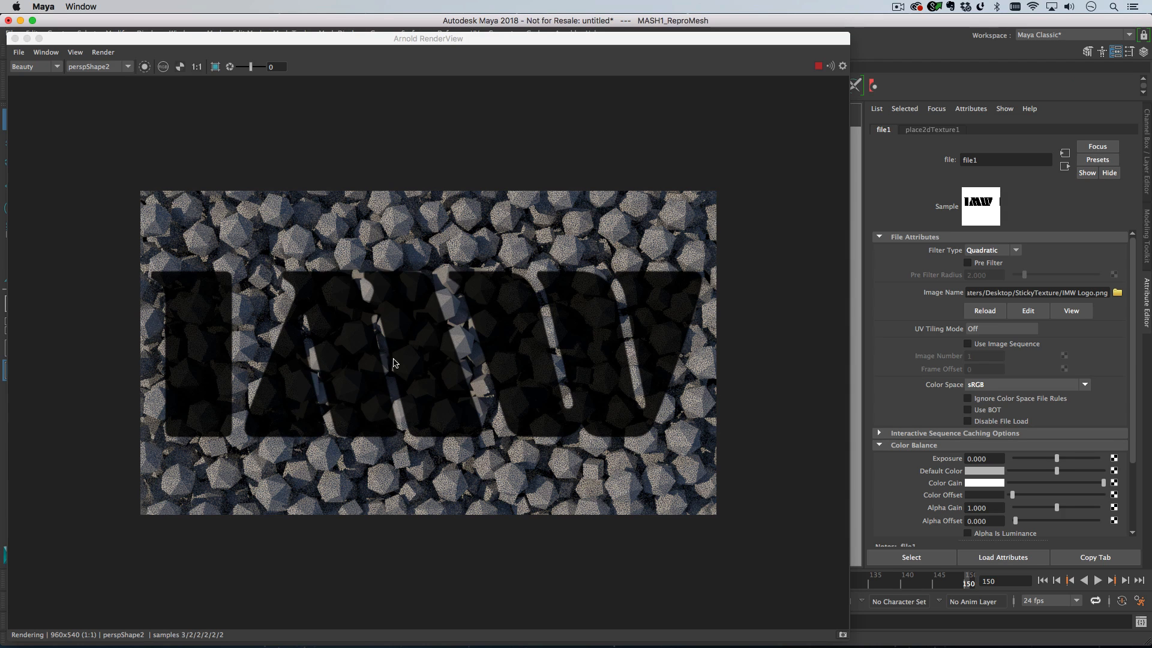
mouse_move(735, 54)
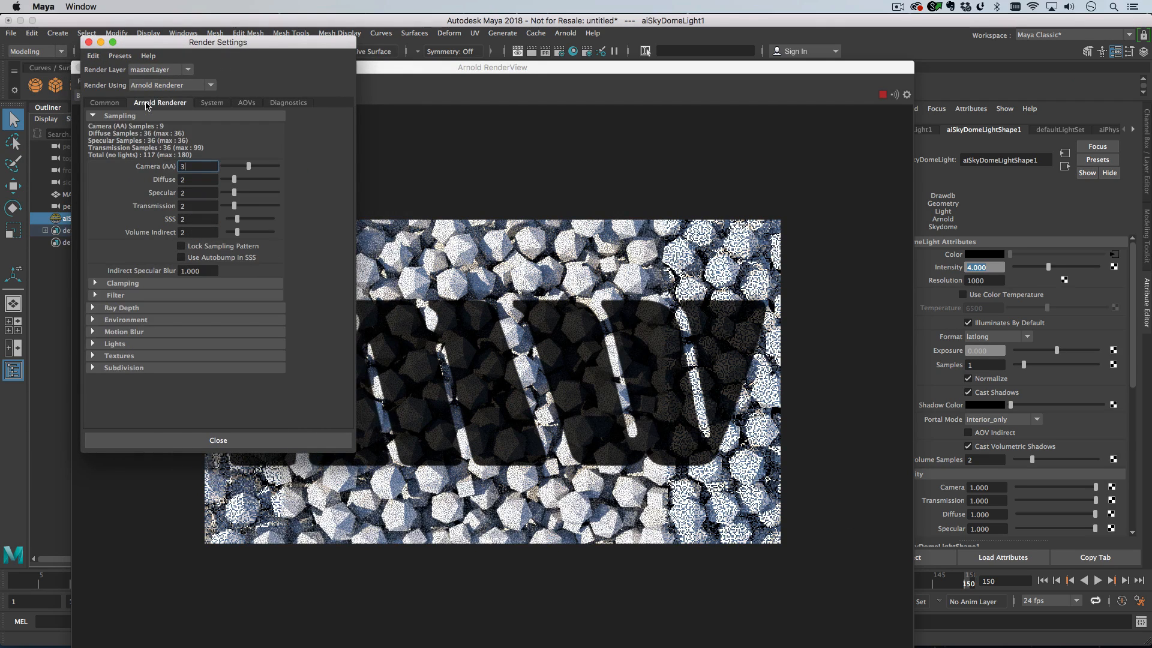
left_click(124, 331)
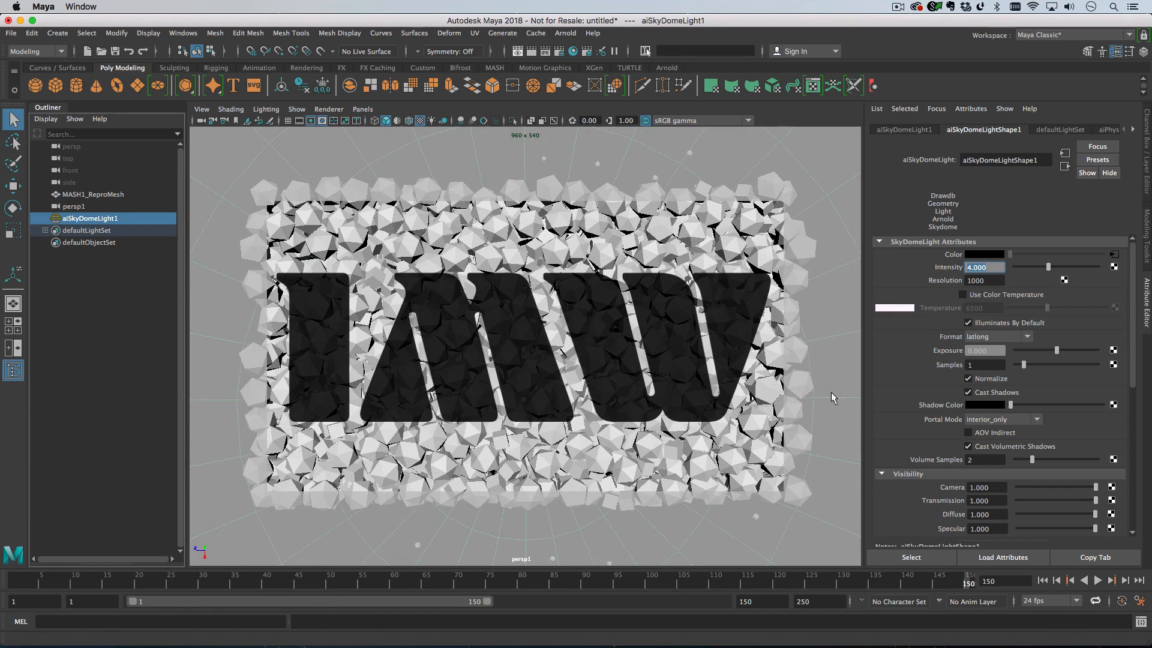
Step: Rename the Repro mesh to DynamicAlembic in the Outliner
left_click(94, 195)
type("A")
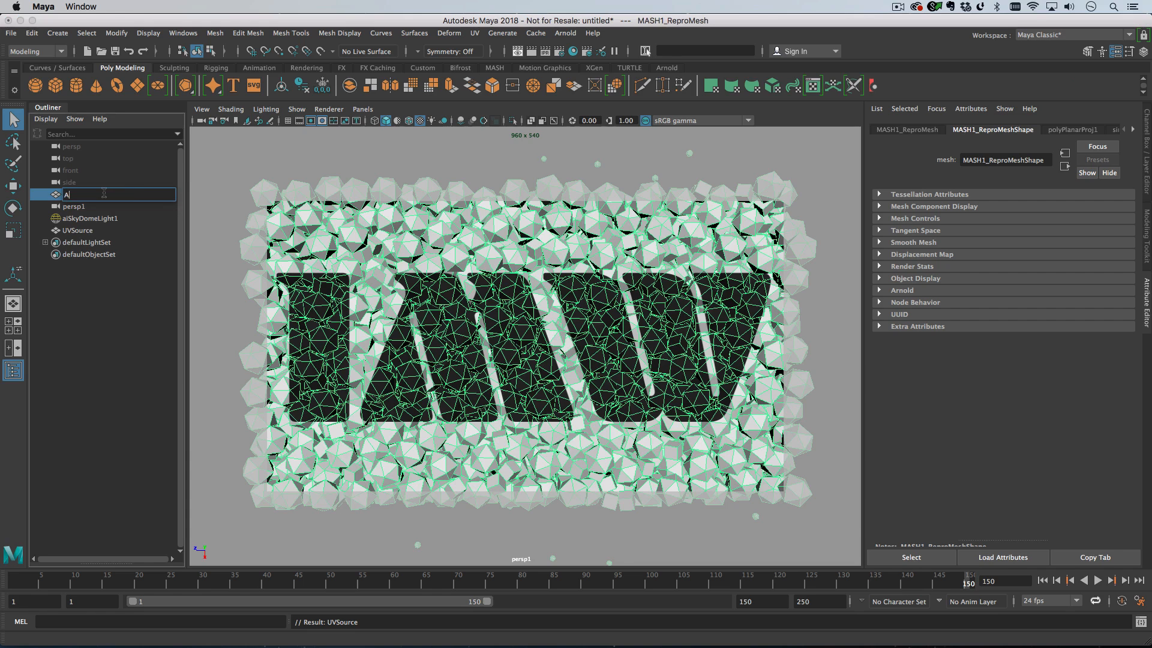
type("DynamicAlembic")
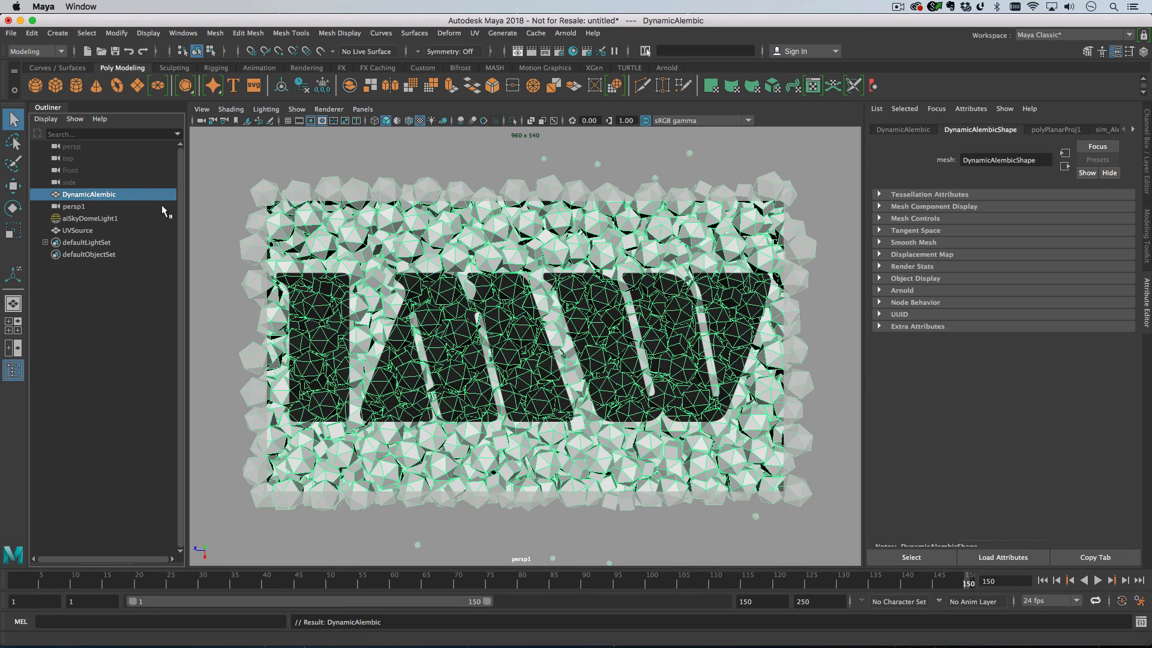
Step: Select UVSource first, then add DynamicAlembic to the selection
left_click(77, 230)
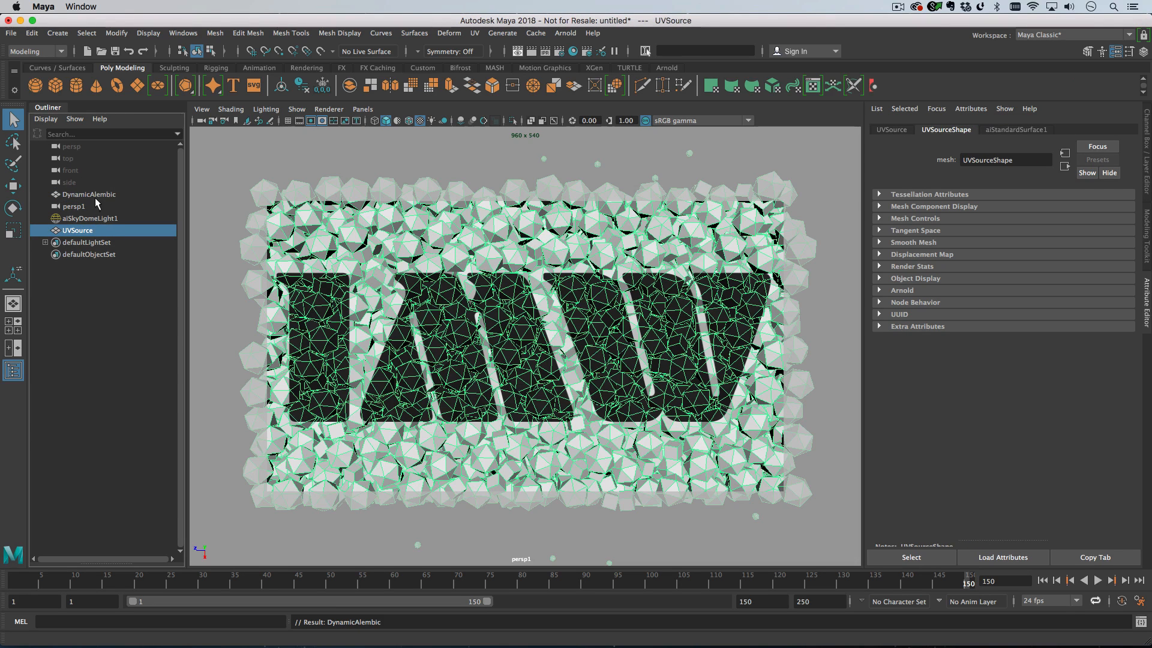
left_click(90, 194)
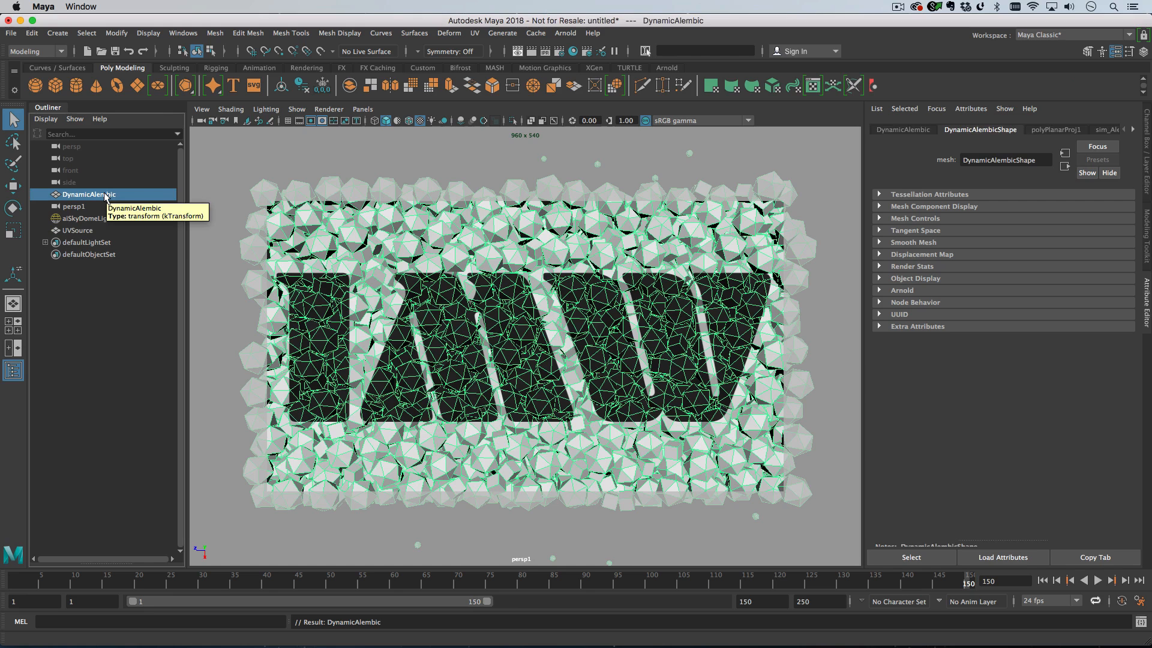
mouse_move(101, 236)
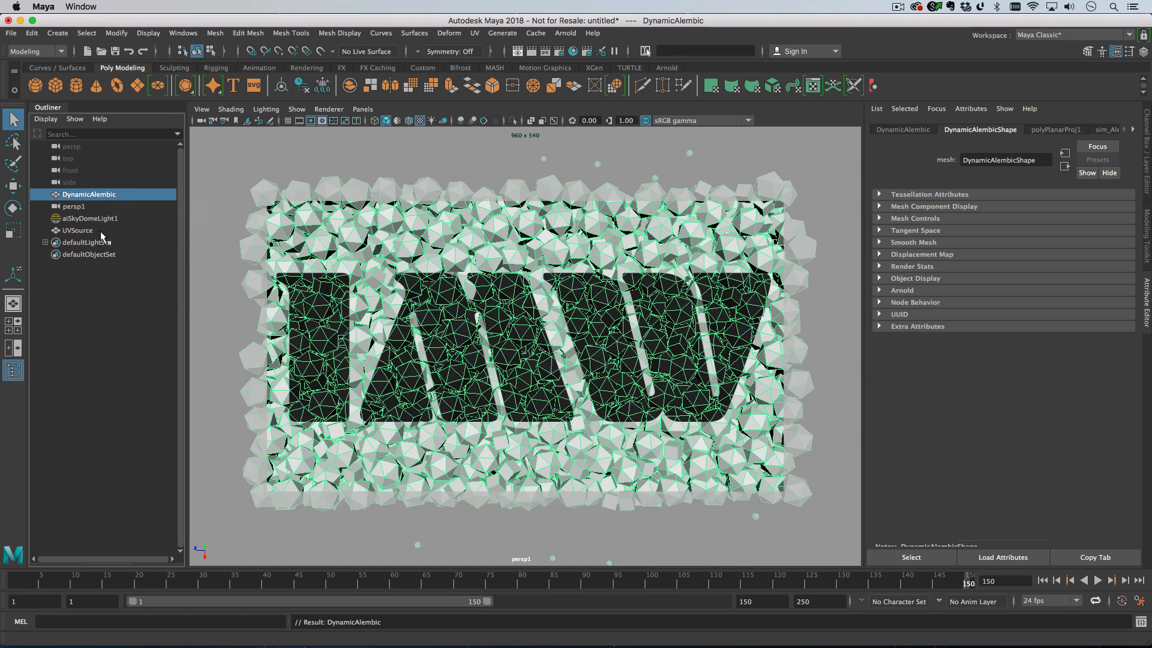
left_click(77, 230)
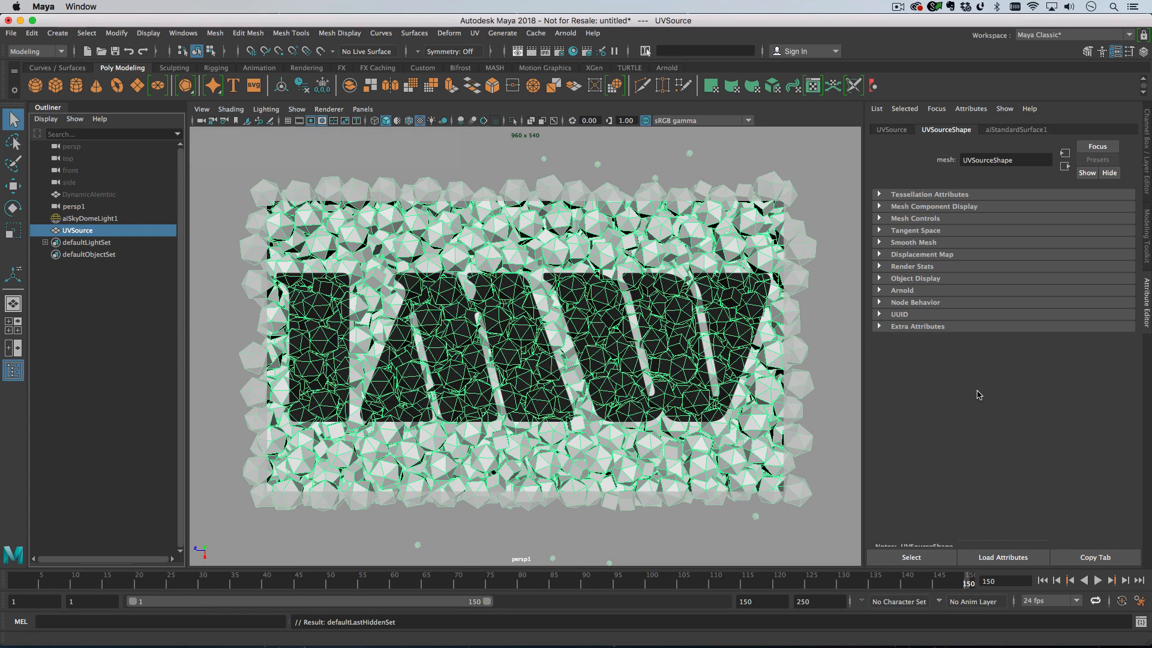
mouse_move(114, 209)
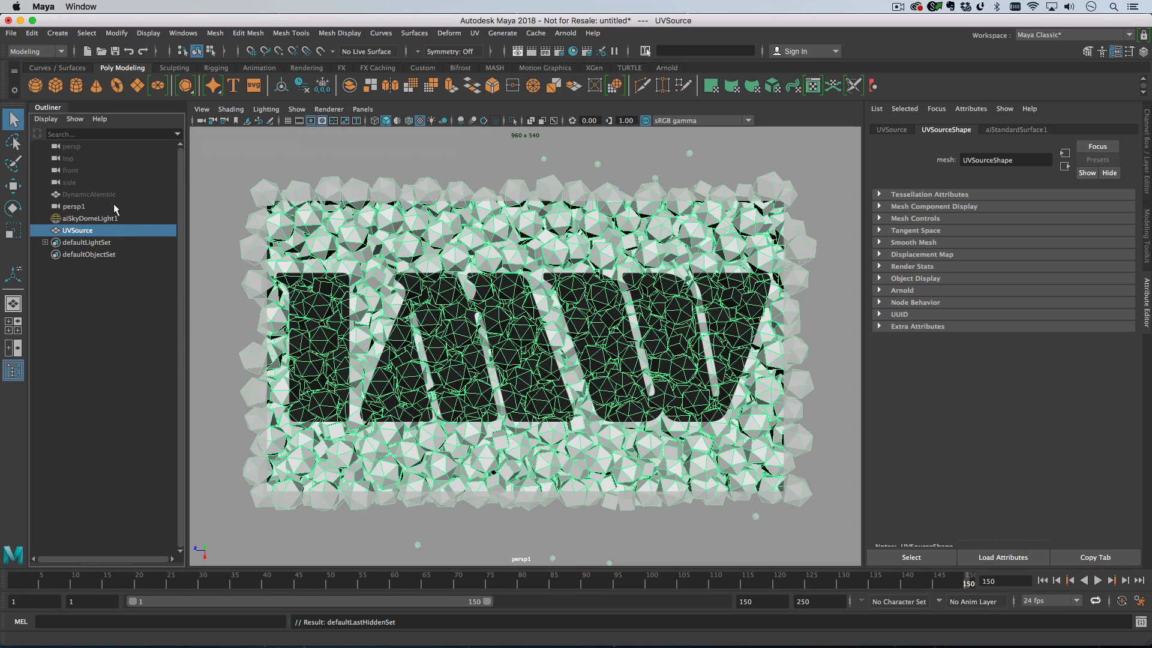
left_click(89, 194)
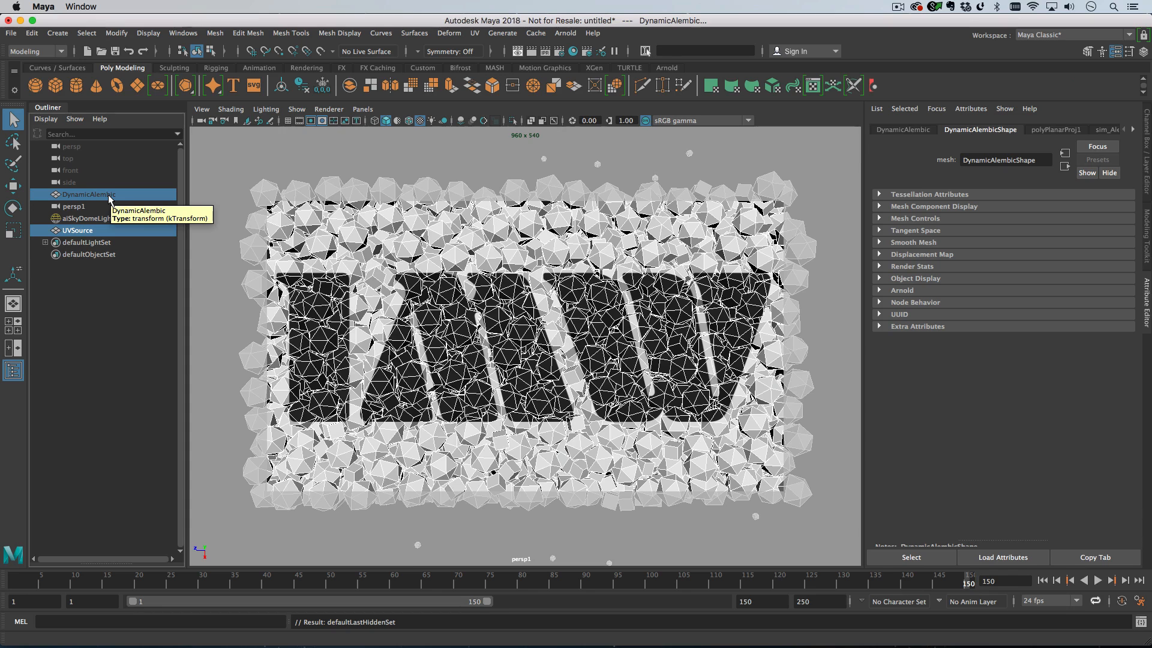
mouse_move(101, 196)
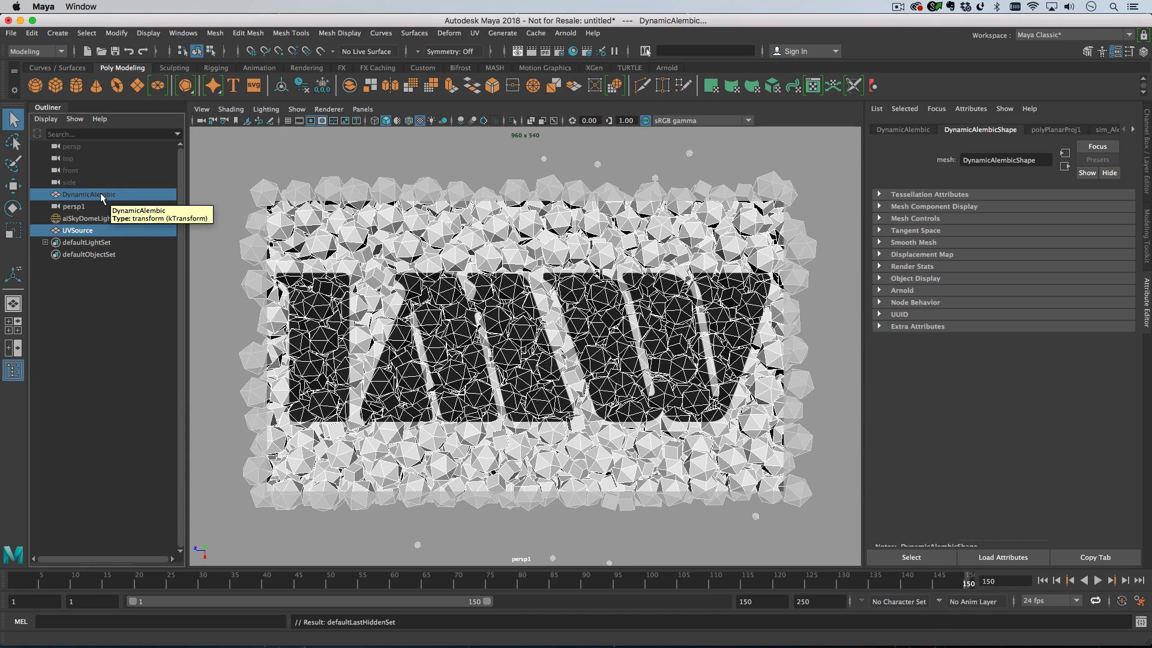
Step: Transfer all UV sets from UVSource onto DynamicAlembic, then select UVSource to hide it
left_click(214, 33)
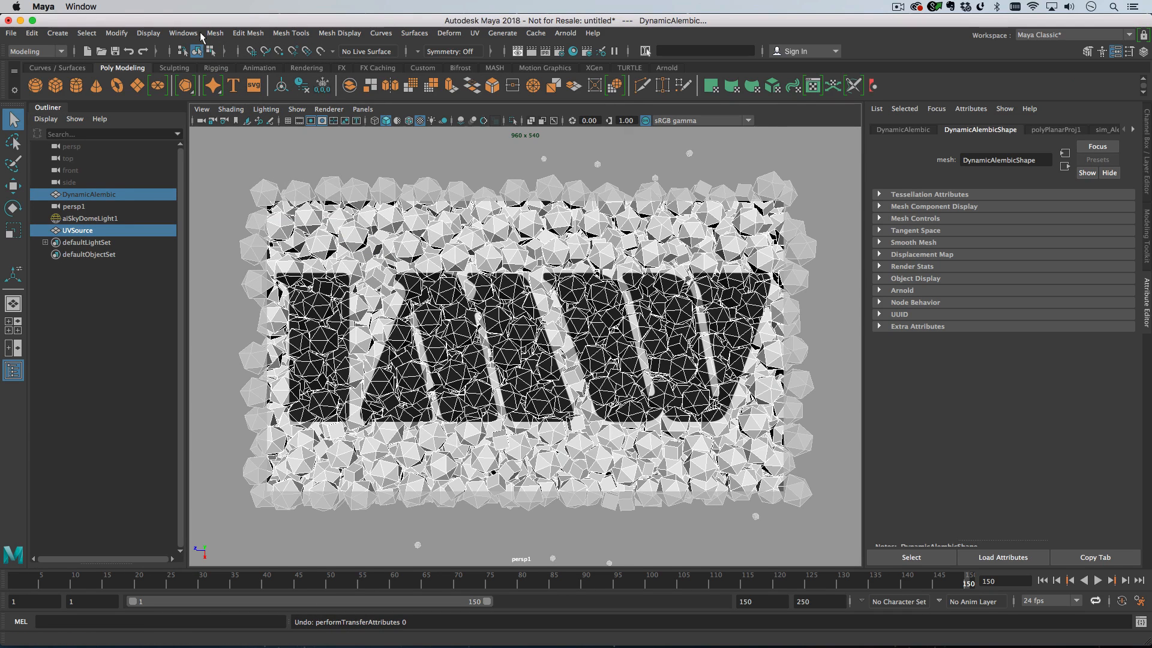
left_click(215, 32)
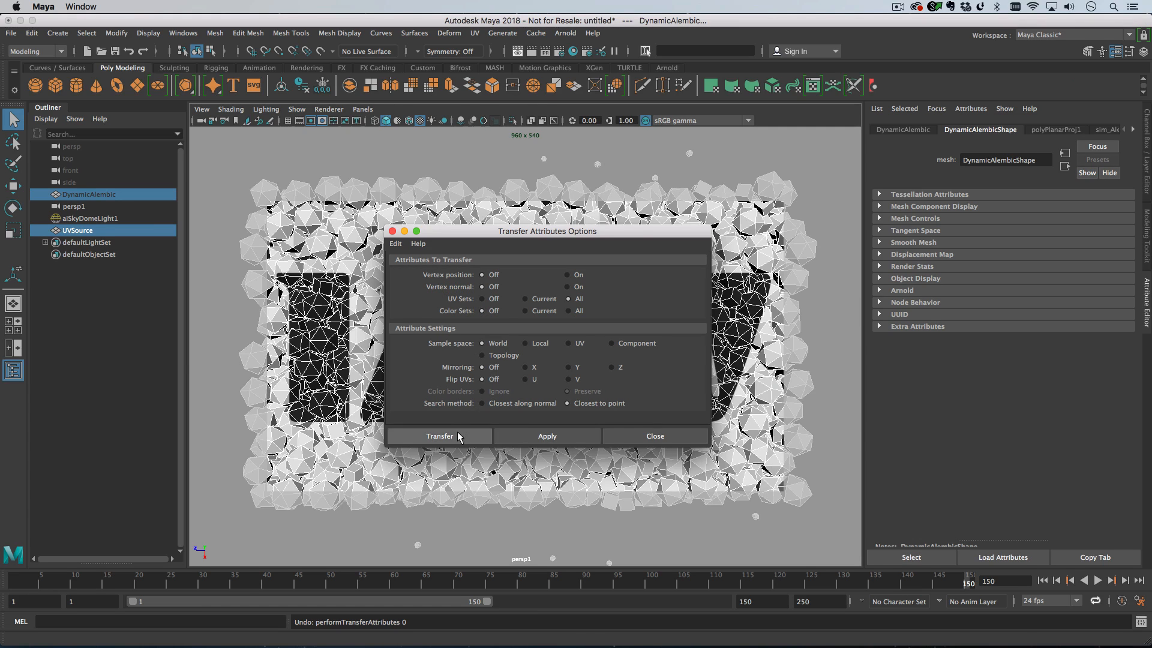
left_click(439, 435)
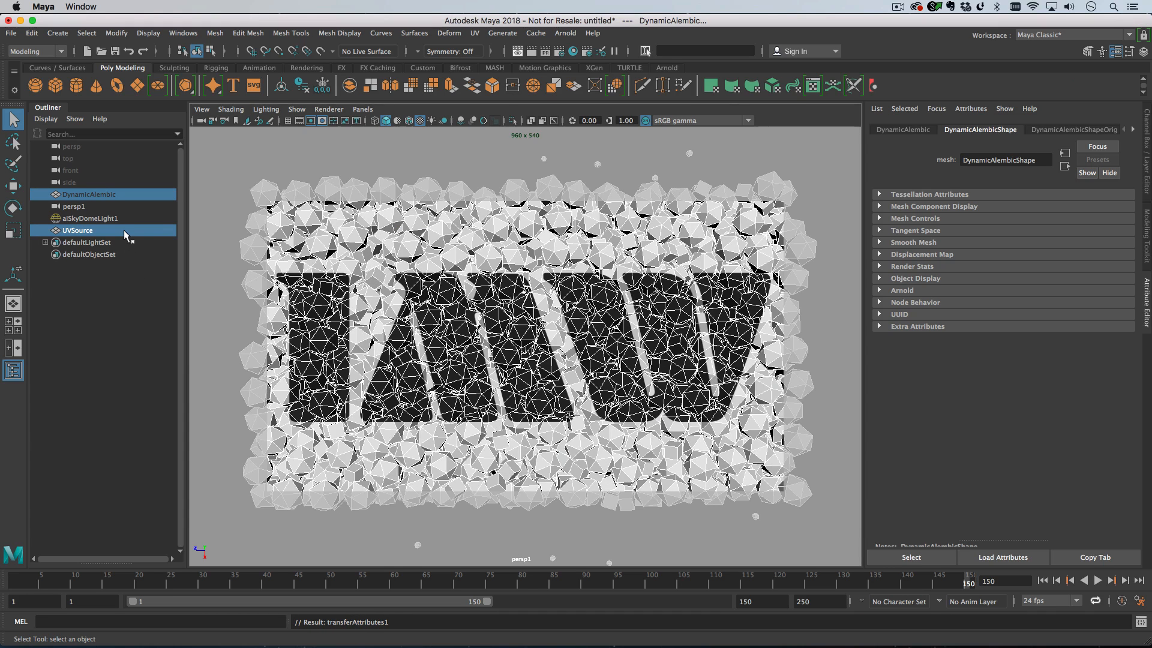
left_click(76, 230)
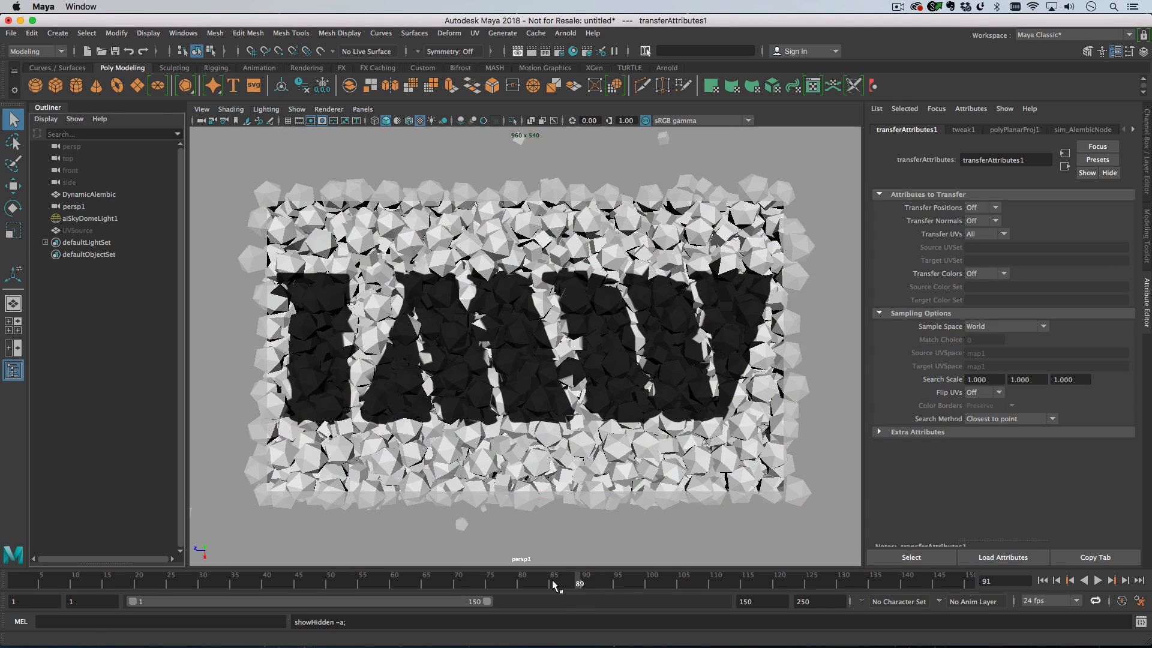
Step: Step back a few frames to see the IMW logo sliding across the moving pieces
left_click(1056, 580)
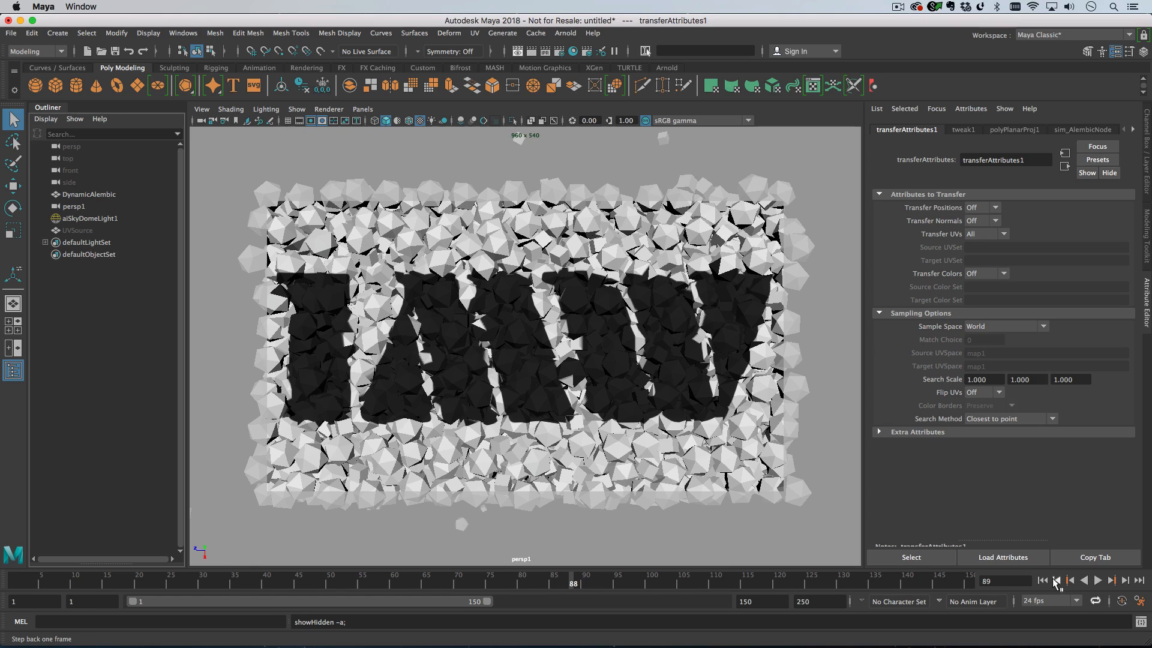
left_click(1055, 580)
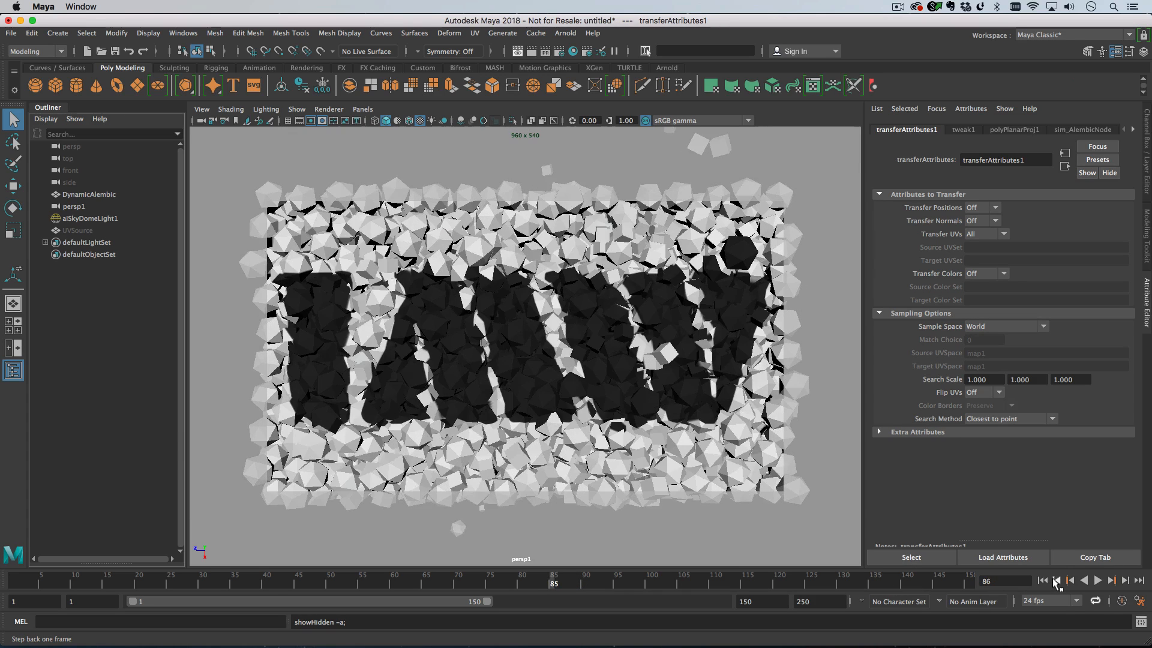
left_click(1056, 580)
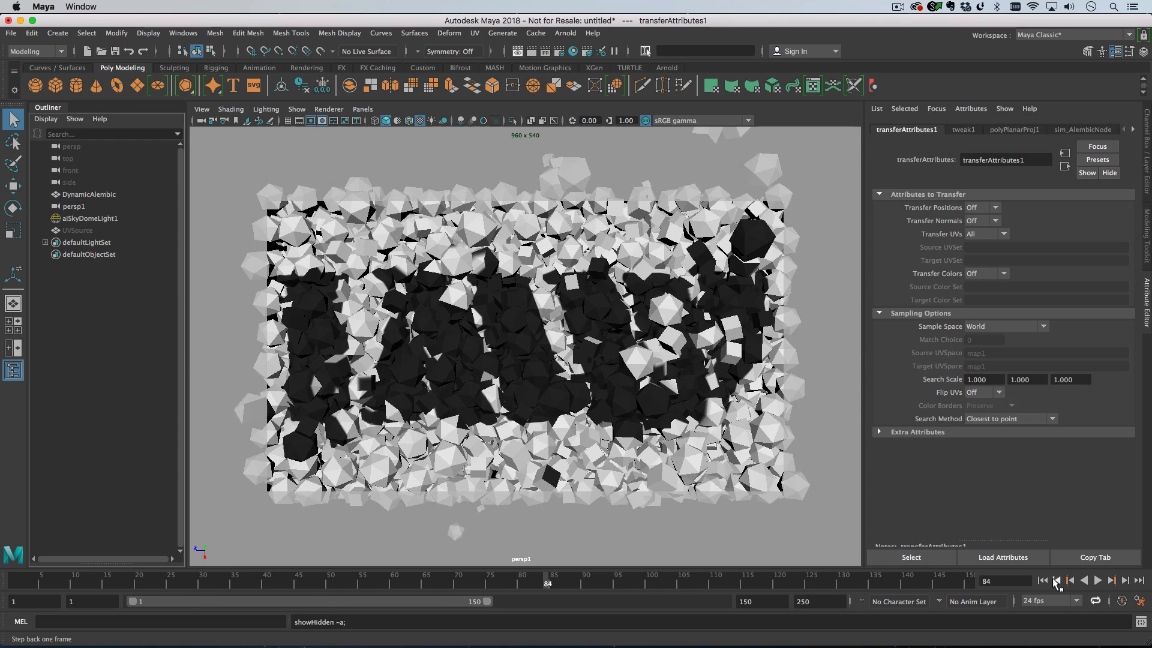
left_click(1041, 581)
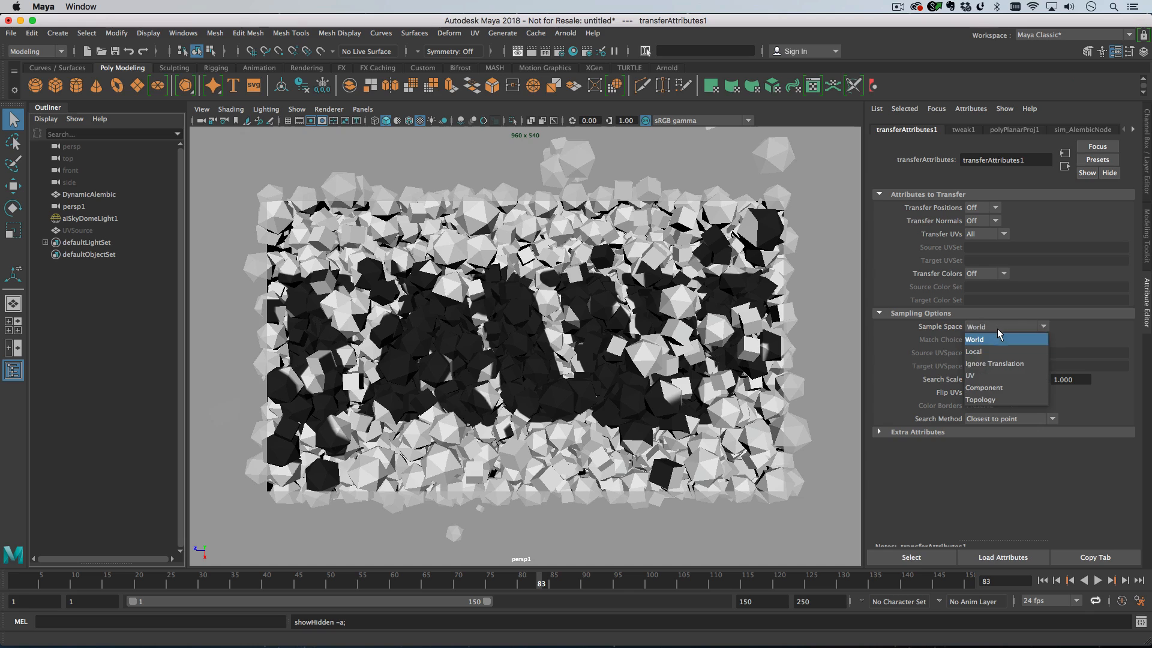
mouse_move(999, 388)
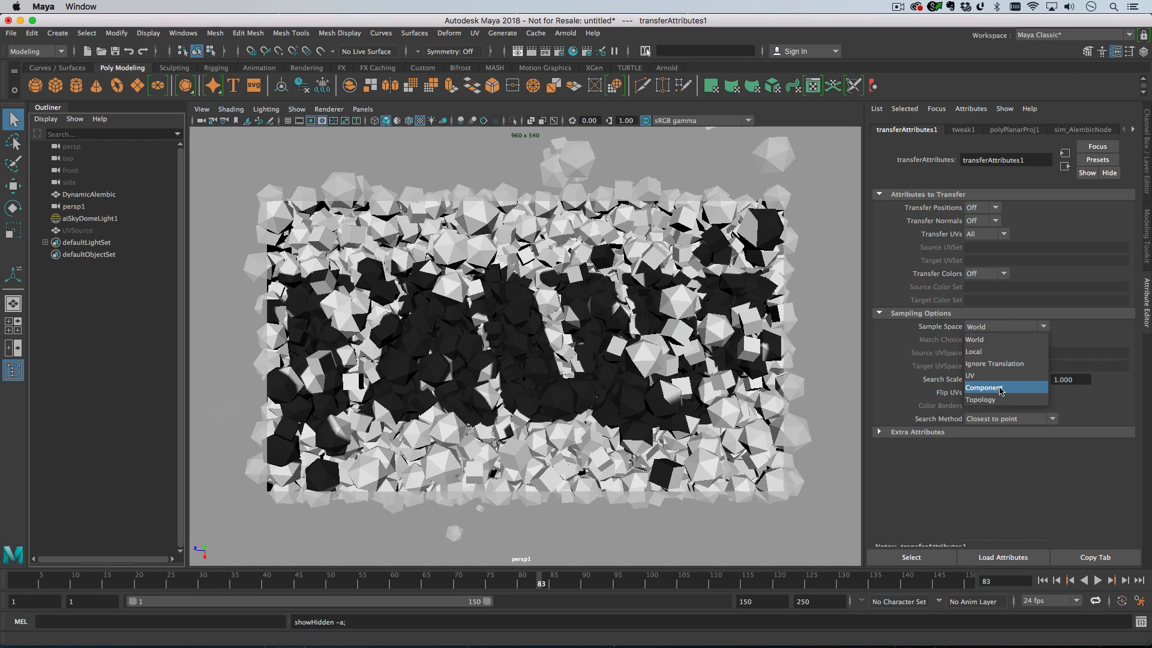
Step: Set transferAttributes1 Sample Space to Component and step frames to confirm the logo stays stuck
left_click(984, 387)
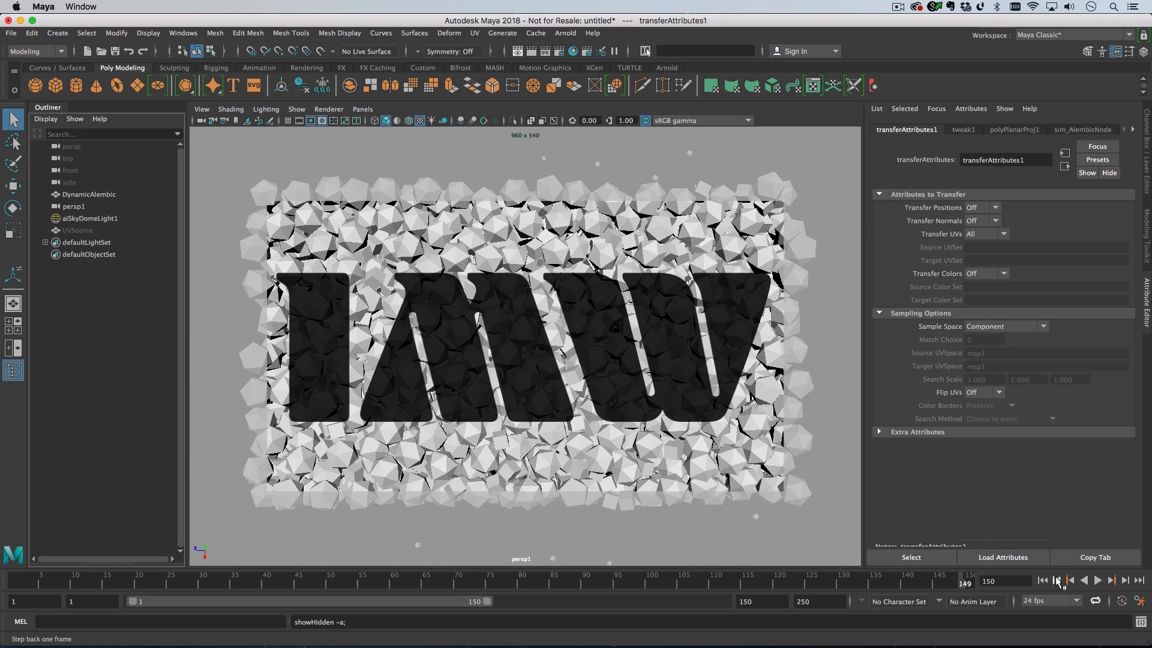
left_click(1055, 581)
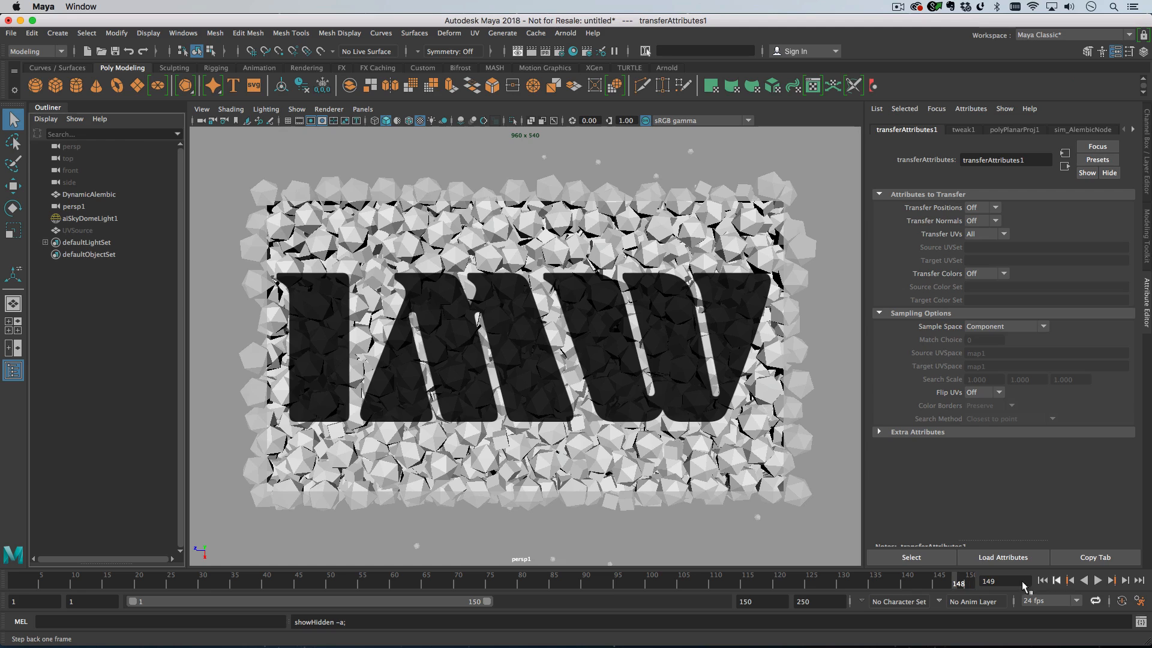
left_click(1057, 580)
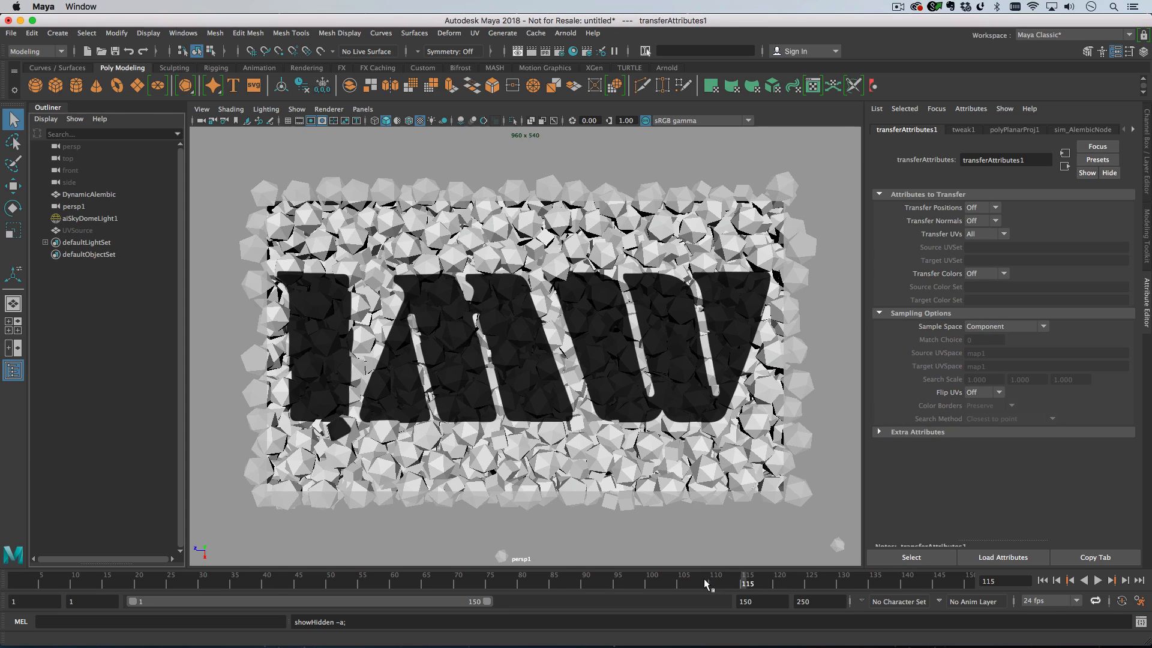
Step: Scrub the time slider back through the simulation to around frame 62, checking the pieces
left_click_drag(744, 581, 712, 581)
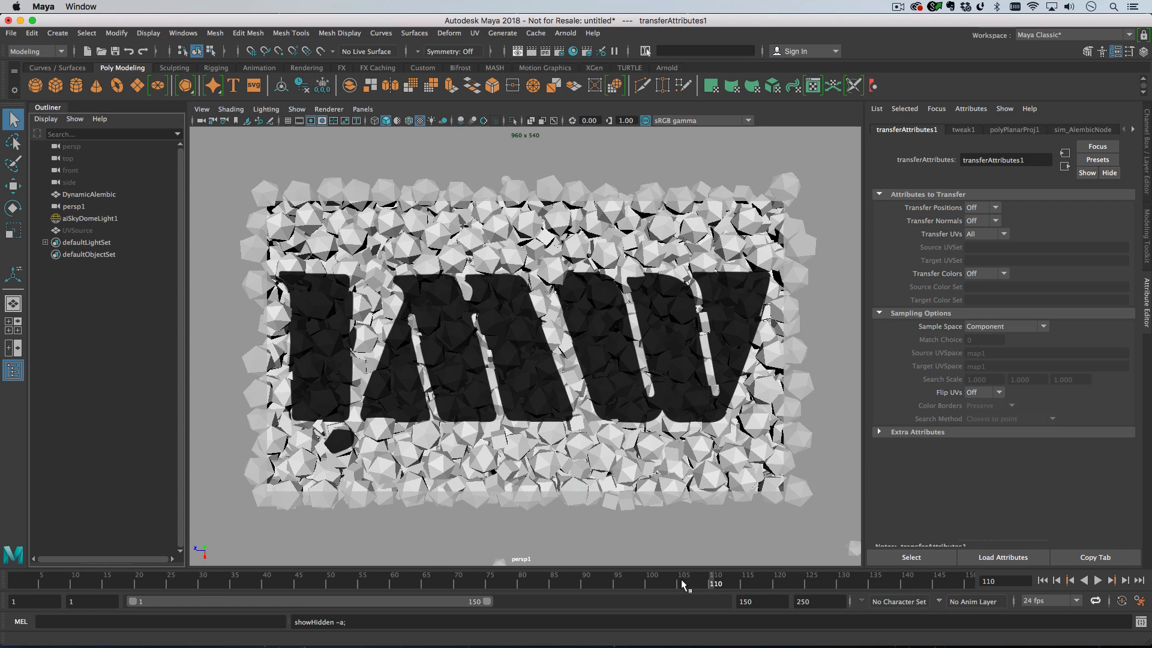
left_click_drag(714, 584, 683, 584)
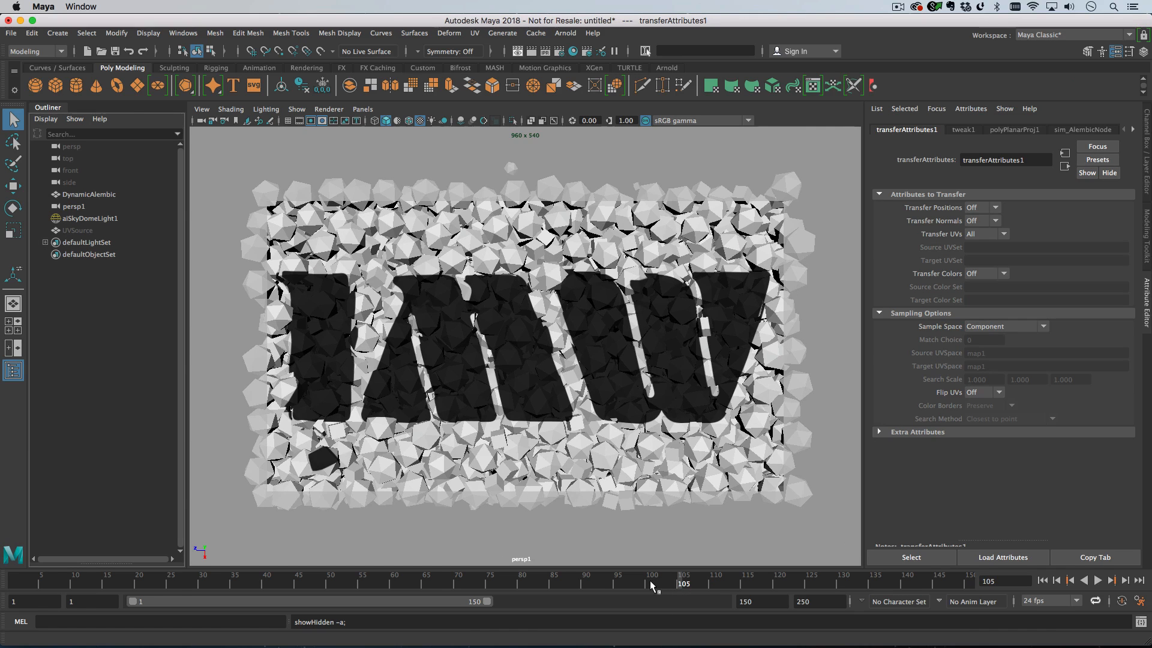
left_click_drag(683, 581, 629, 581)
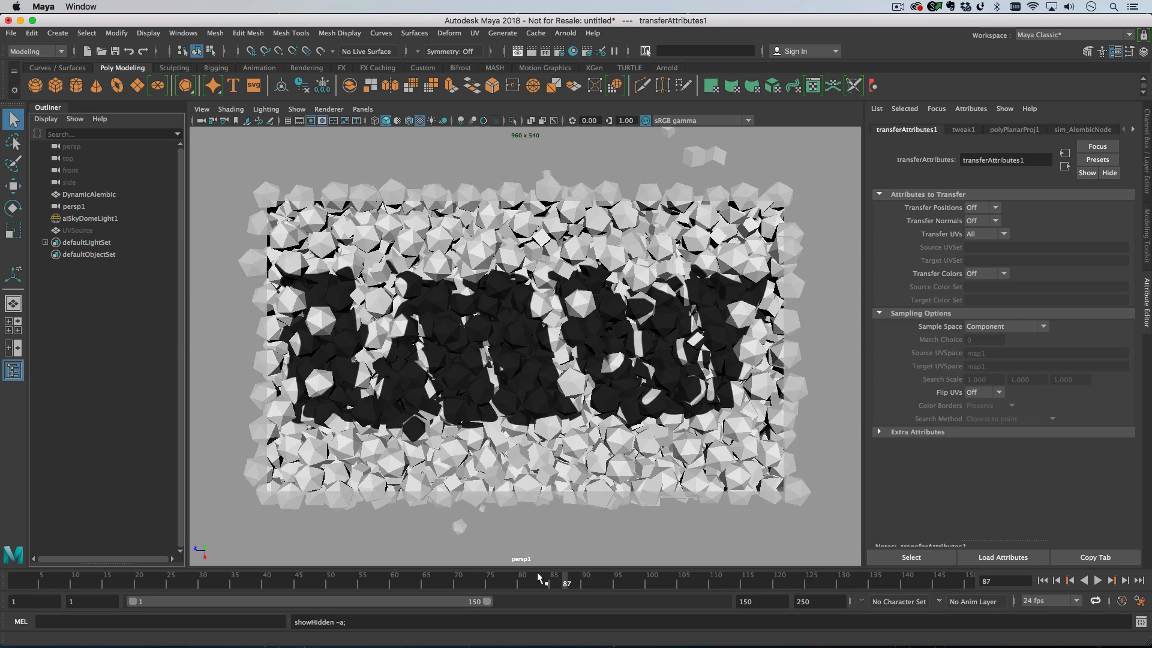
left_click_drag(565, 579, 547, 580)
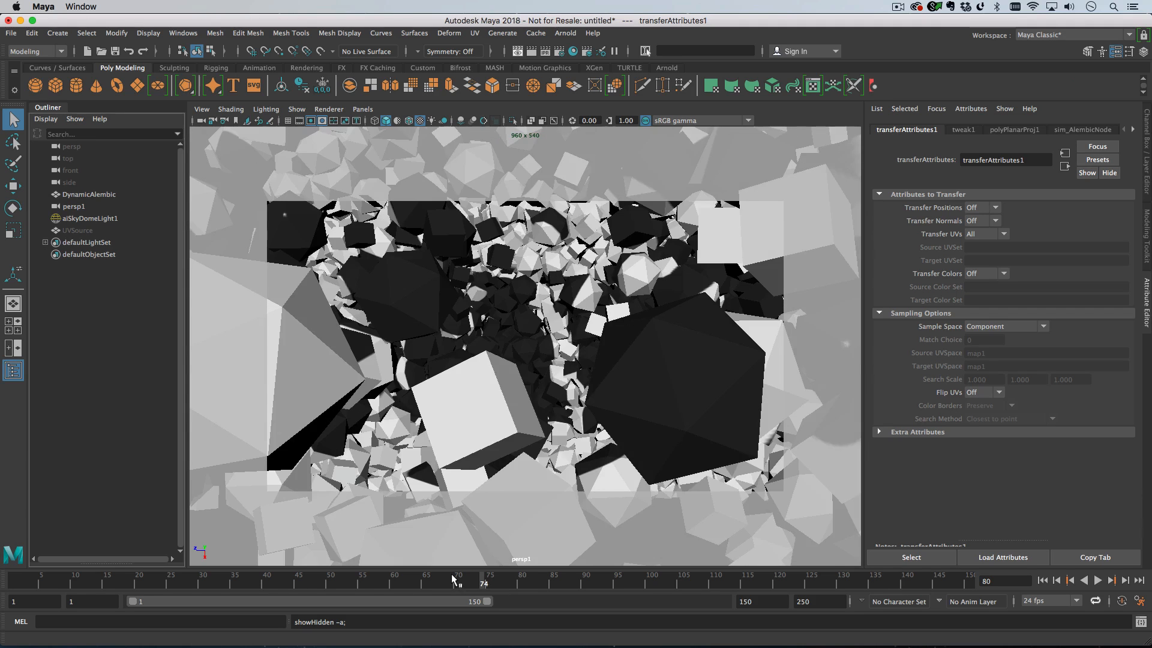
left_click_drag(456, 581, 417, 581)
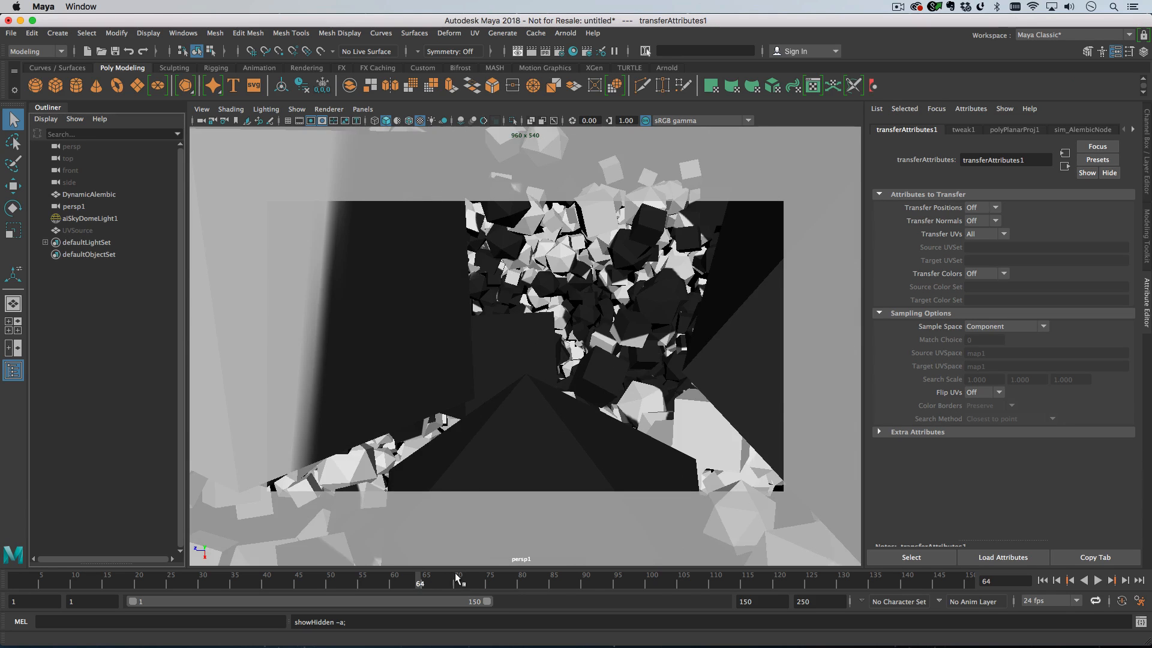
left_click_drag(456, 575, 406, 574)
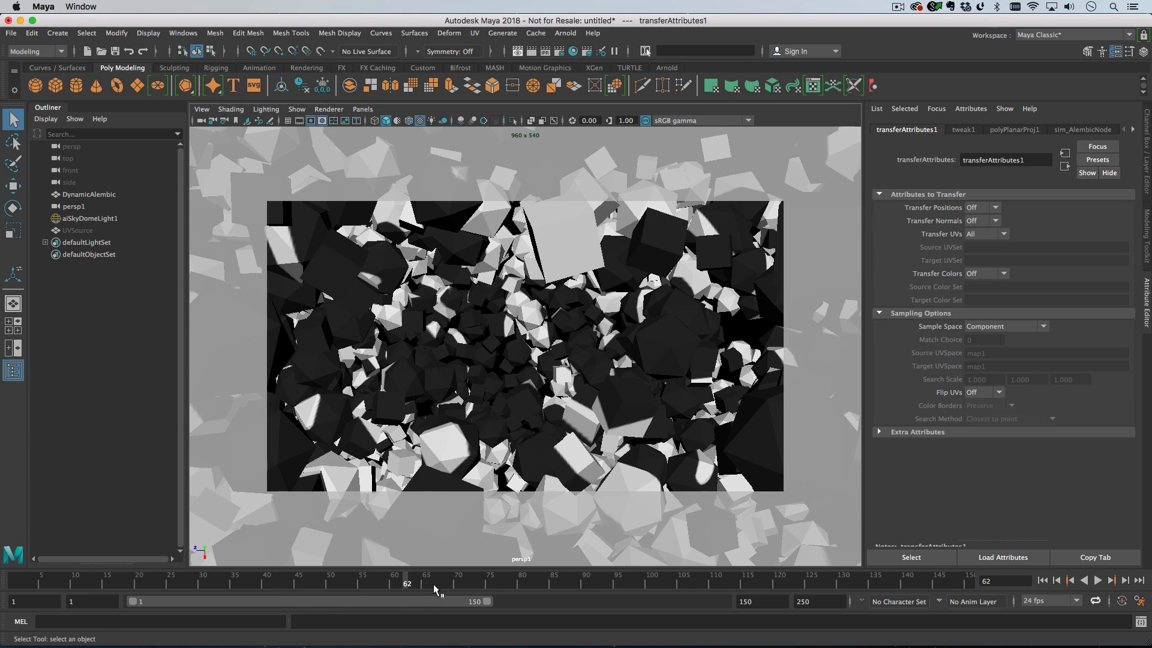
left_click_drag(407, 584, 280, 584)
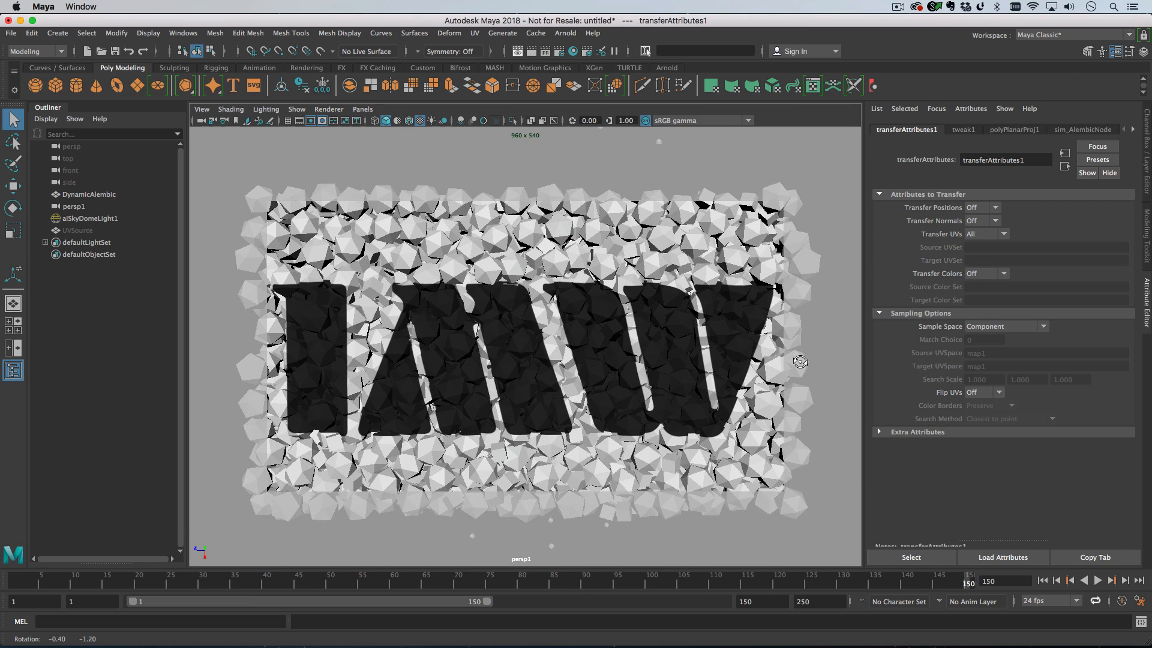
Step: Generate a playblast movie of the scattering logo pieces via Windows > Playblast
left_click(916, 7)
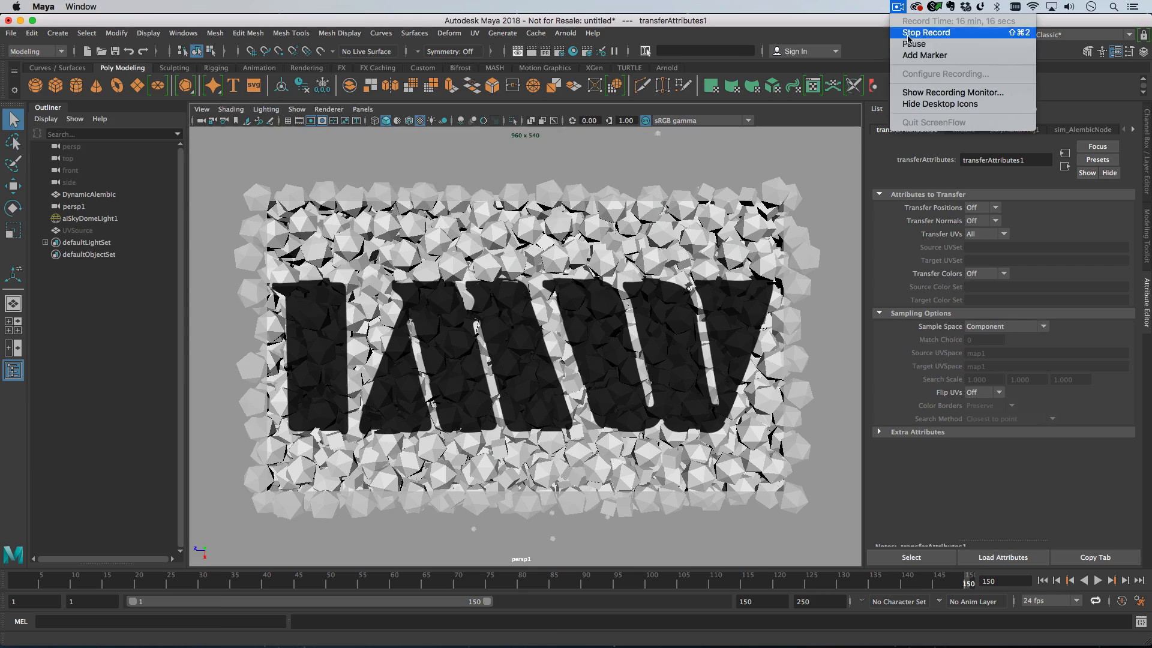
left_click(925, 32)
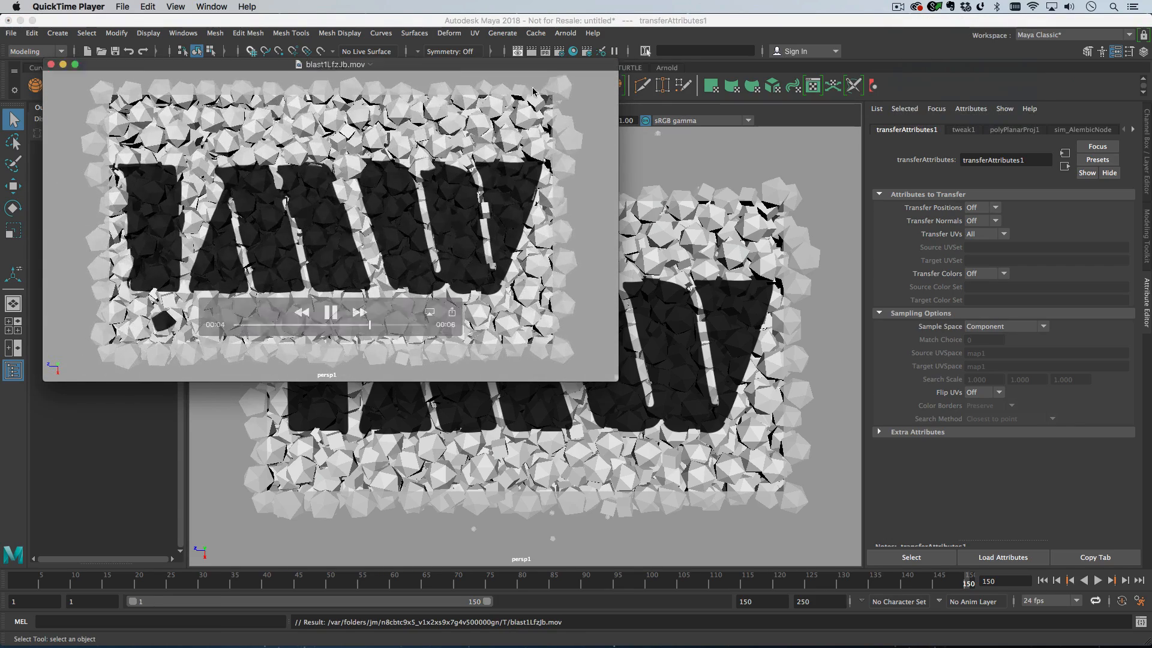